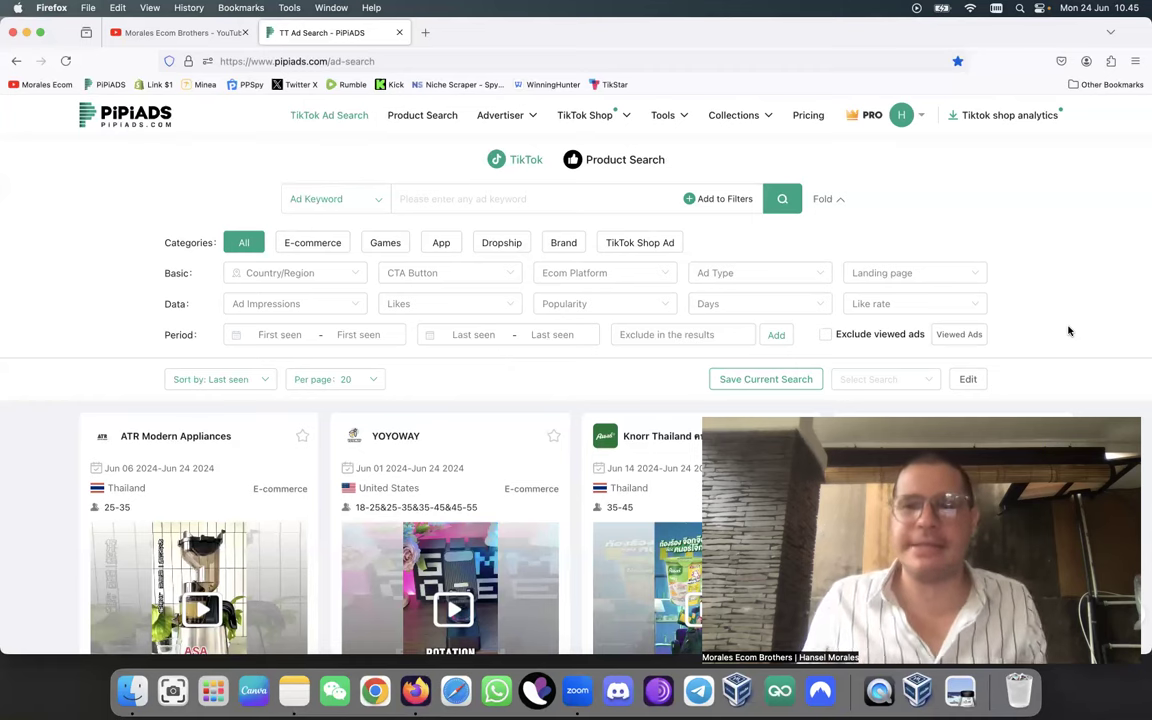
Check the account membership panel, then go to the Product Search page
left_click(901, 114)
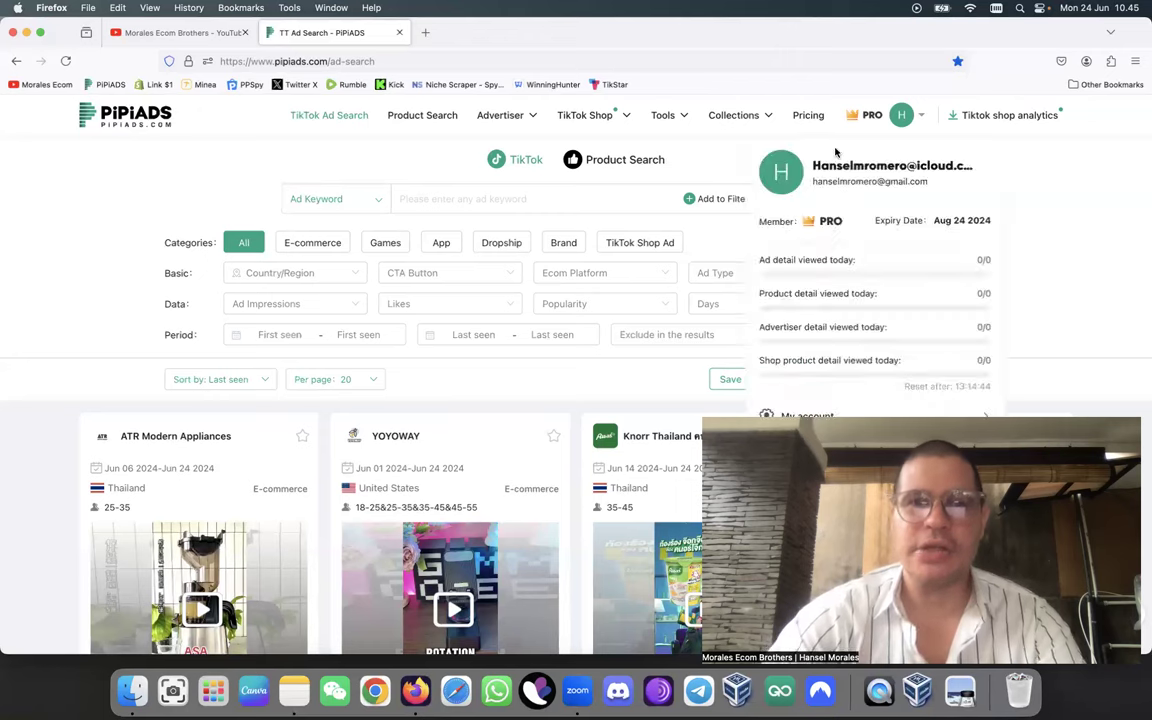
left_click(422, 114)
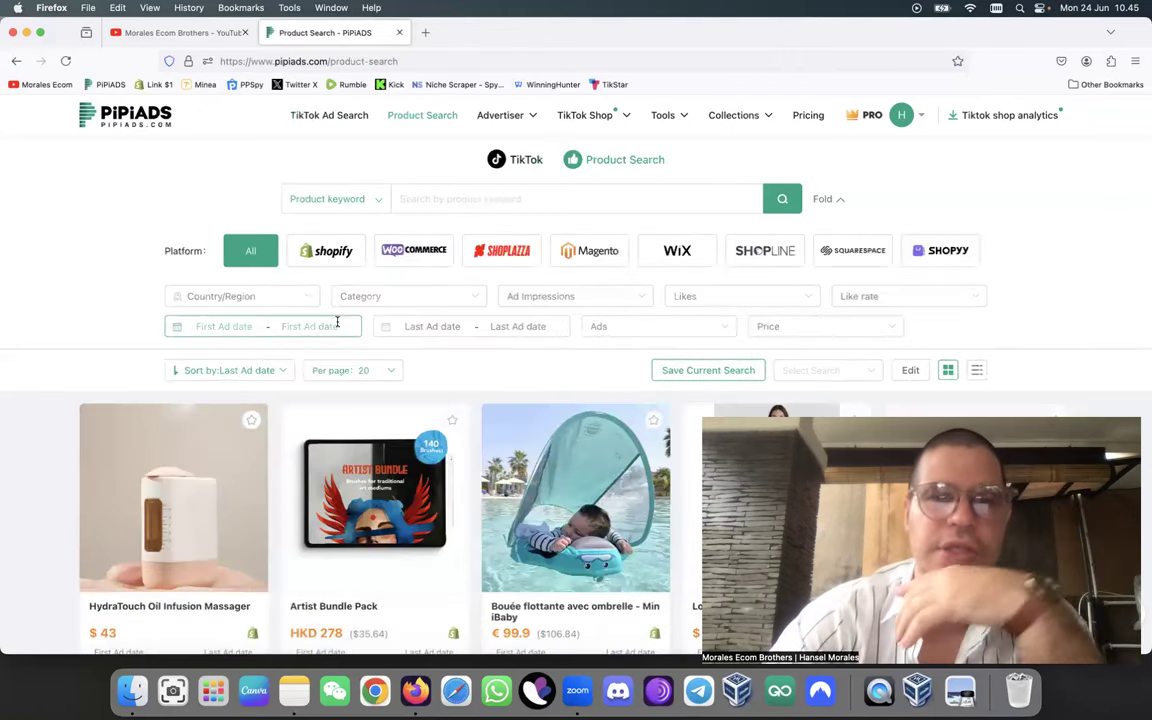
Filter products to Shopify stores in the United States
left_click(325, 250)
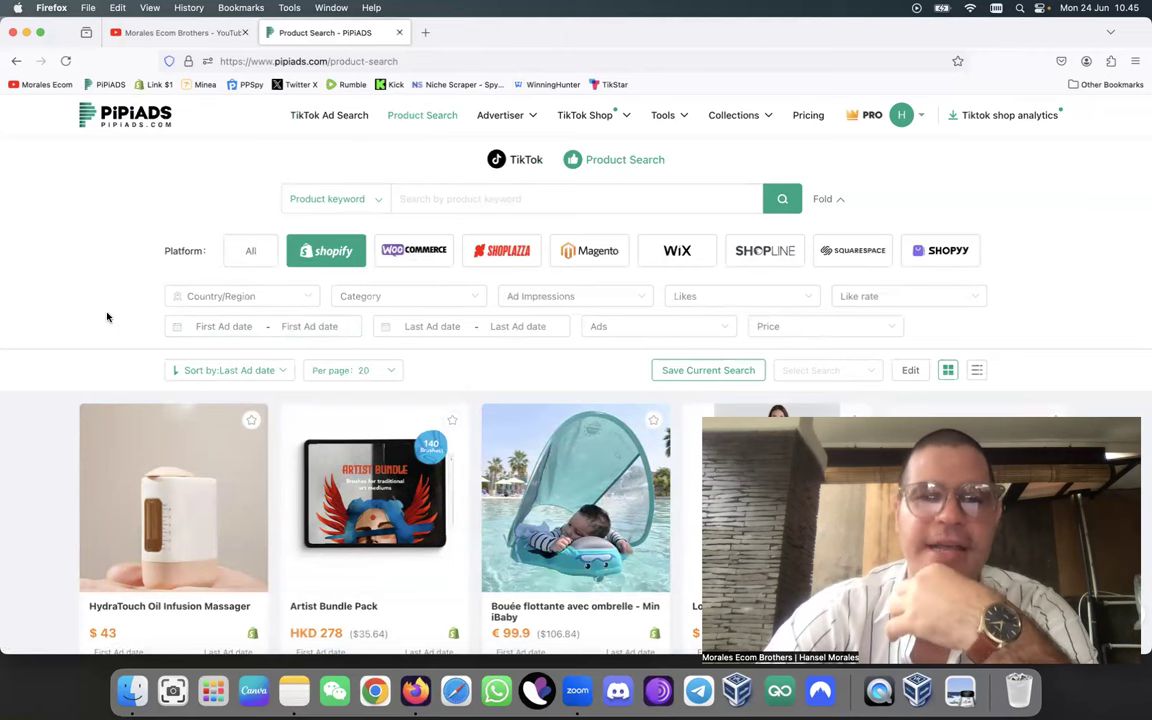
left_click(240, 296)
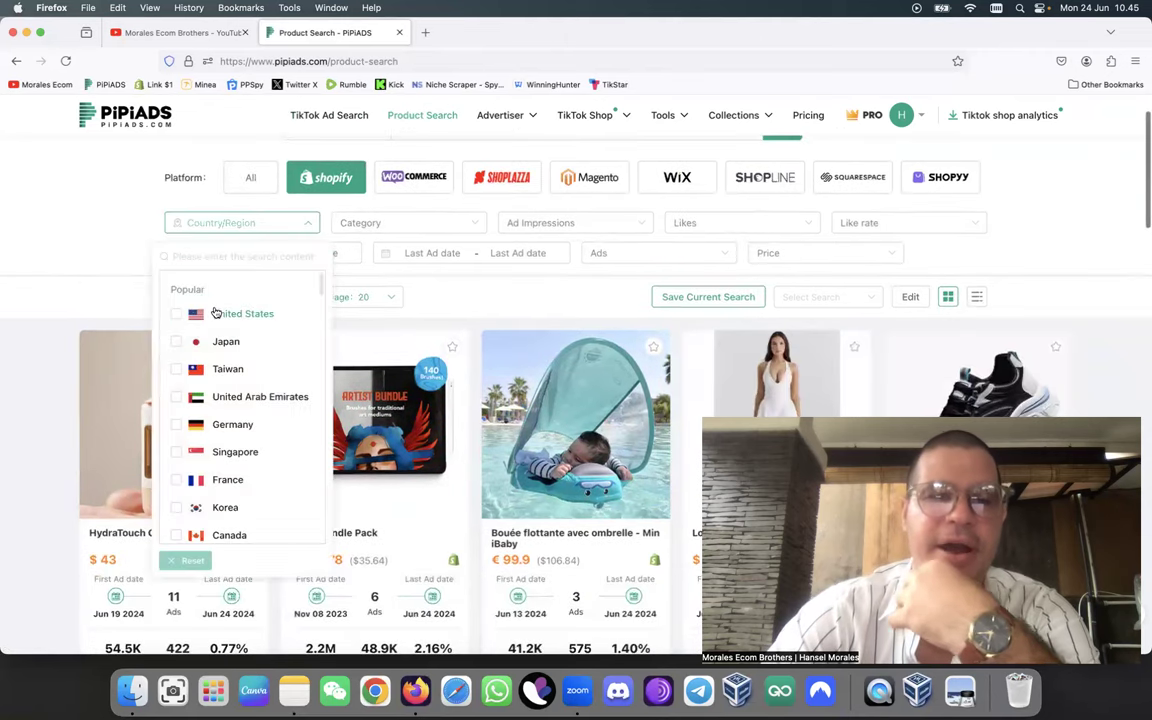
left_click(241, 313)
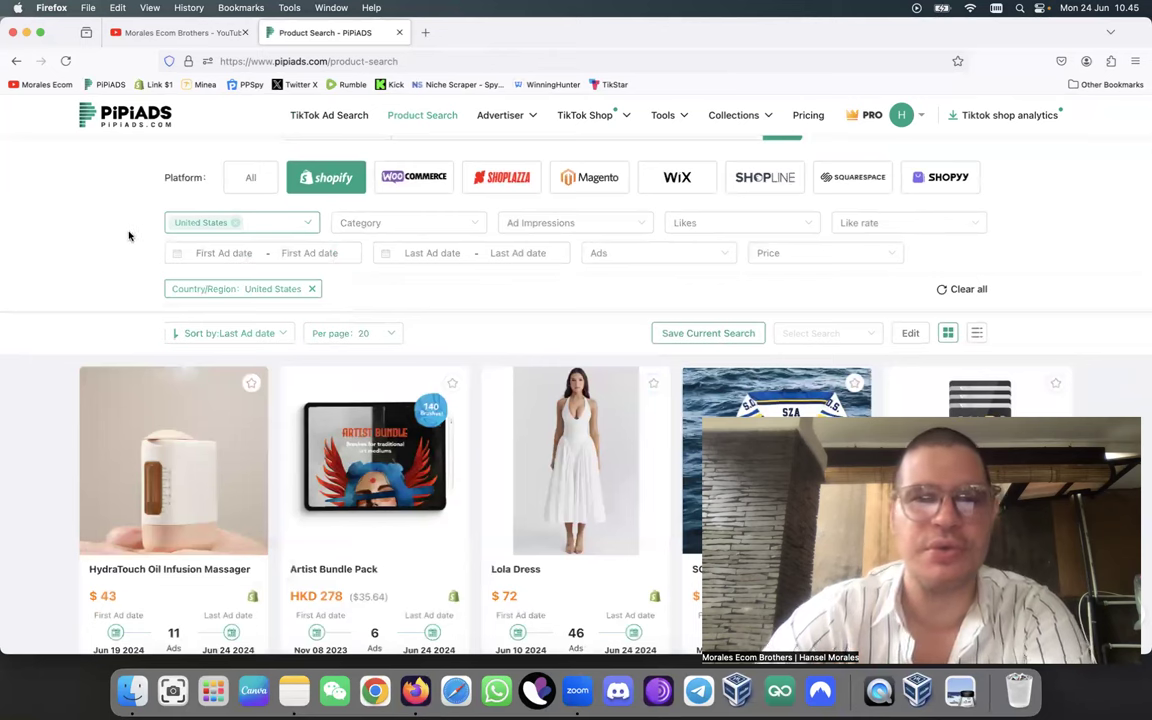
Add Canada, United Kingdom and Australia to the country filter
left_click(240, 222)
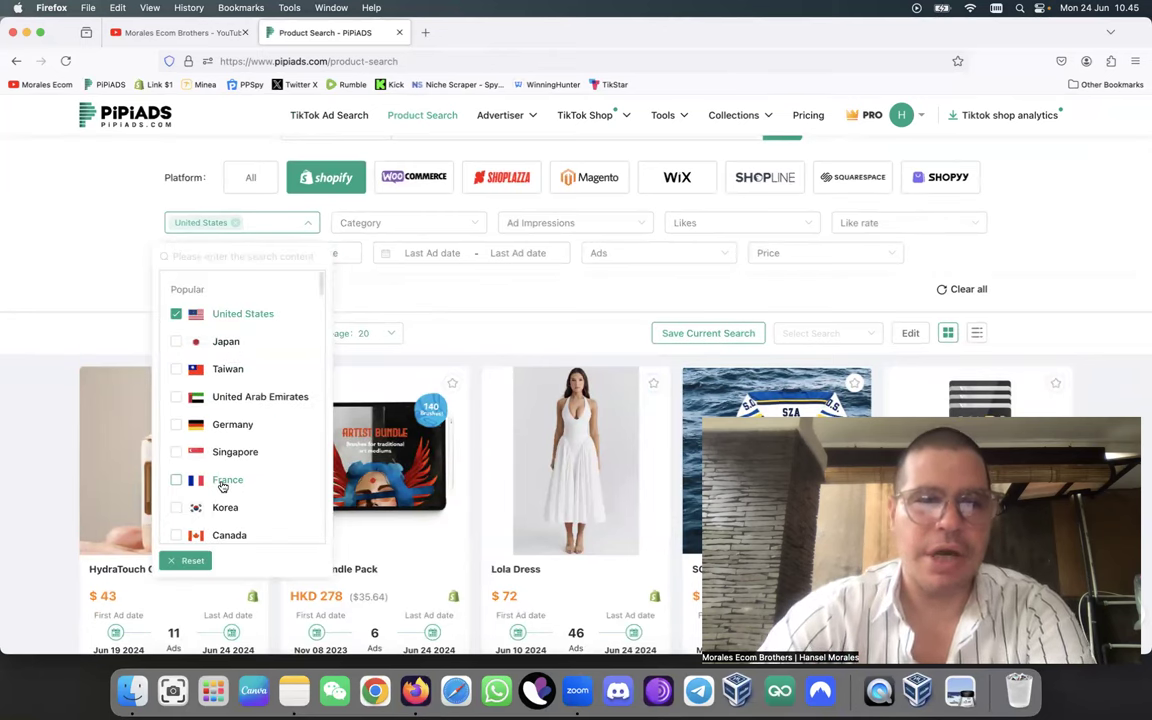
left_click(176, 534)
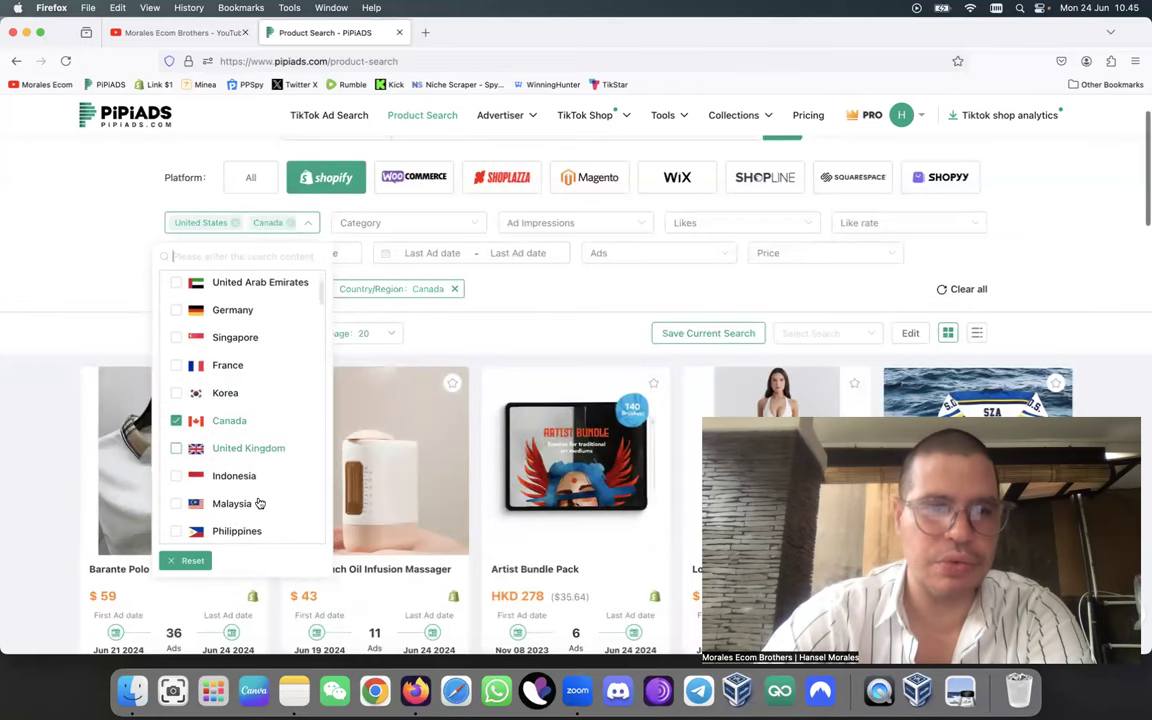
scroll("down", 3)
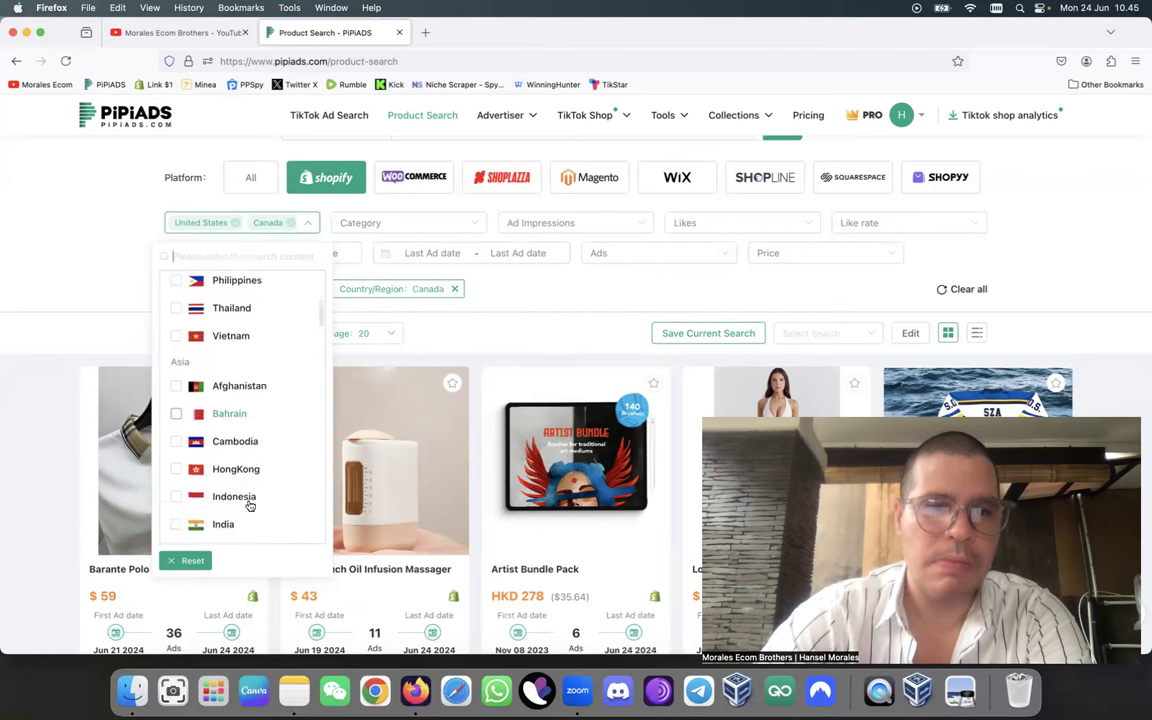
scroll("down", 3)
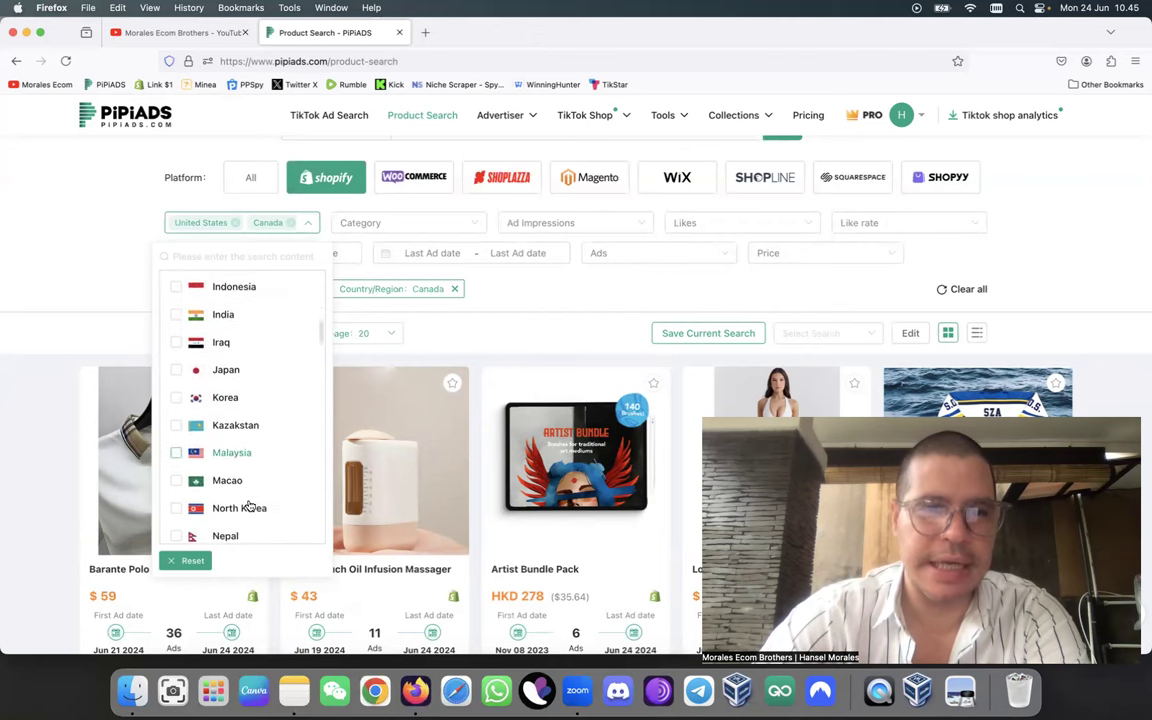
scroll("down", 3)
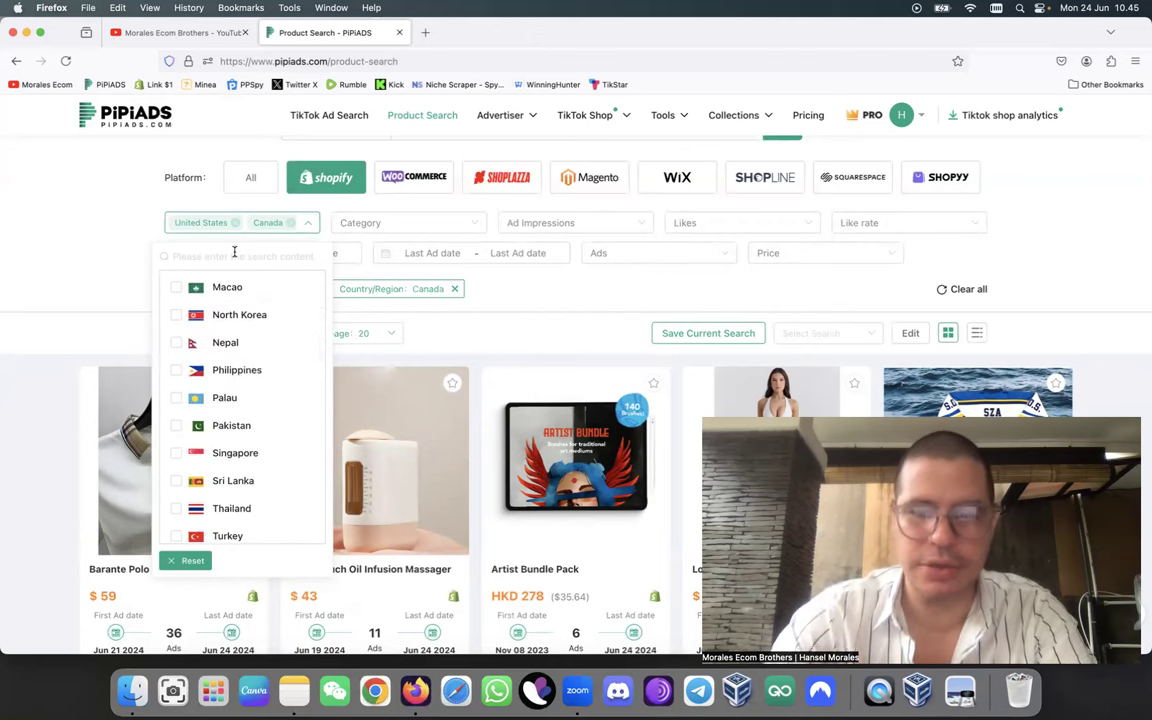
type("united")
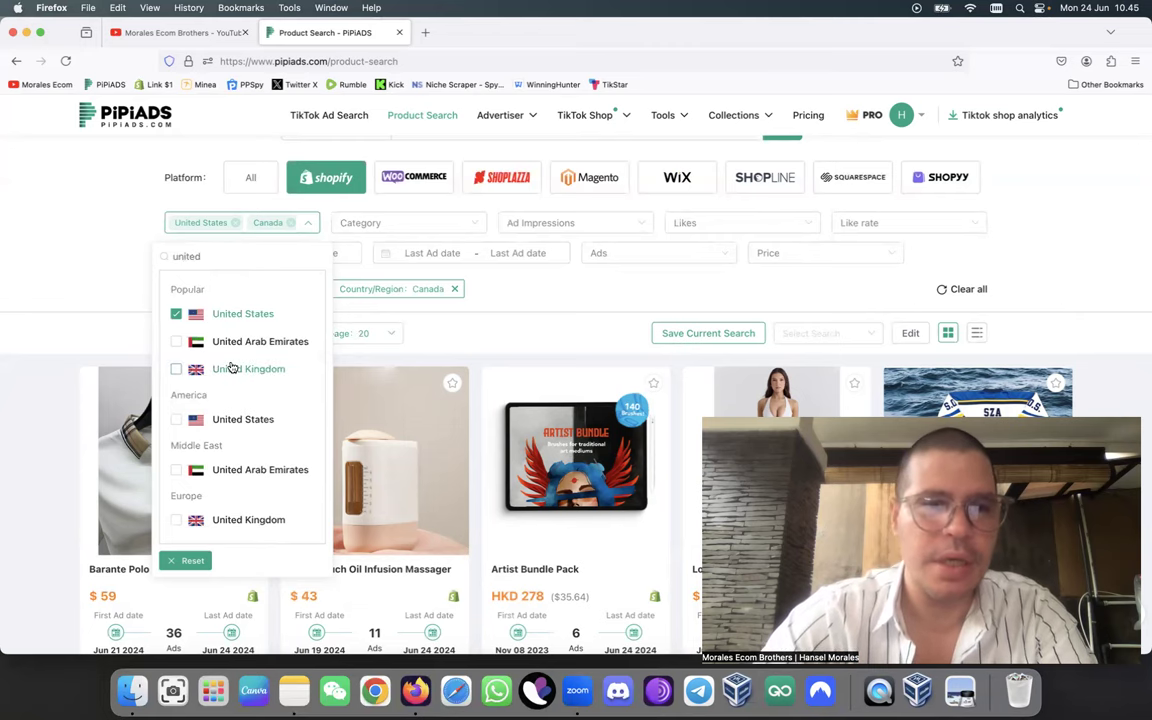
type("austra")
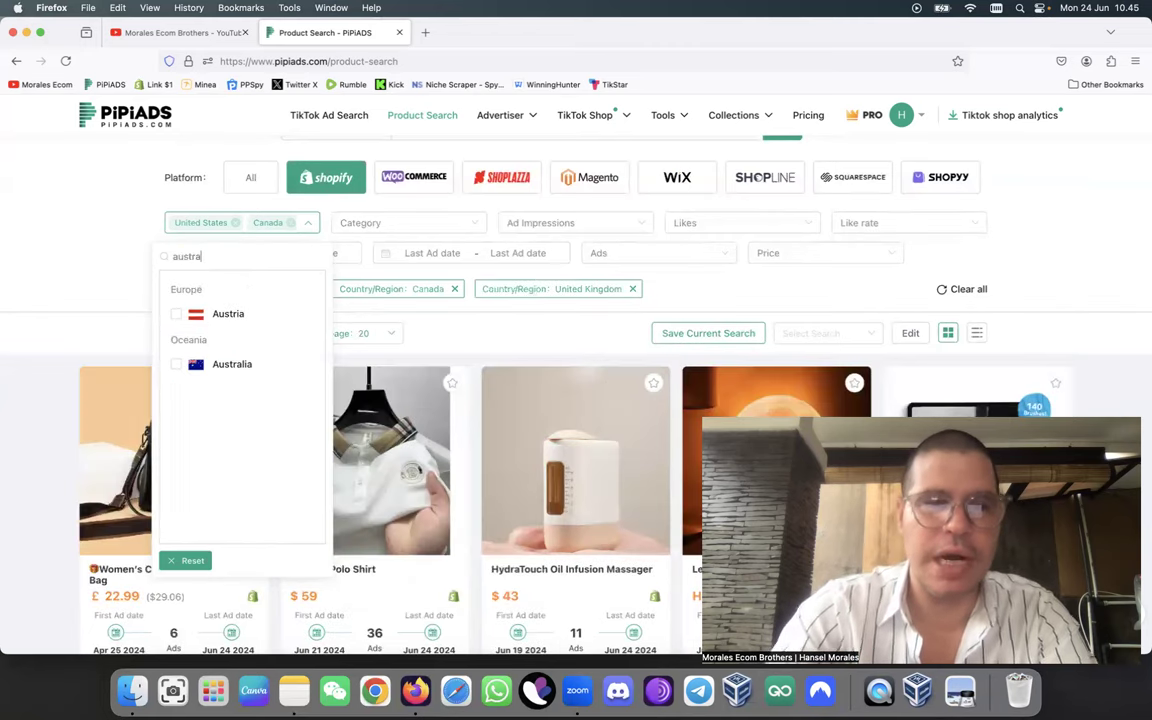
left_click(176, 313)
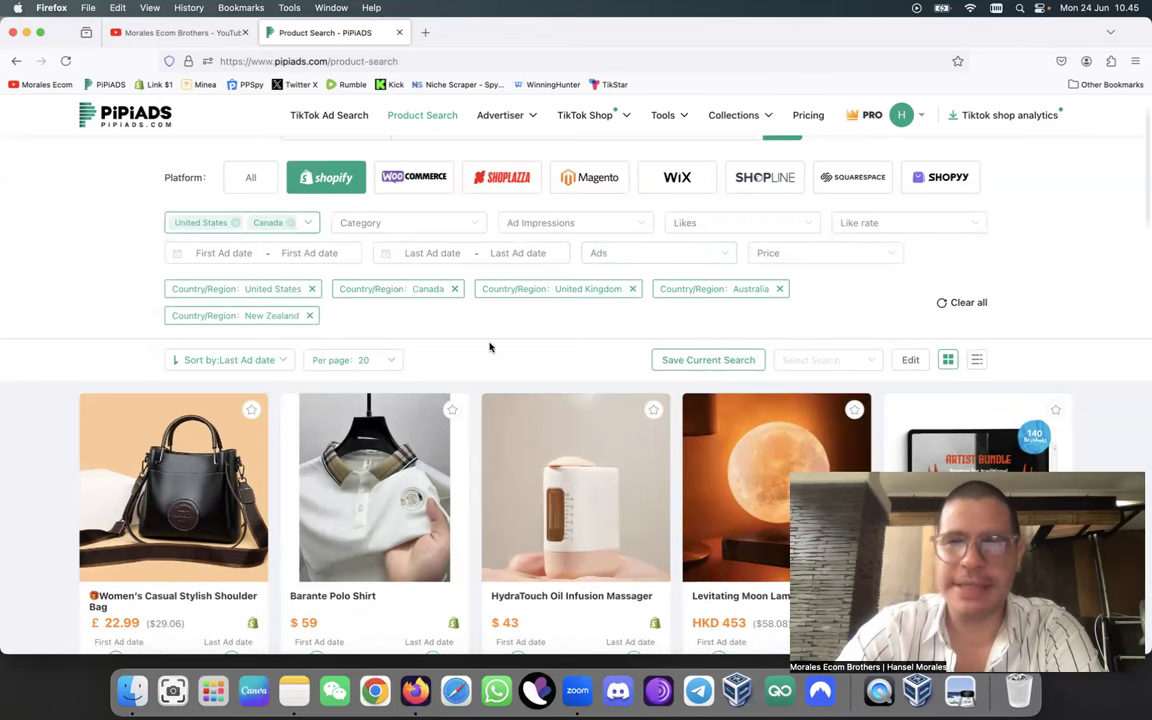
Scroll through the filtered Shopify results and set Per page to 500
scroll("down", 3)
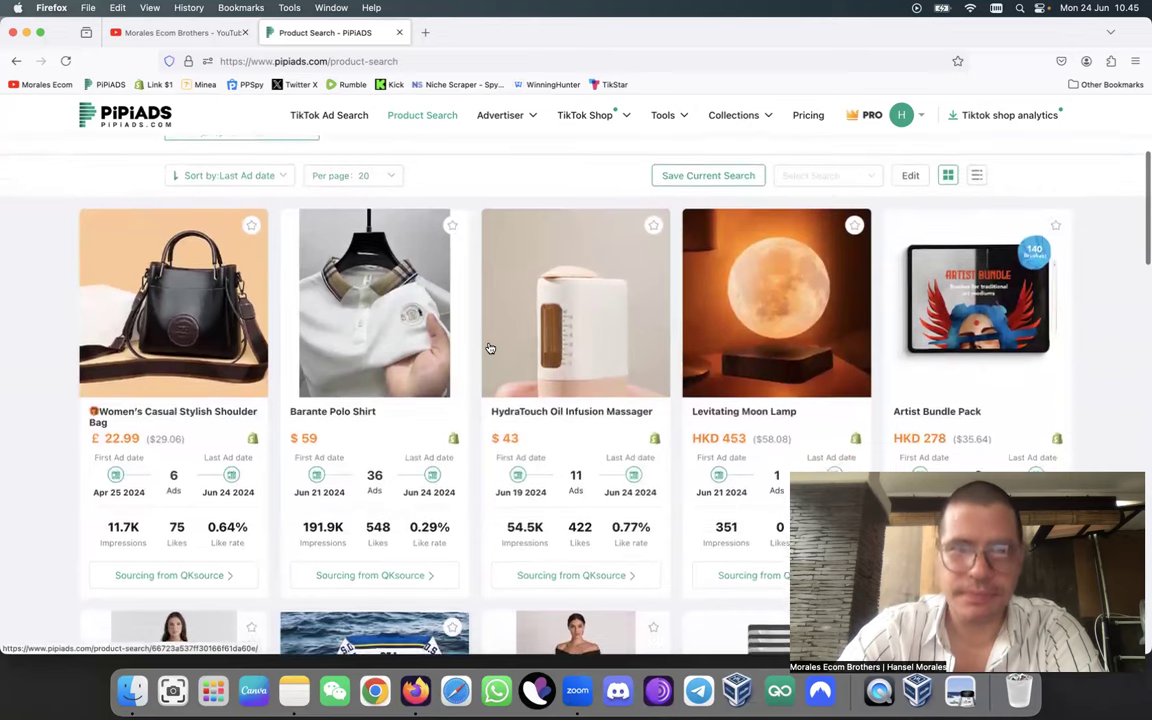
scroll("down", 3)
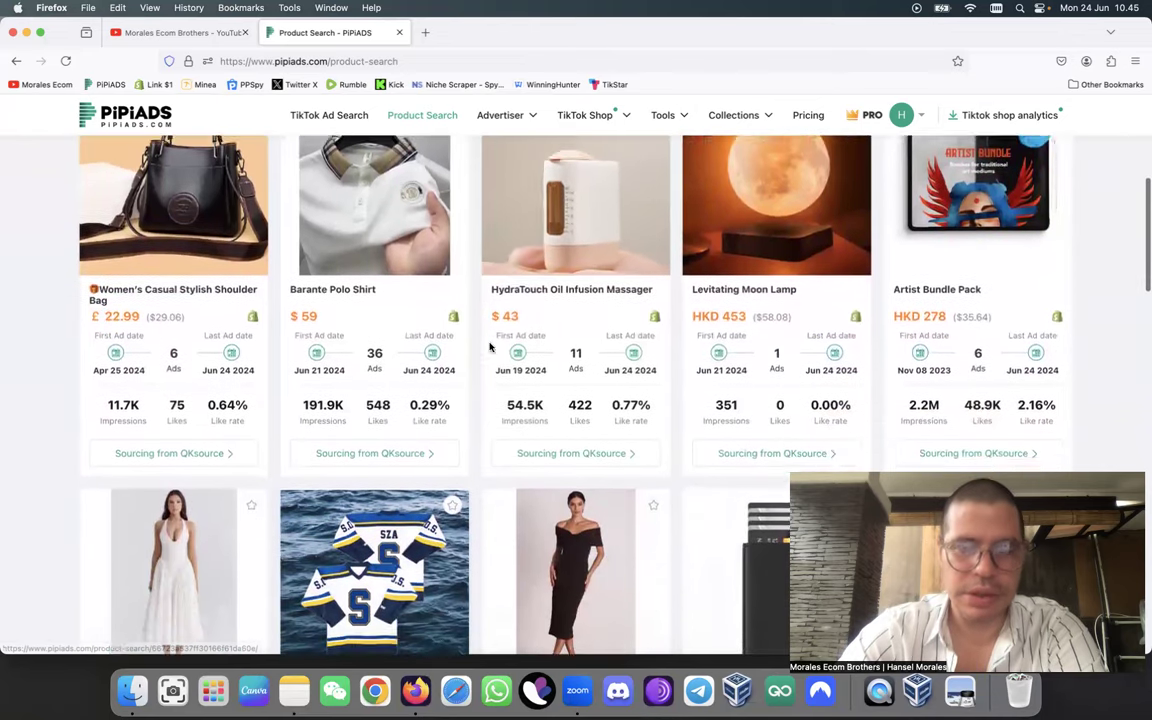
scroll("down", 3)
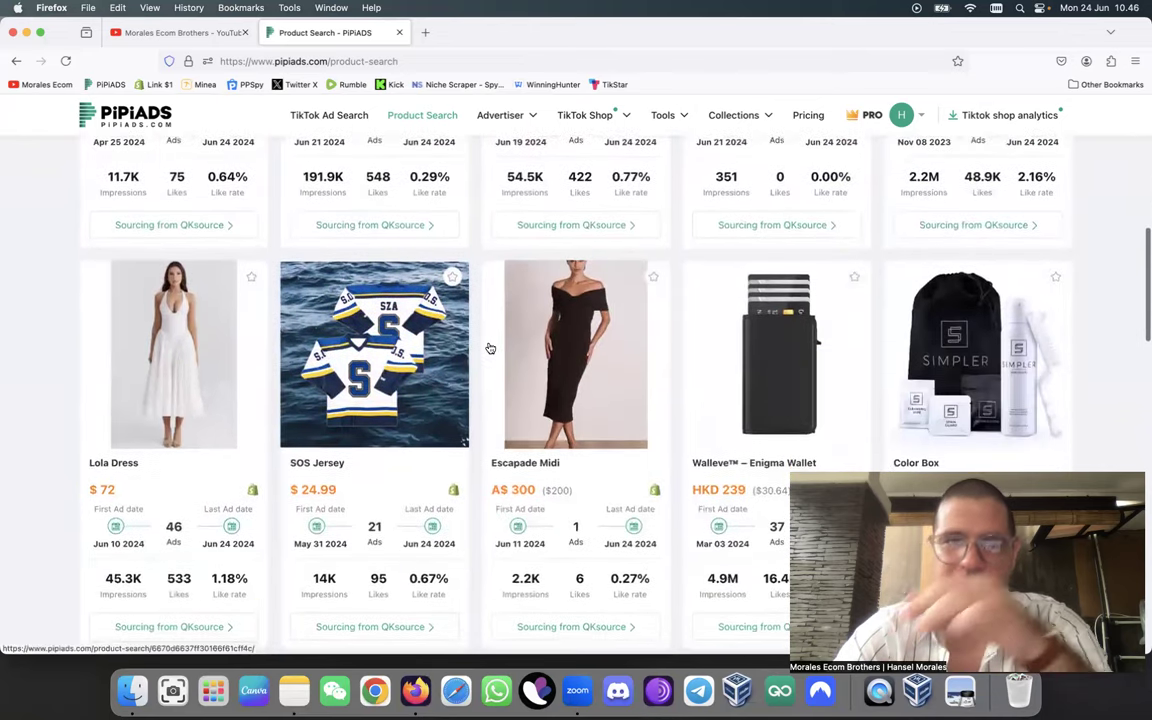
scroll("down", 3)
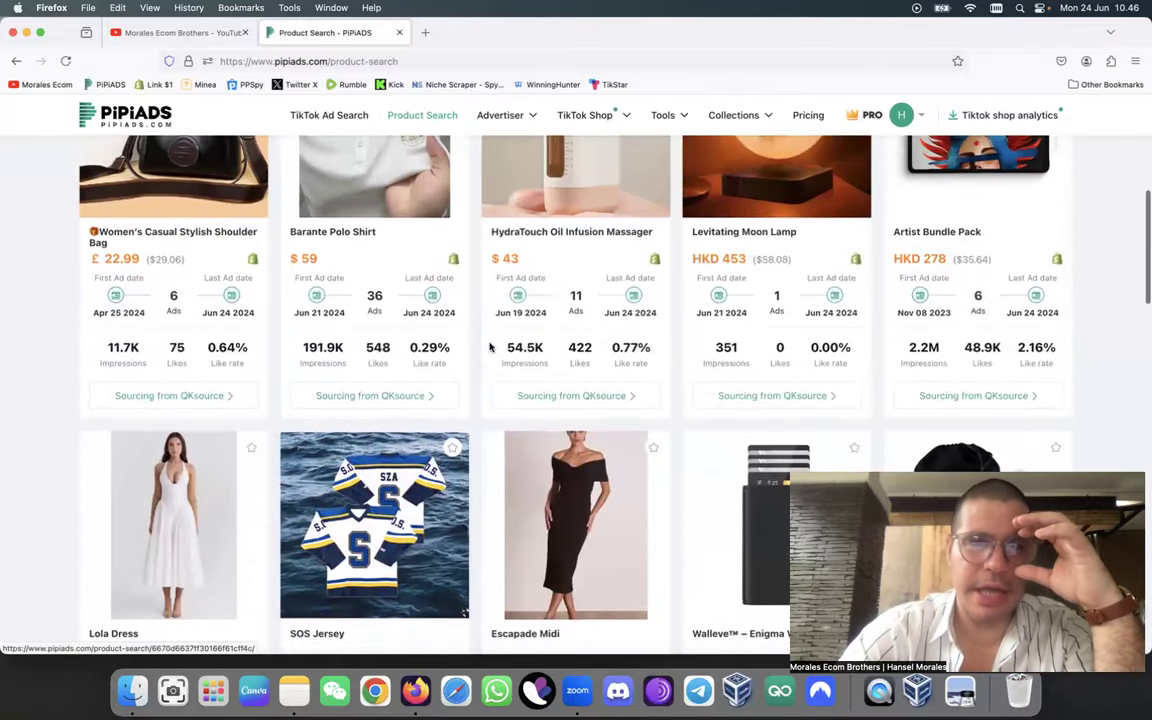
left_click(352, 400)
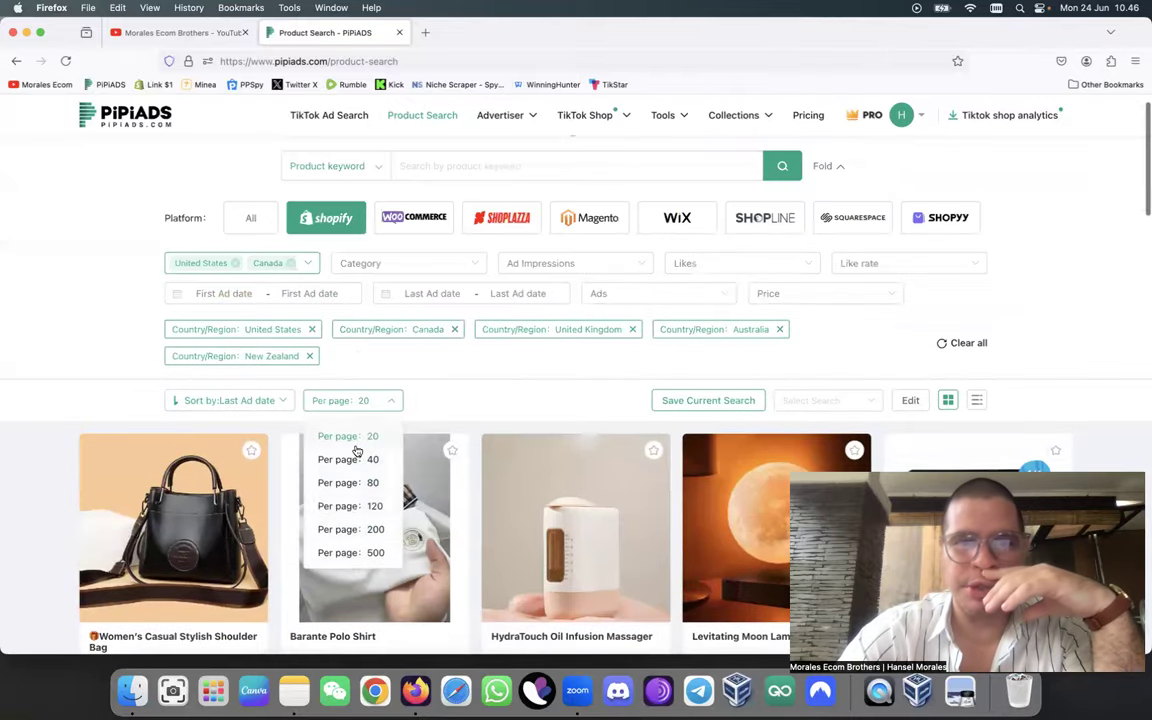
left_click(375, 552)
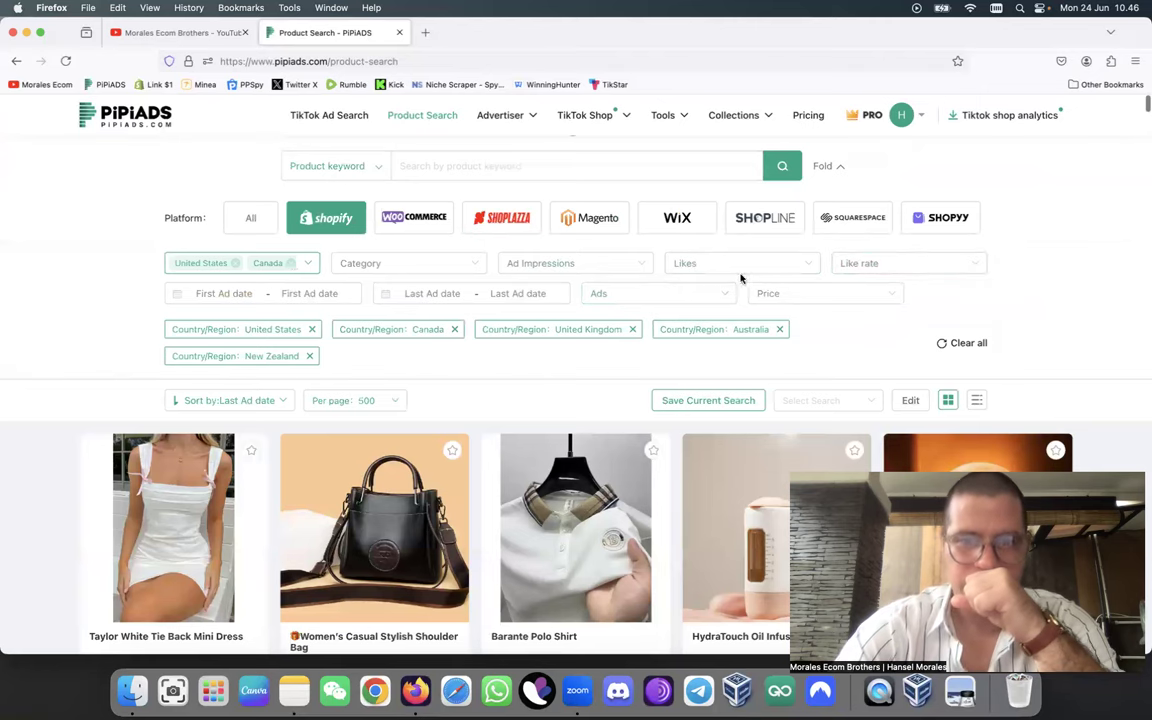
Drag the Ads filter's minimum handle up to More than 4
left_click(657, 293)
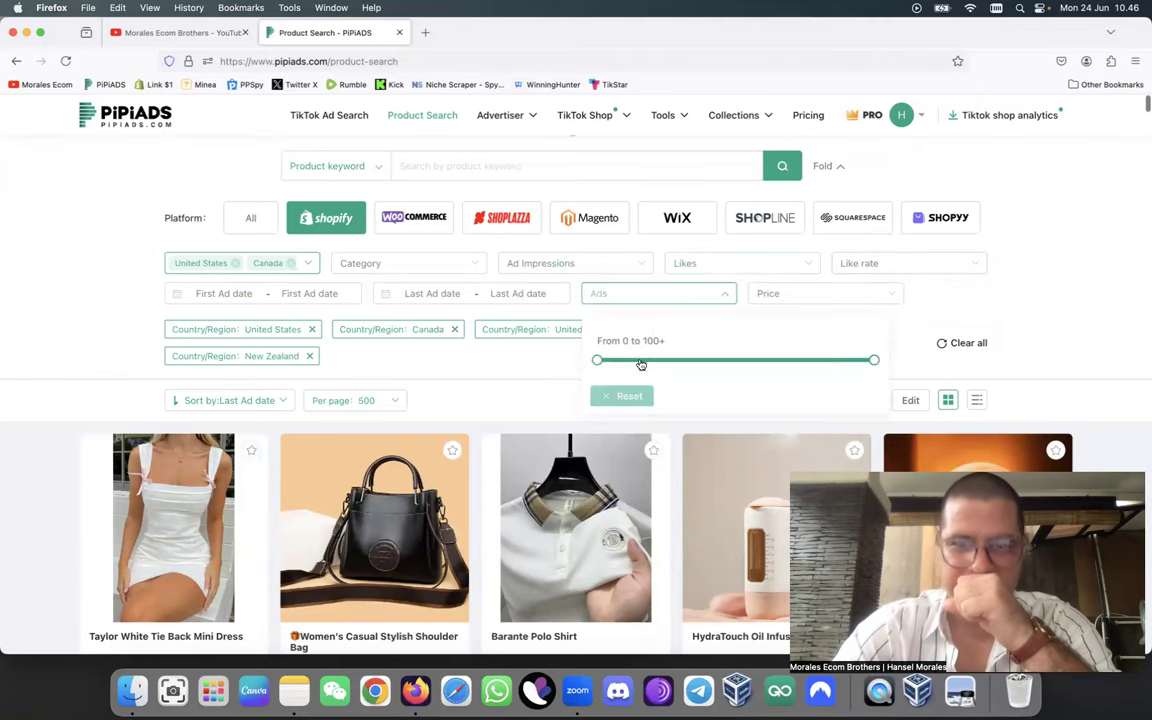
left_click_drag(598, 360, 667, 360)
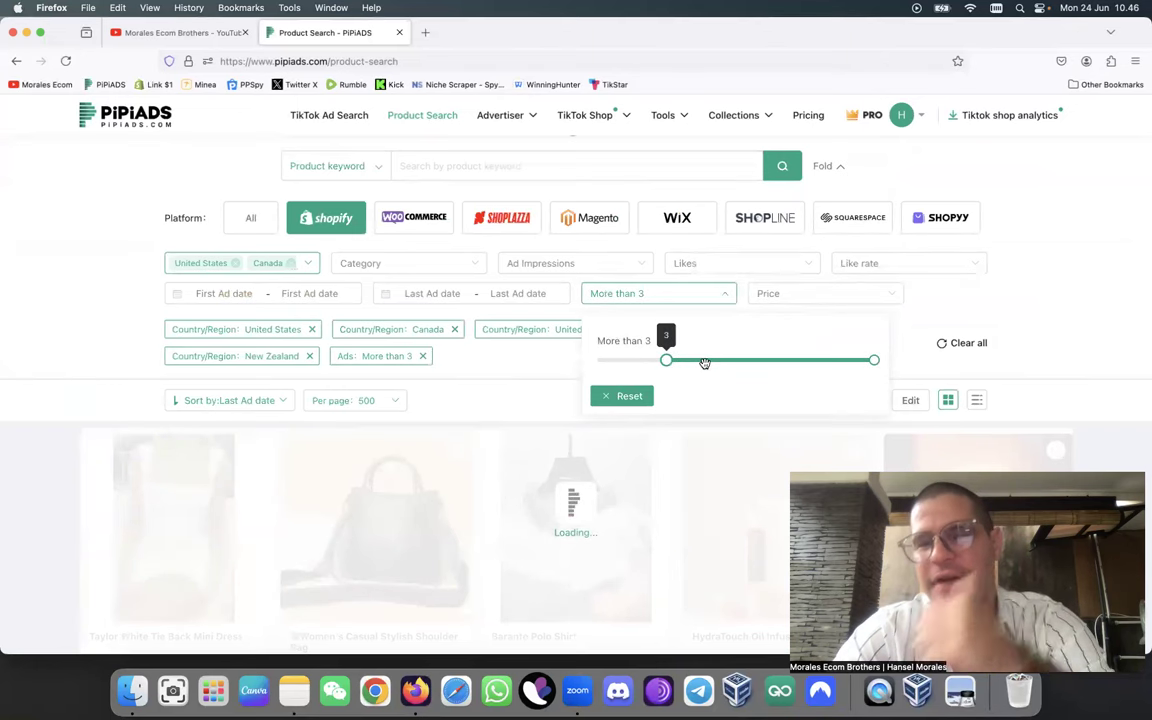
left_click_drag(666, 360, 692, 360)
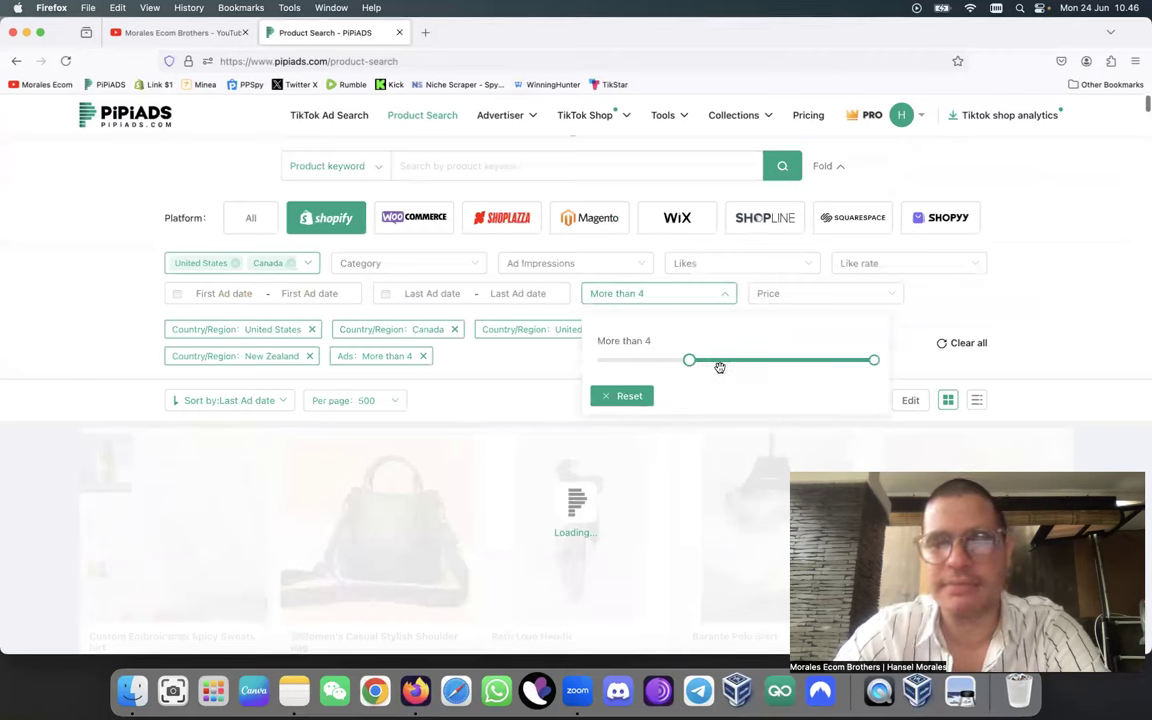
left_click_drag(688, 360, 711, 360)
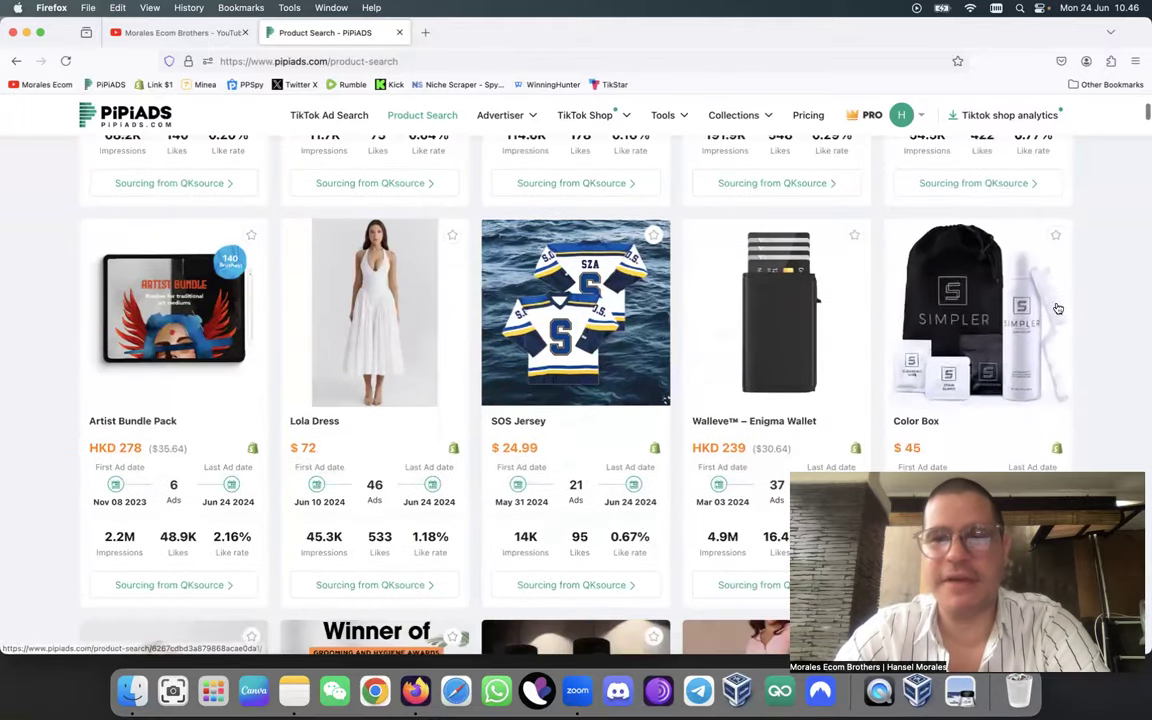
Set the Ads filter to More than 5 and browse the refreshed product grid
scroll("down", 3)
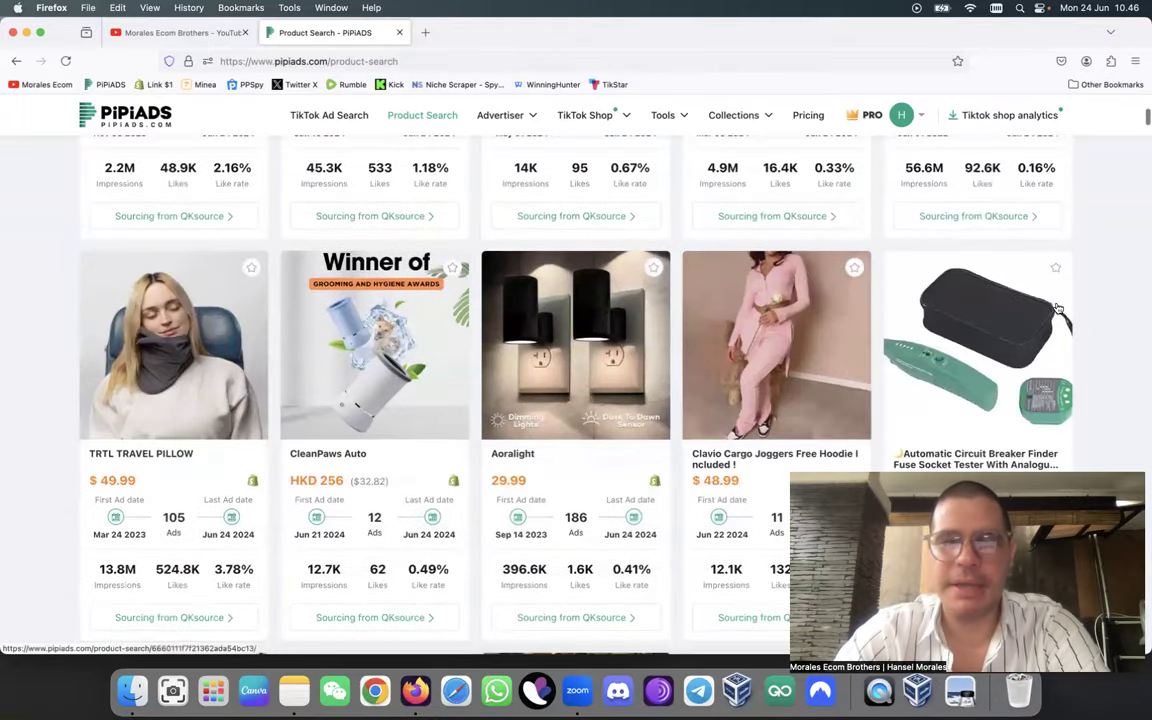
scroll("down", 3)
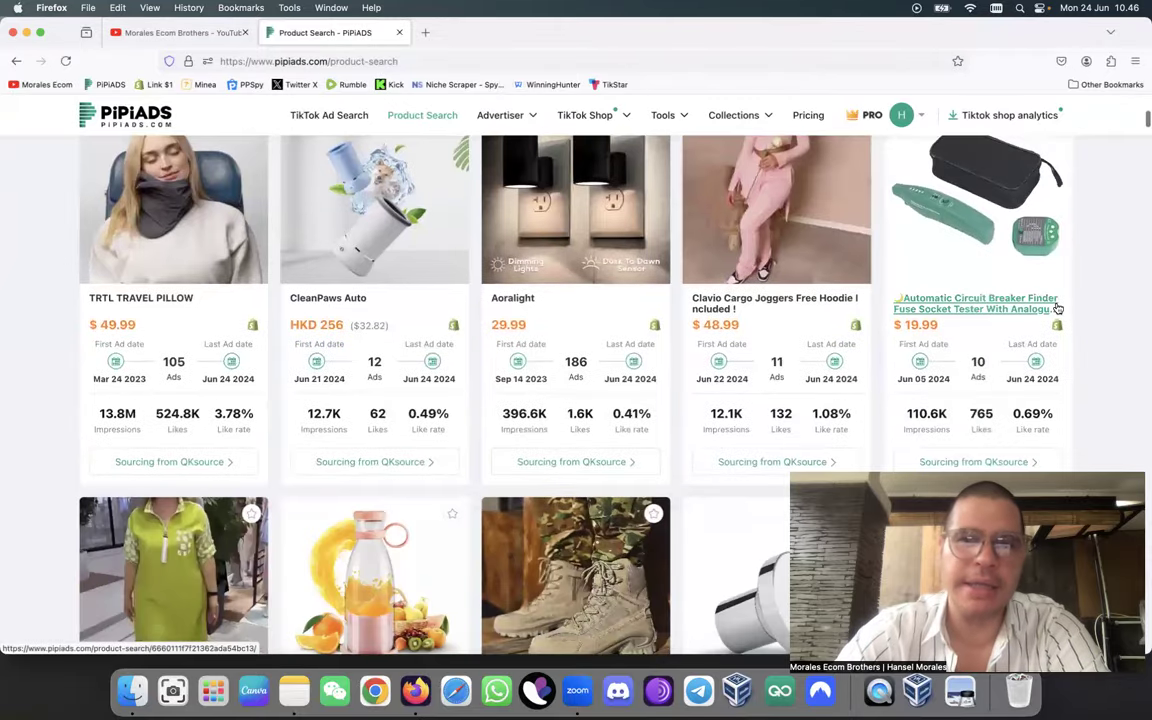
left_click(975, 303)
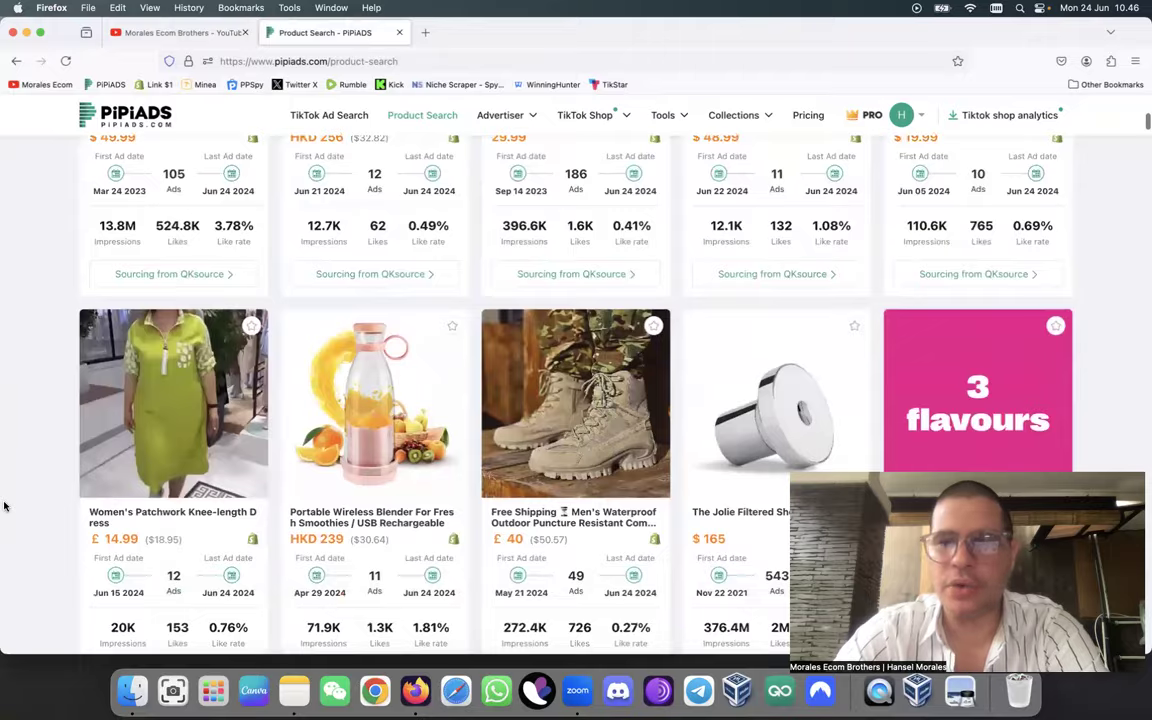
scroll("down", 3)
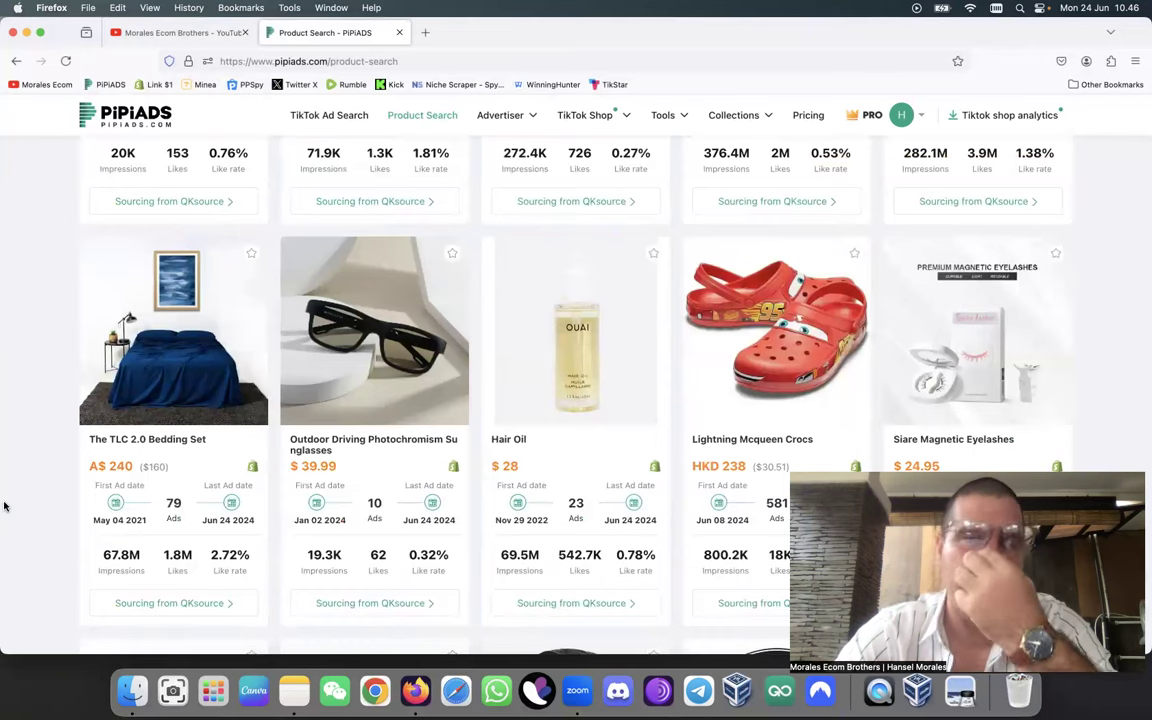
scroll("down", 3)
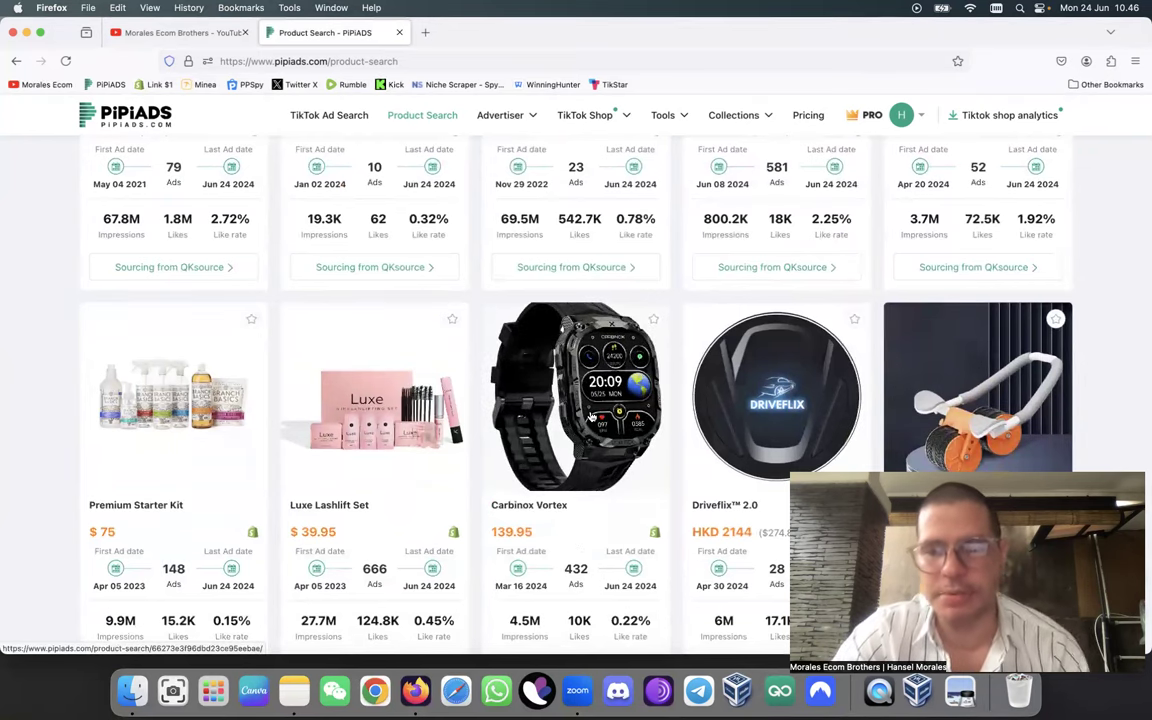
scroll("down", 3)
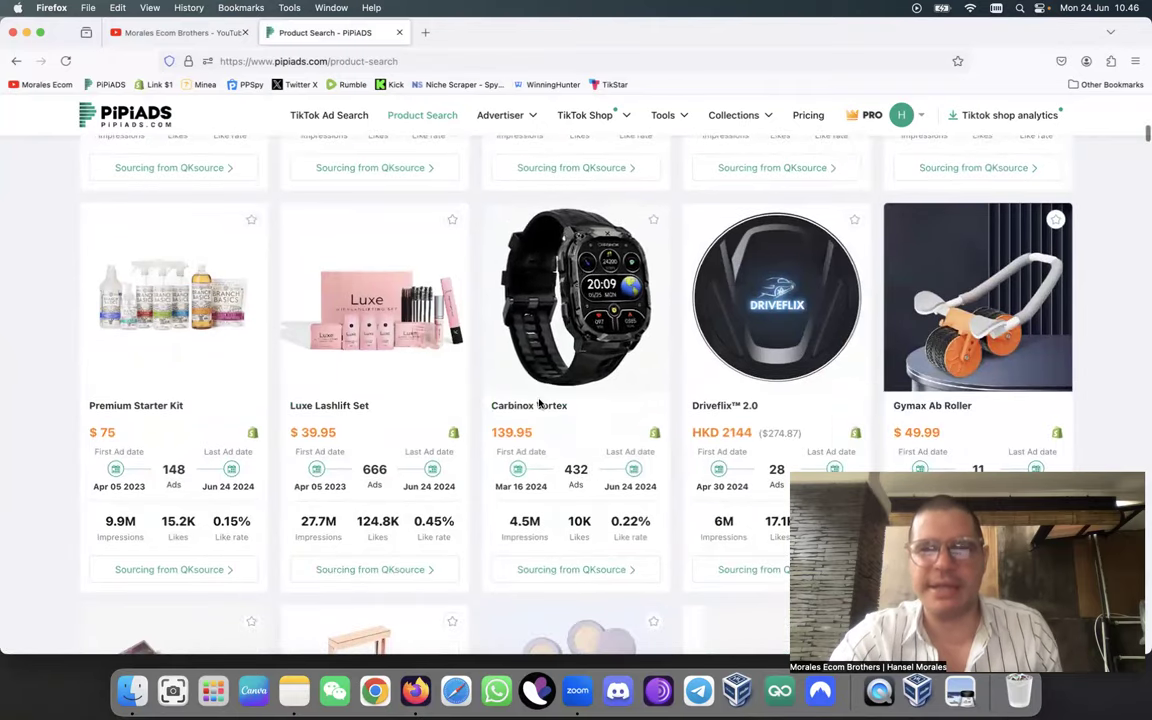
scroll("down", 3)
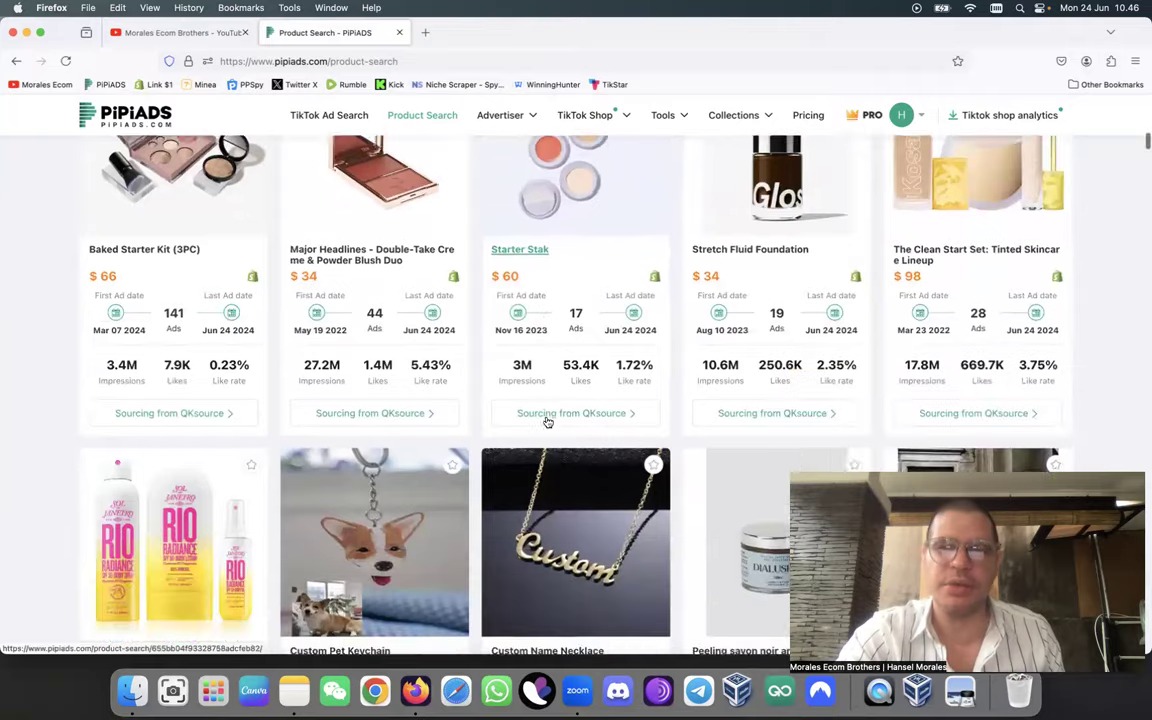
scroll("down", 3)
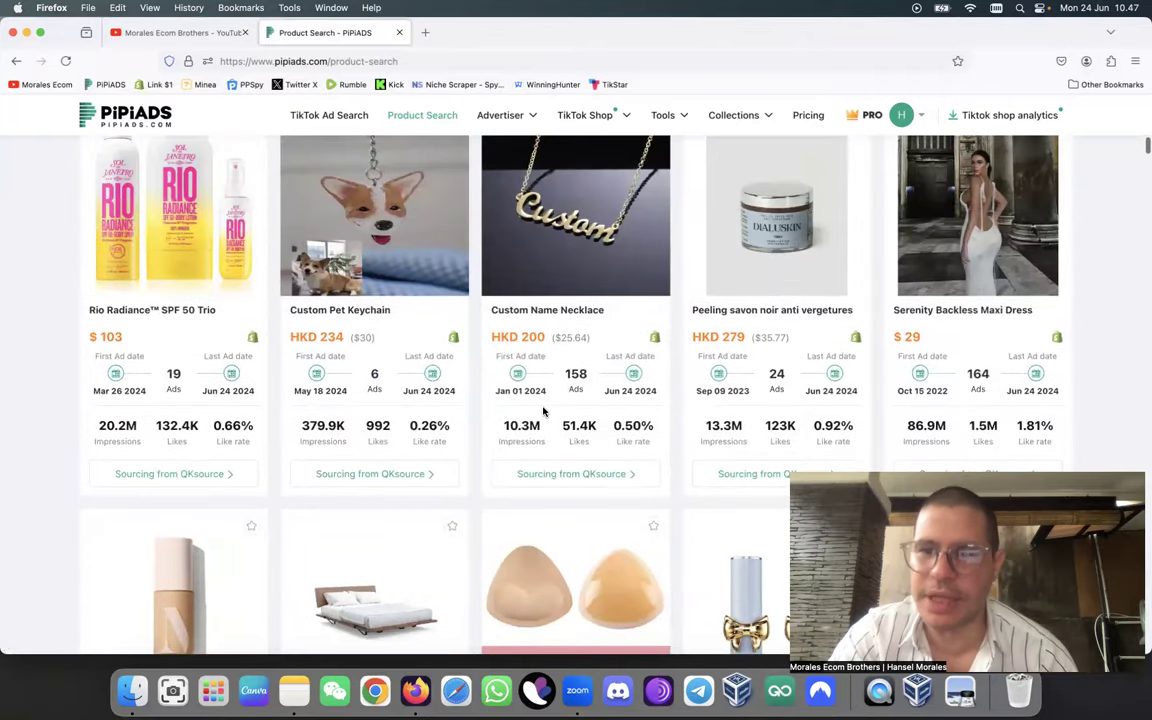
scroll("down", 3)
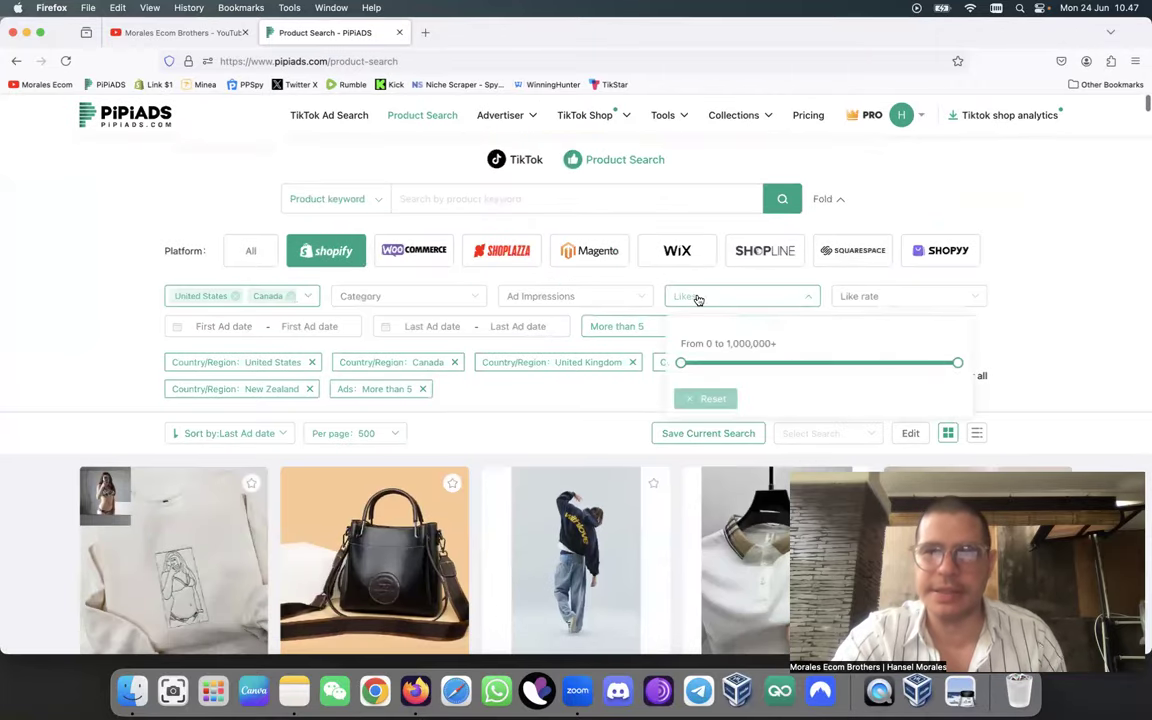
Drag the Like rate slider to More than 4.0%
left_click(905, 295)
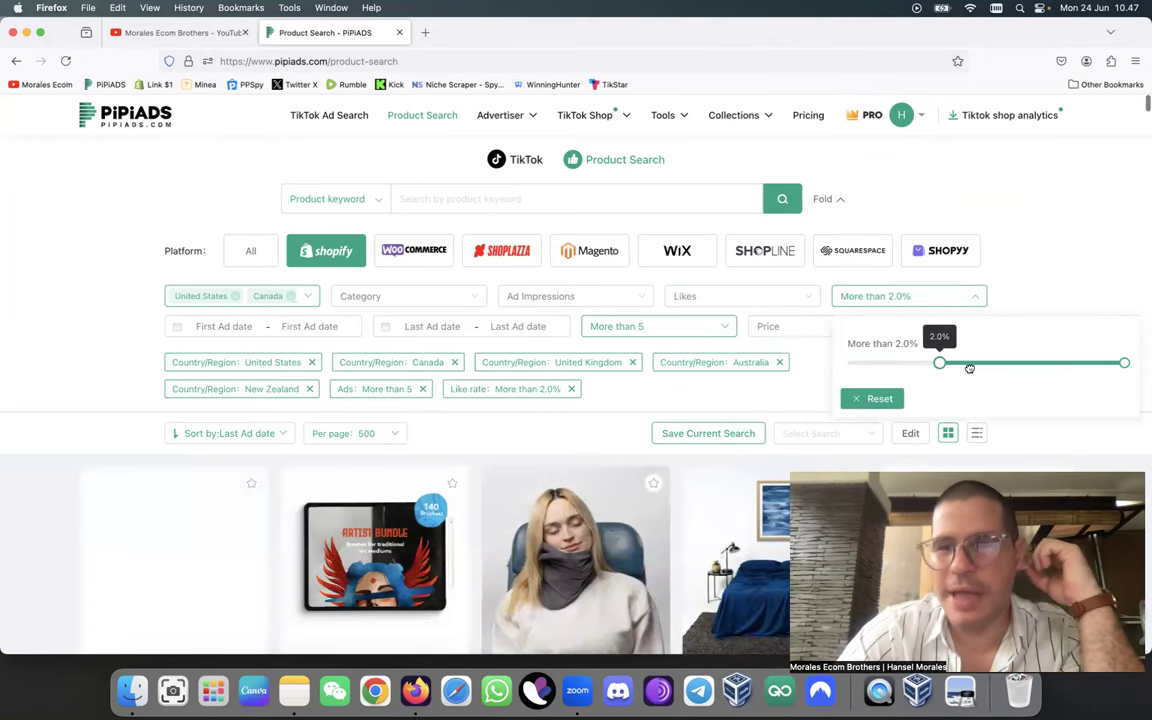
left_click_drag(938, 363, 990, 363)
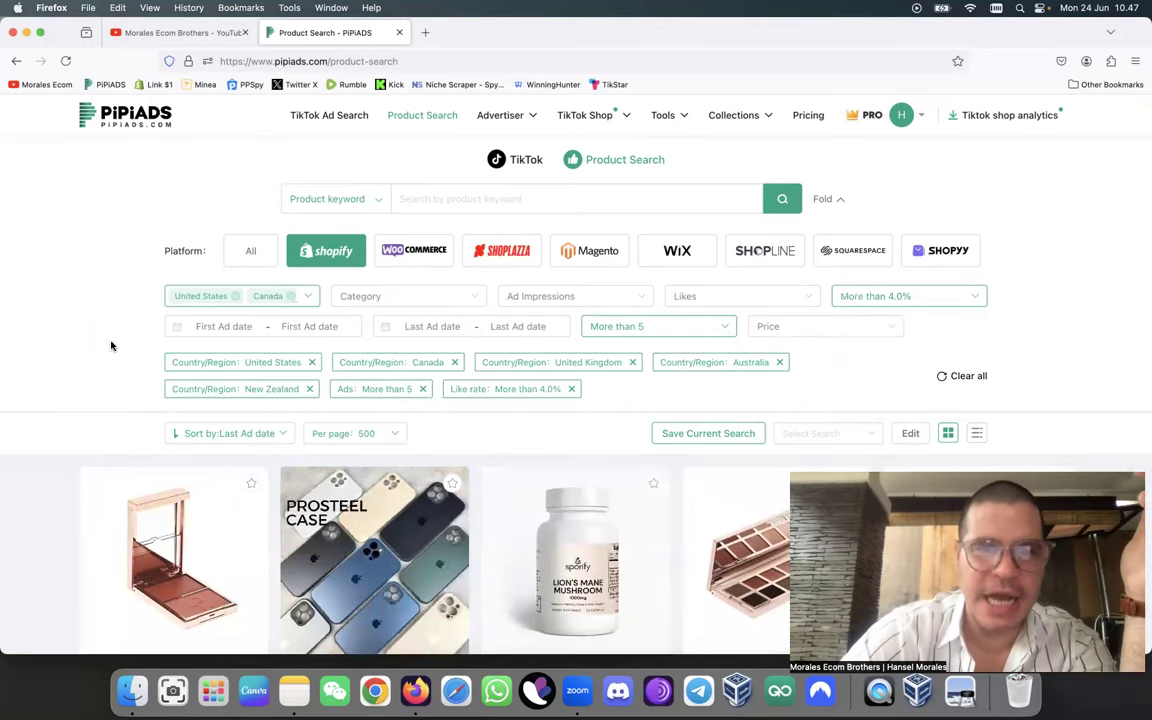
Scroll the filtered product grid and open the Backless Body Bra card
scroll("down", 3)
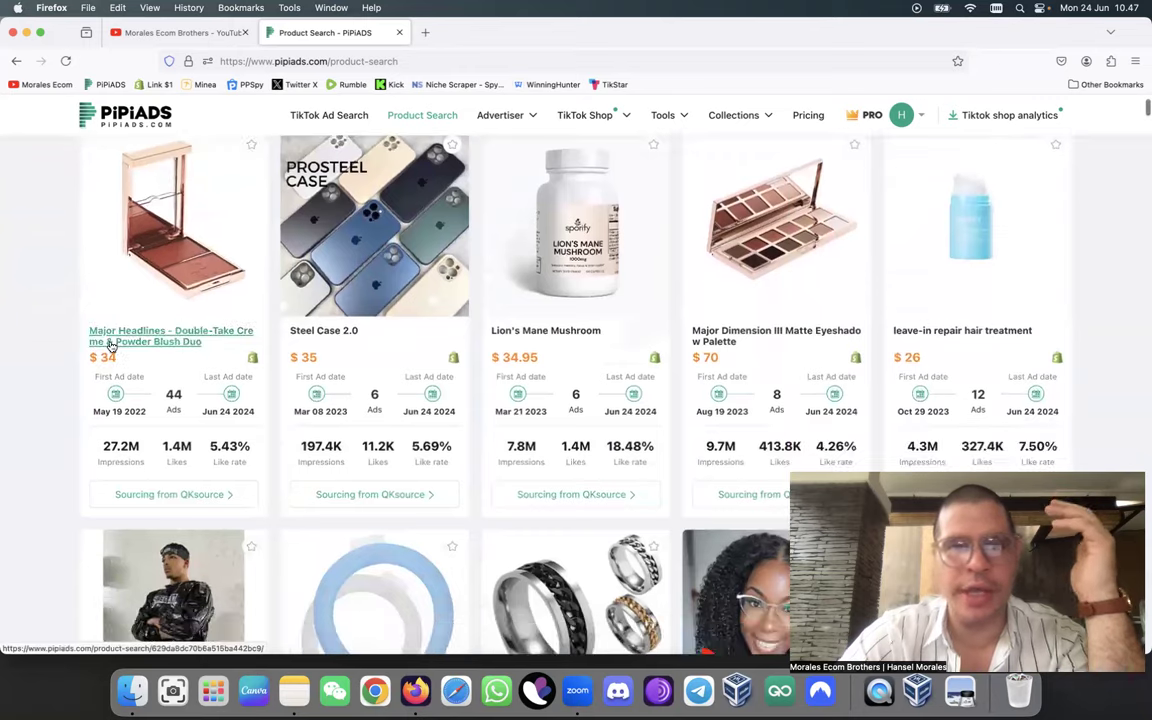
scroll("down", 3)
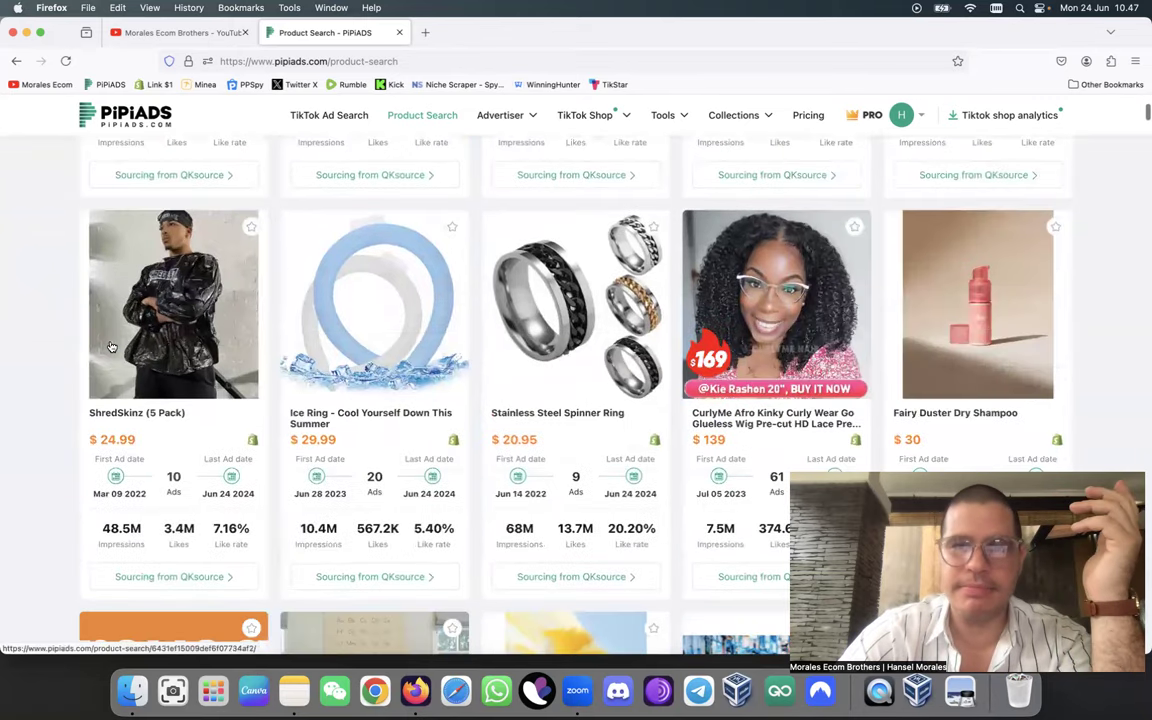
scroll("down", 3)
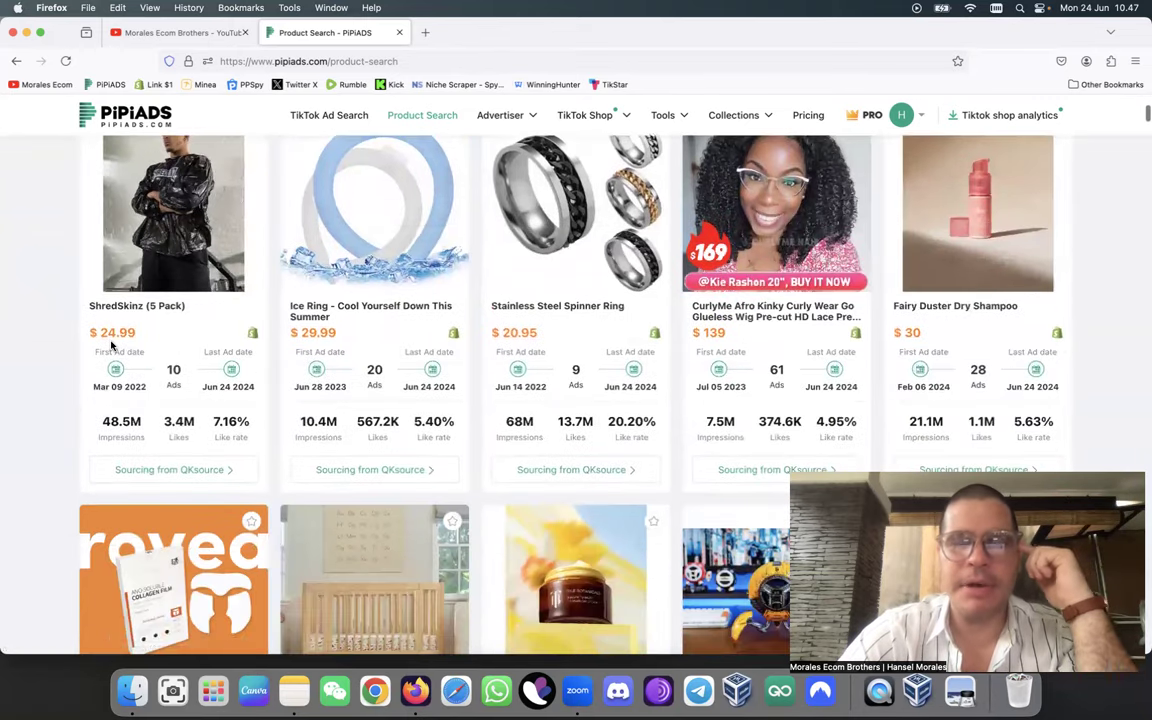
scroll("down", 3)
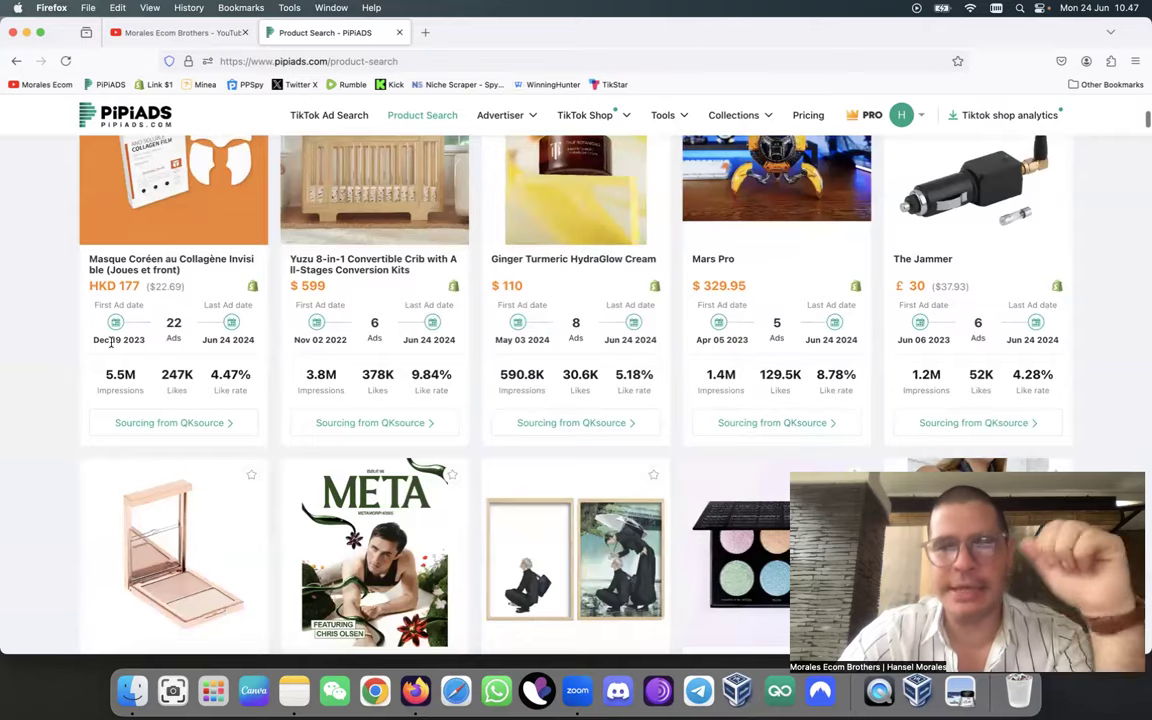
scroll("down", 3)
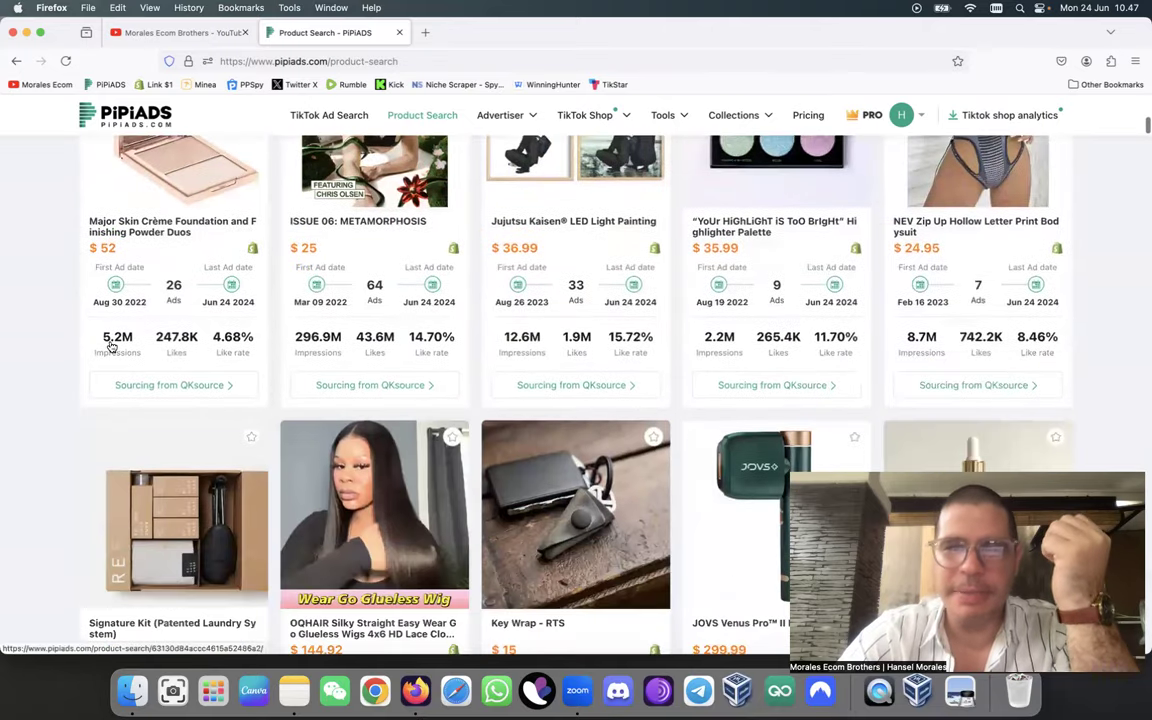
scroll("down", 3)
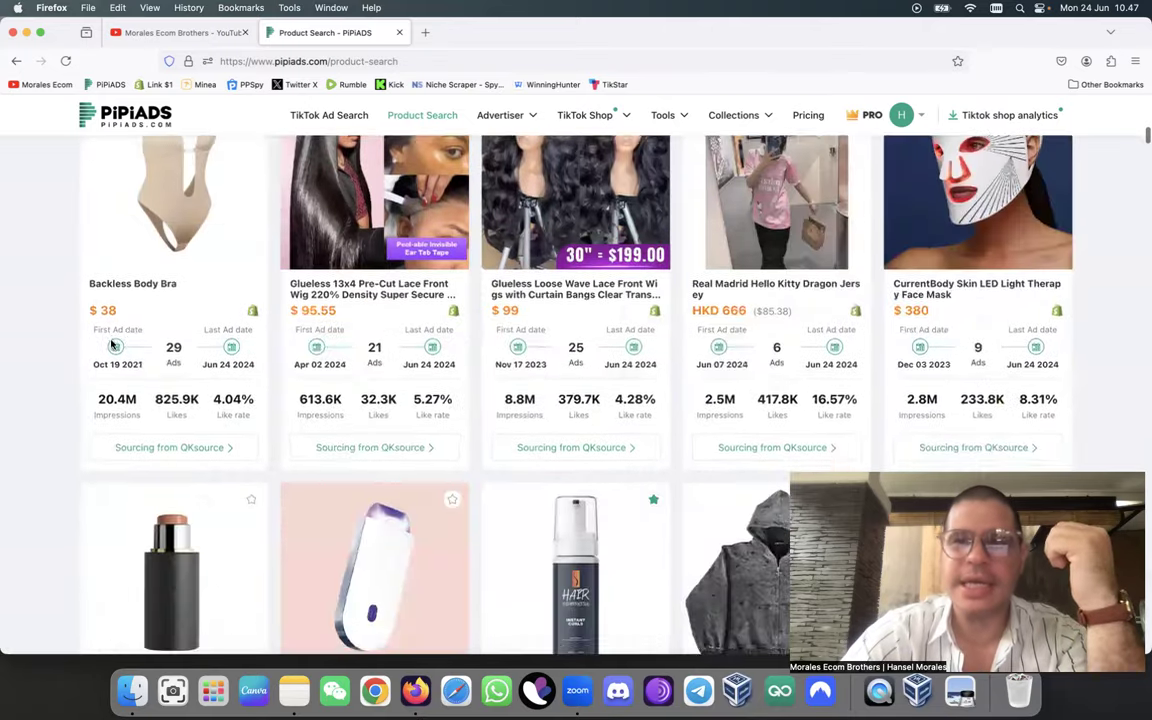
scroll("down", 3)
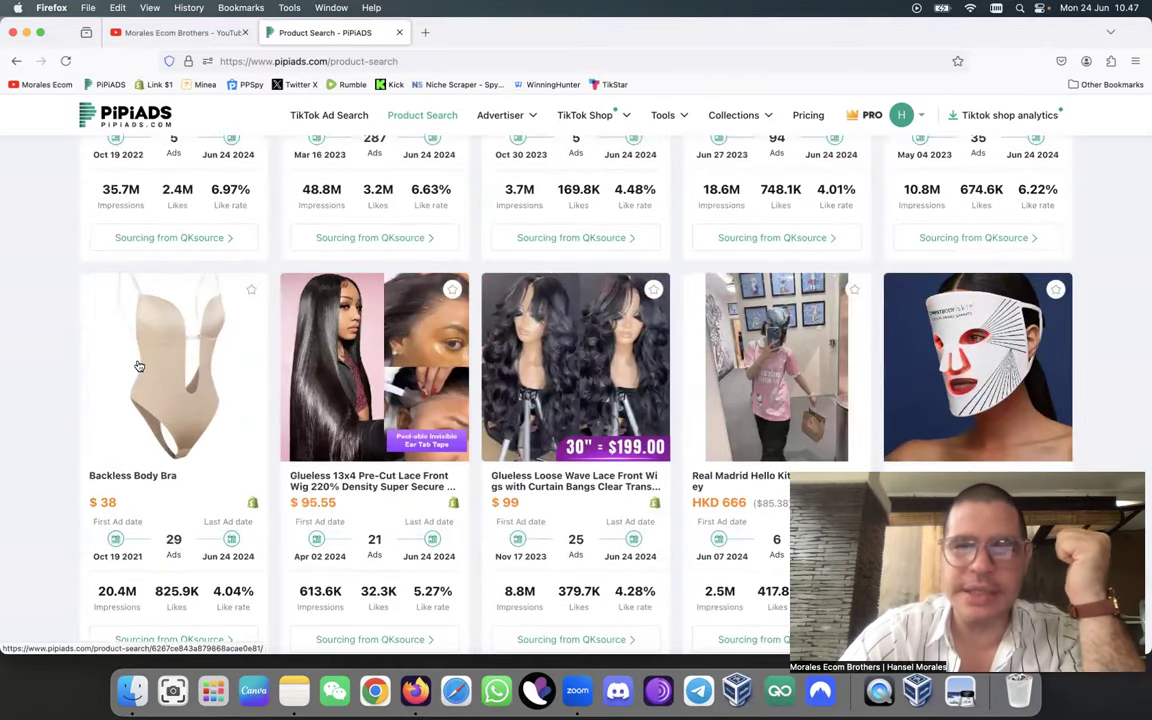
left_click(140, 366)
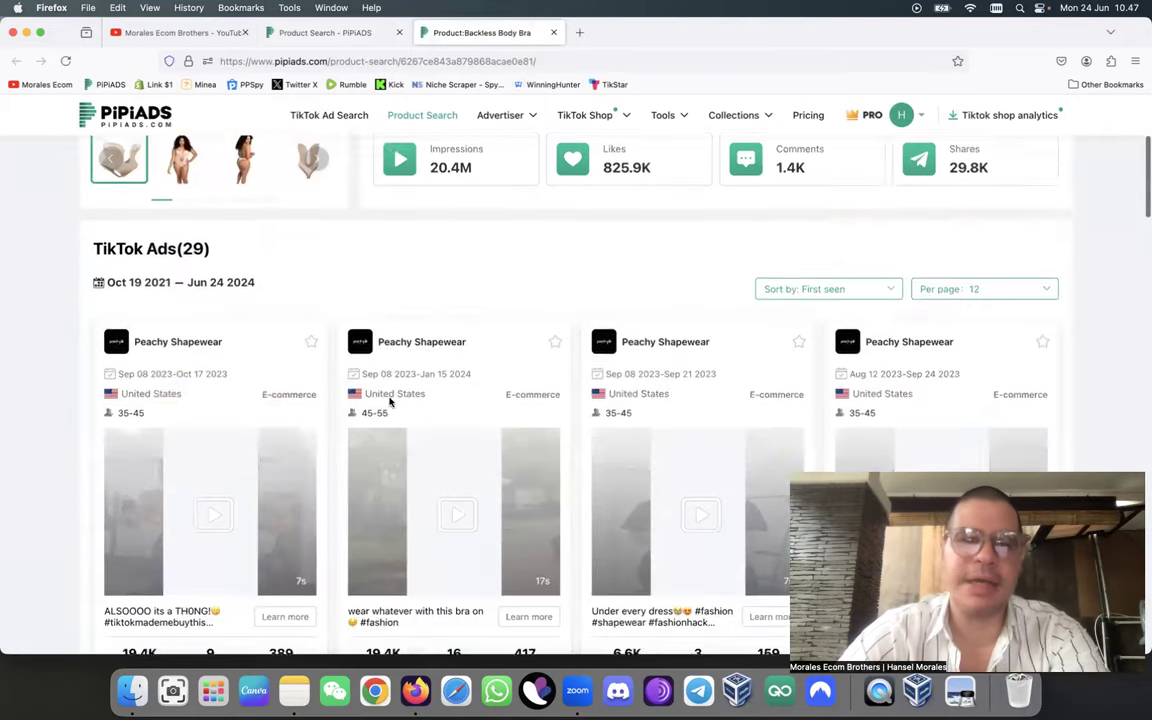
Sort the Backless Body Bra's 29 TikTok ads by Last seen and browse them
left_click(828, 268)
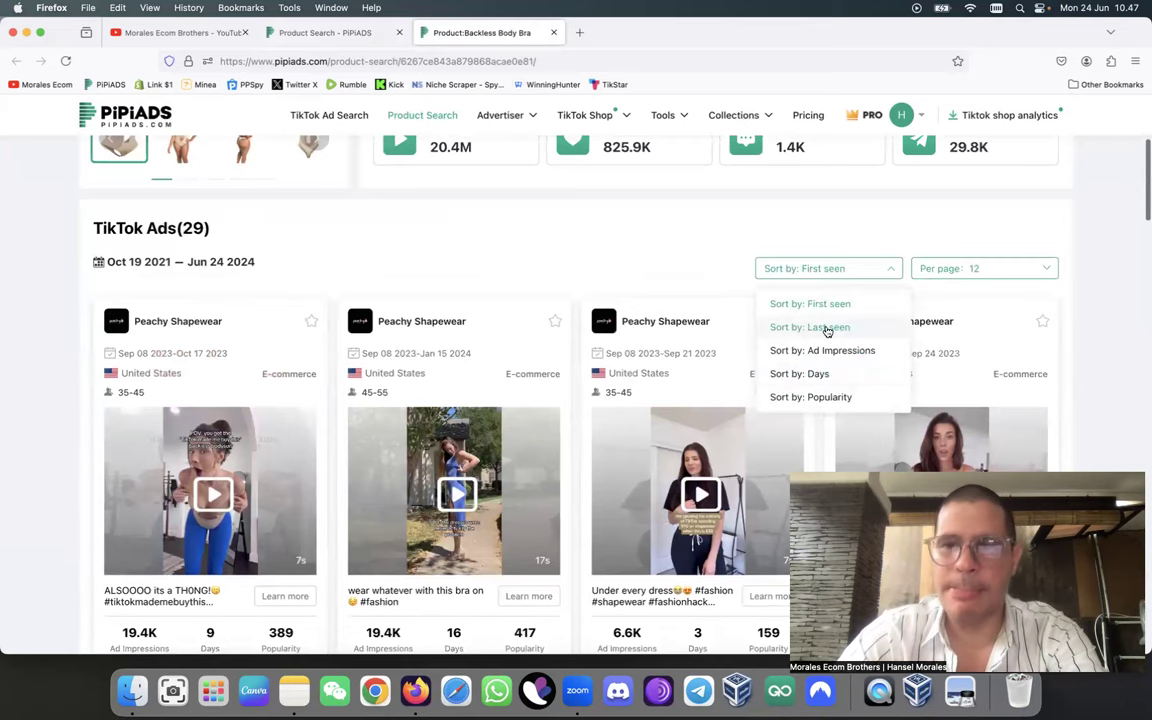
left_click(810, 327)
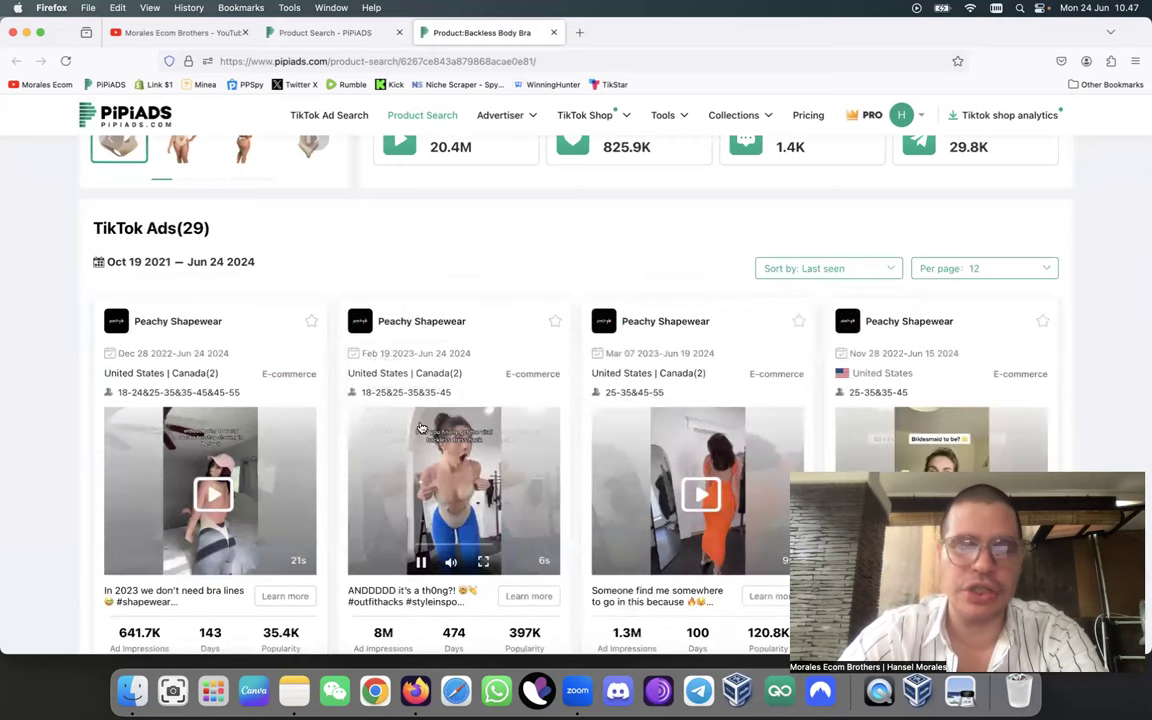
scroll("down", 3)
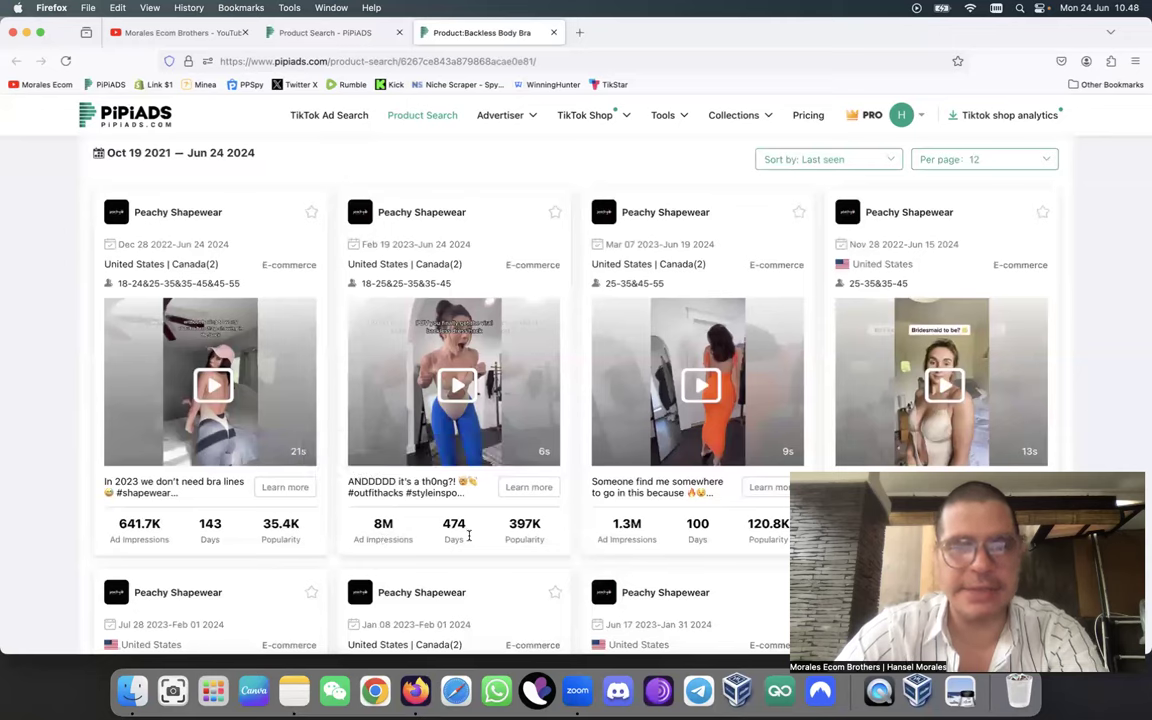
scroll("down", 3)
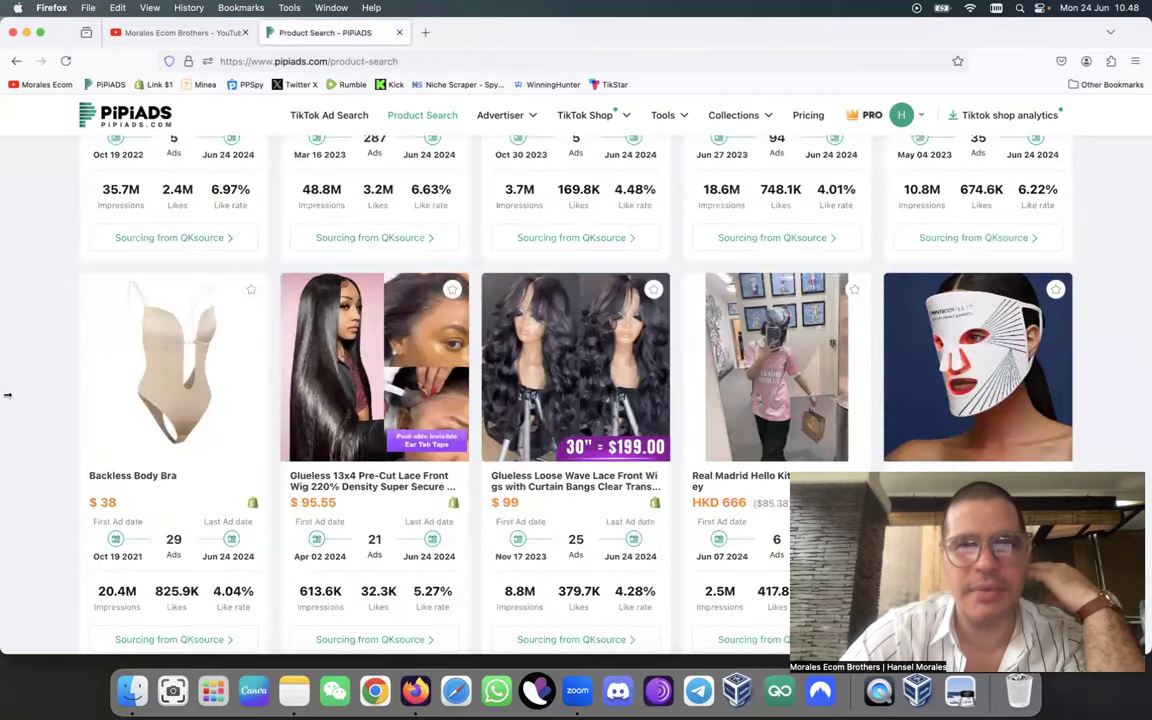
scroll("down", 3)
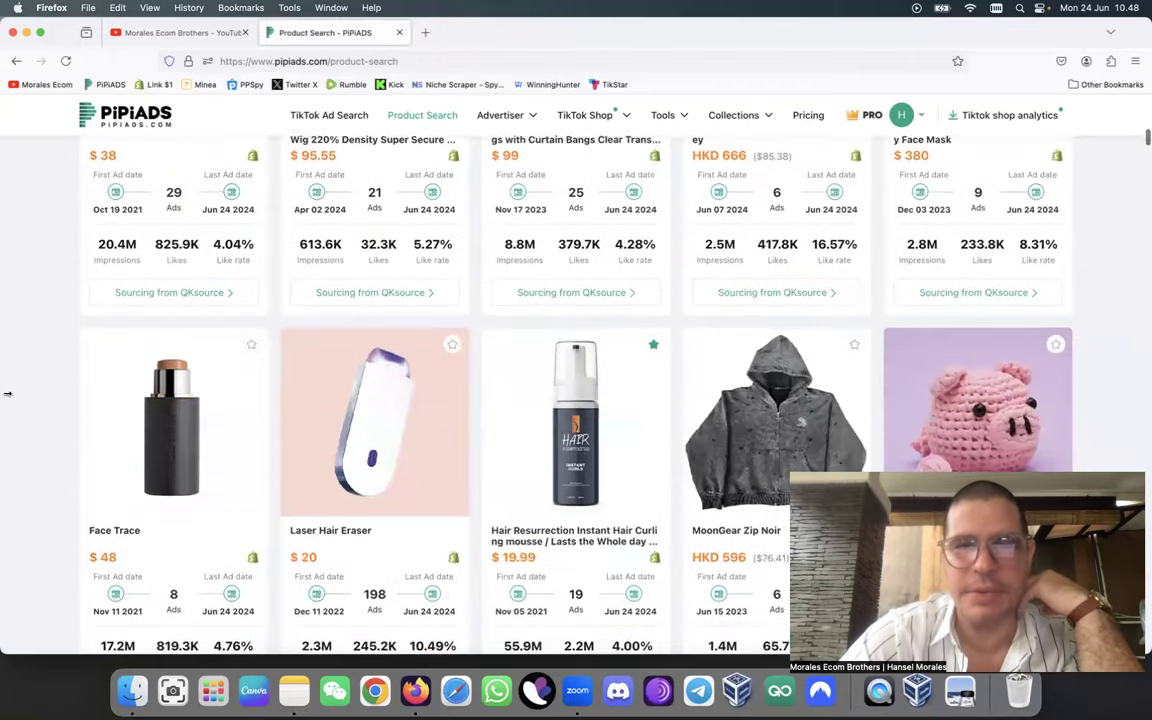
scroll("down", 3)
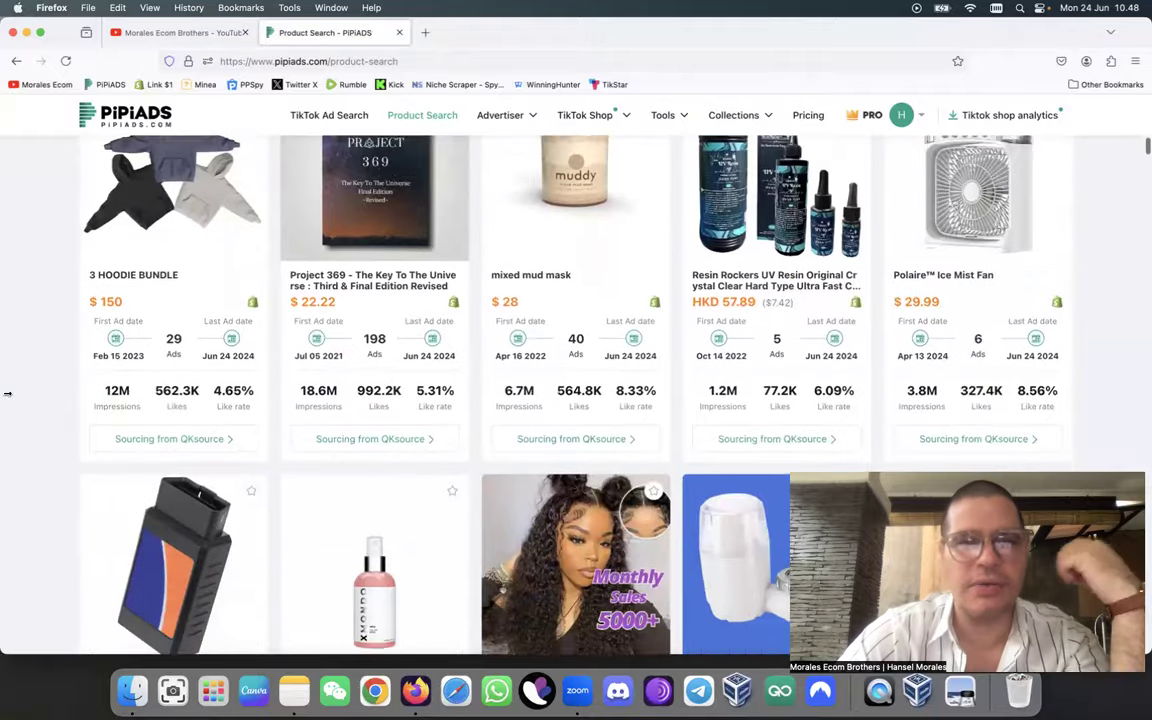
scroll("down", 3)
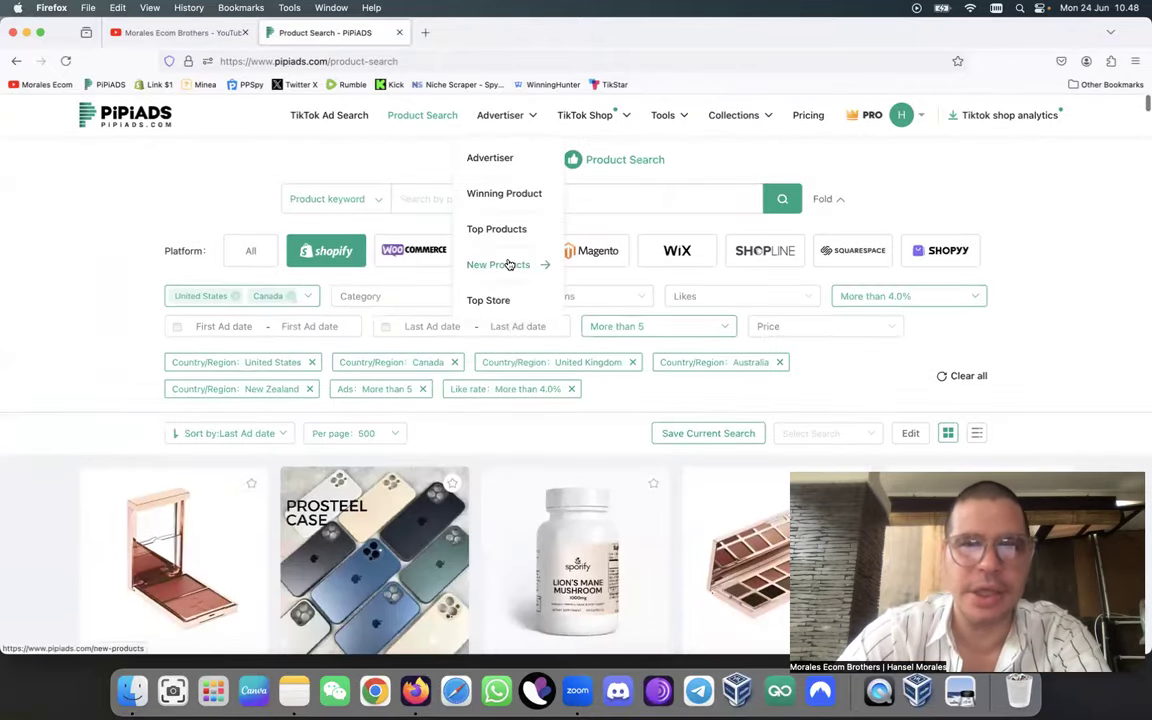
Switch to Advertiser > New Products, close the country list, and show 500 per page
left_click(498, 264)
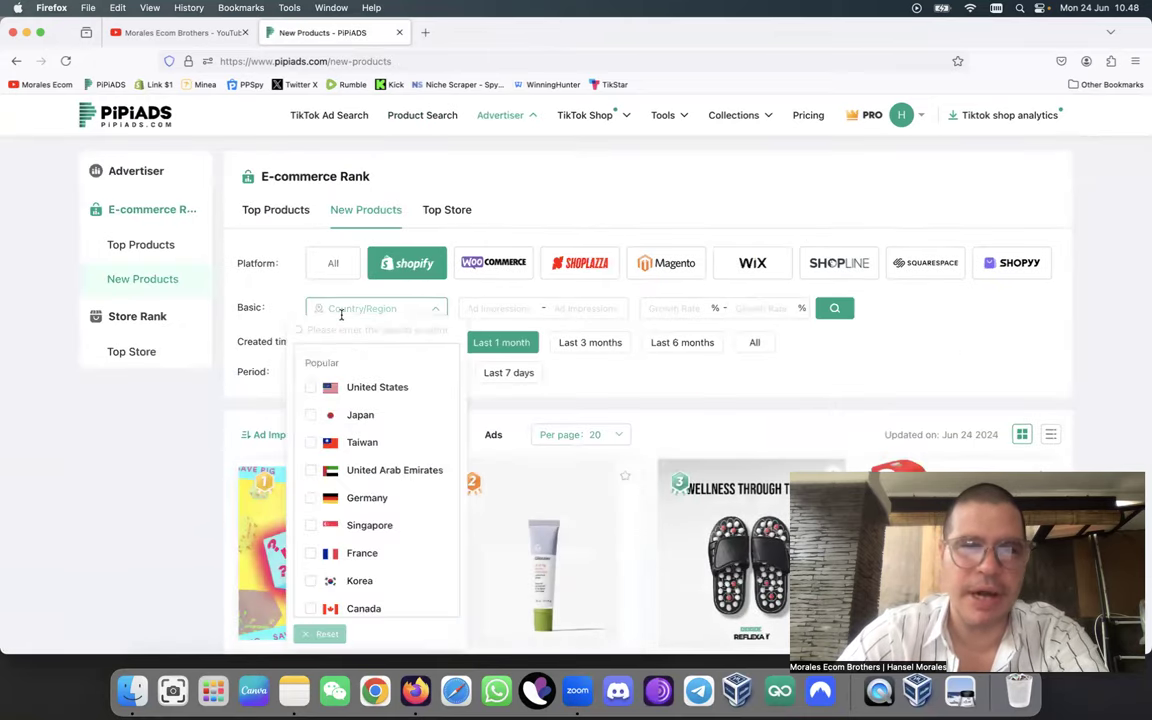
left_click(375, 307)
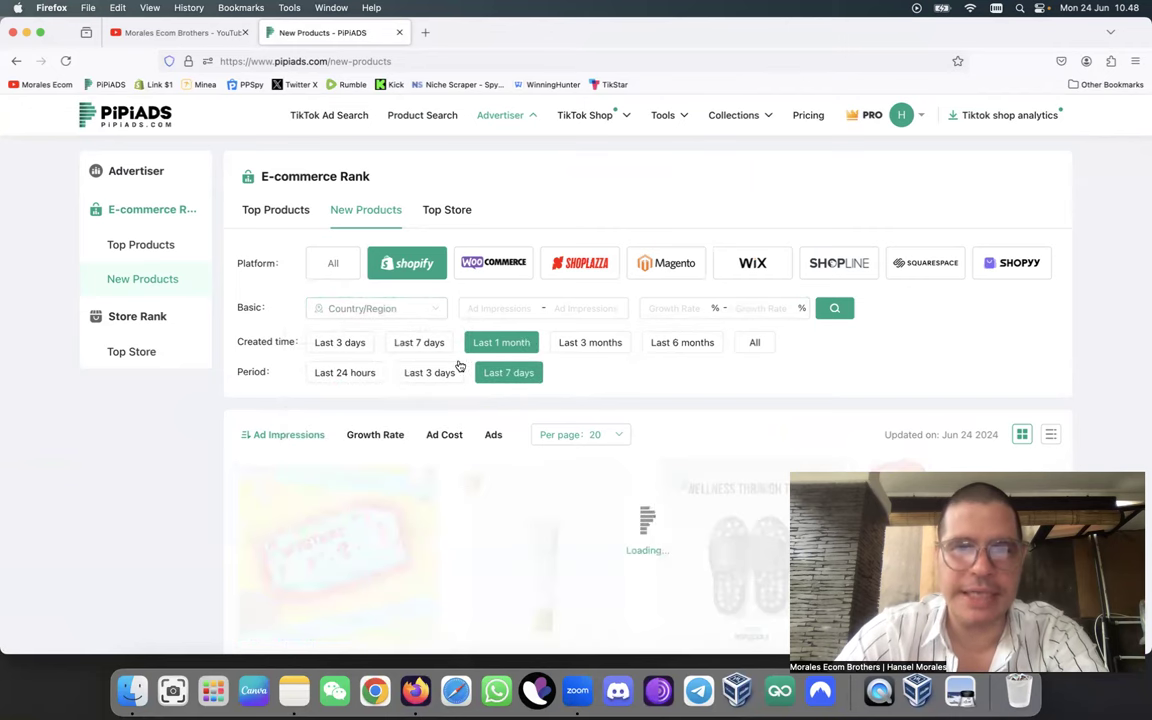
left_click(580, 434)
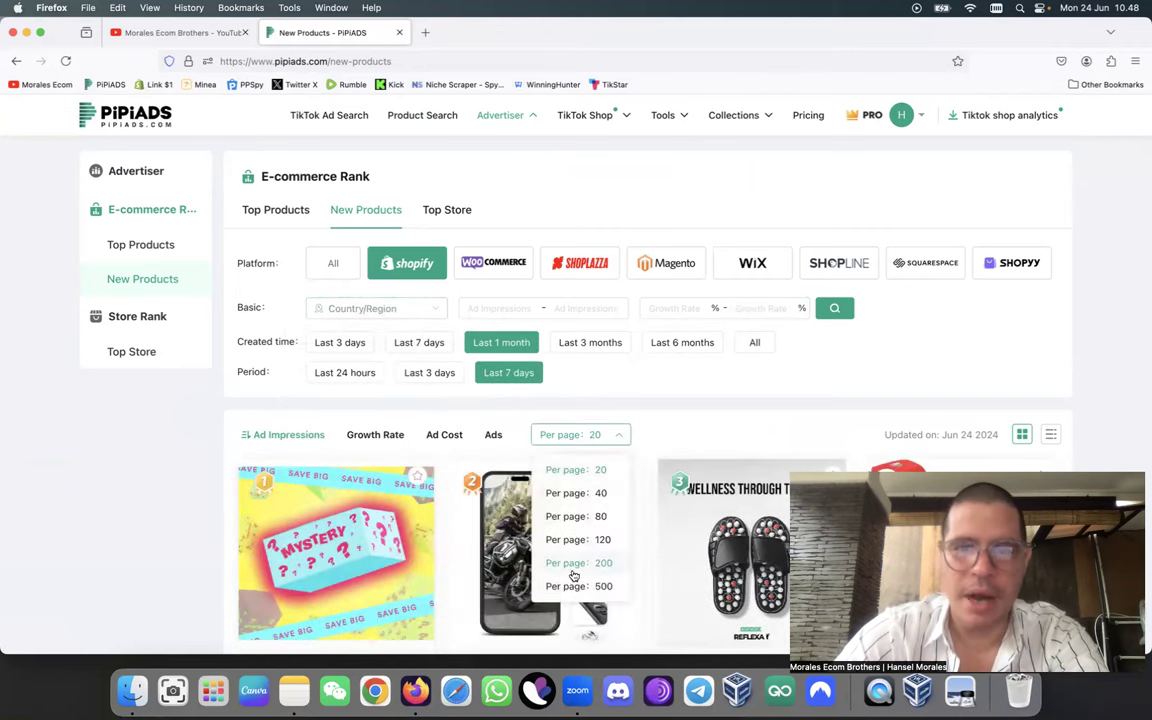
left_click(603, 586)
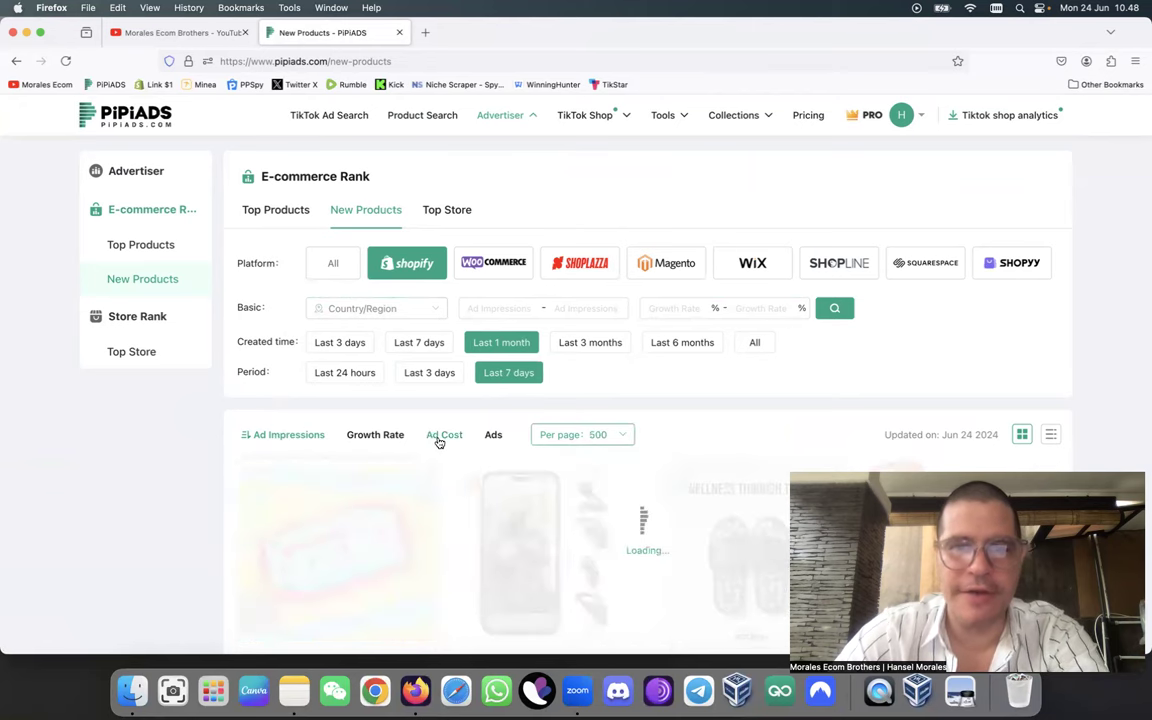
scroll("down", 3)
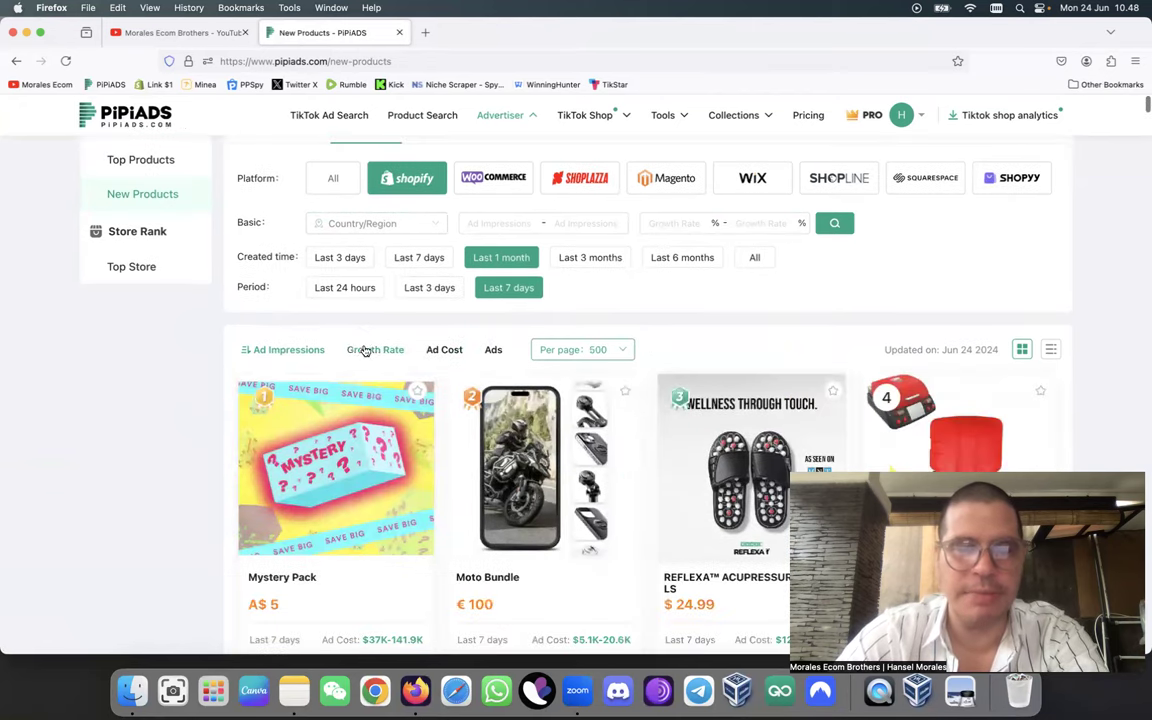
Scroll down the New Products ranking to reach the Reflexia Healing Sandals card
scroll("down", 3)
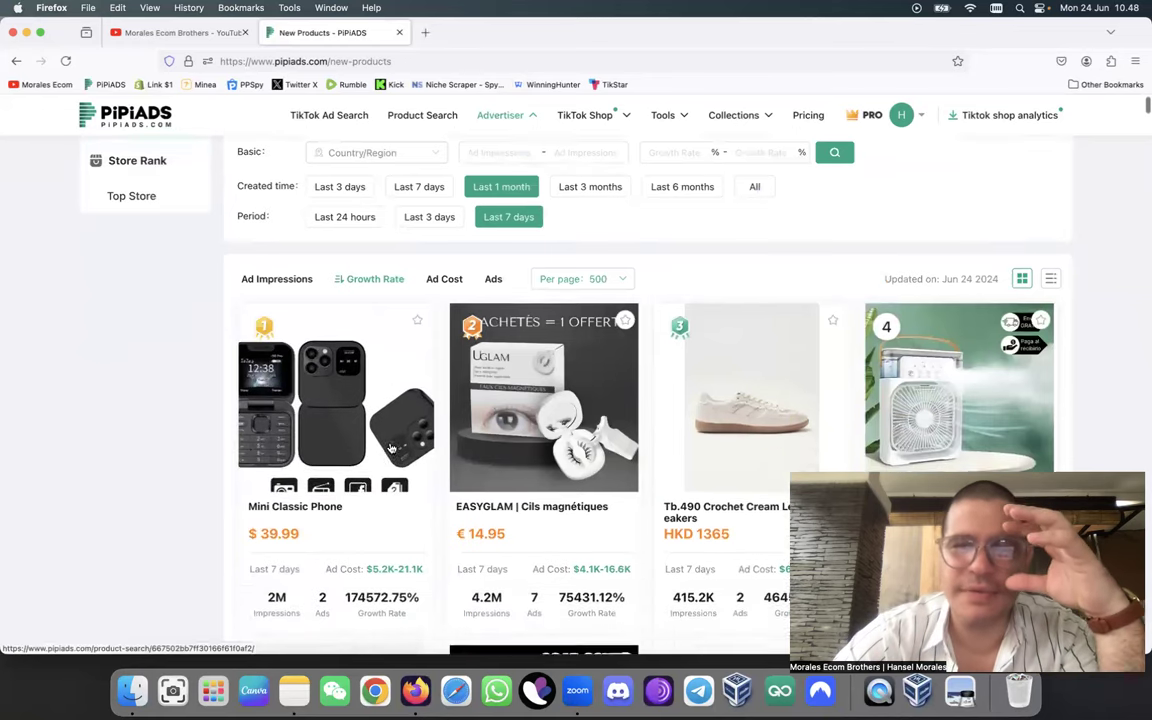
scroll("down", 3)
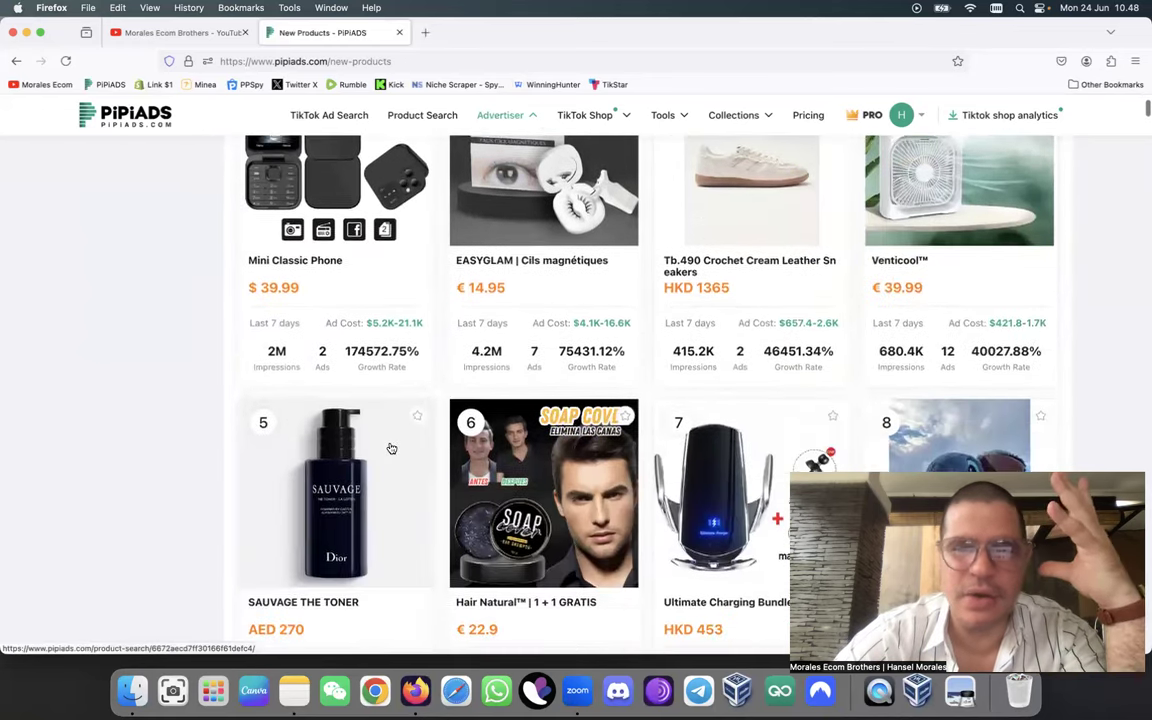
scroll("down", 3)
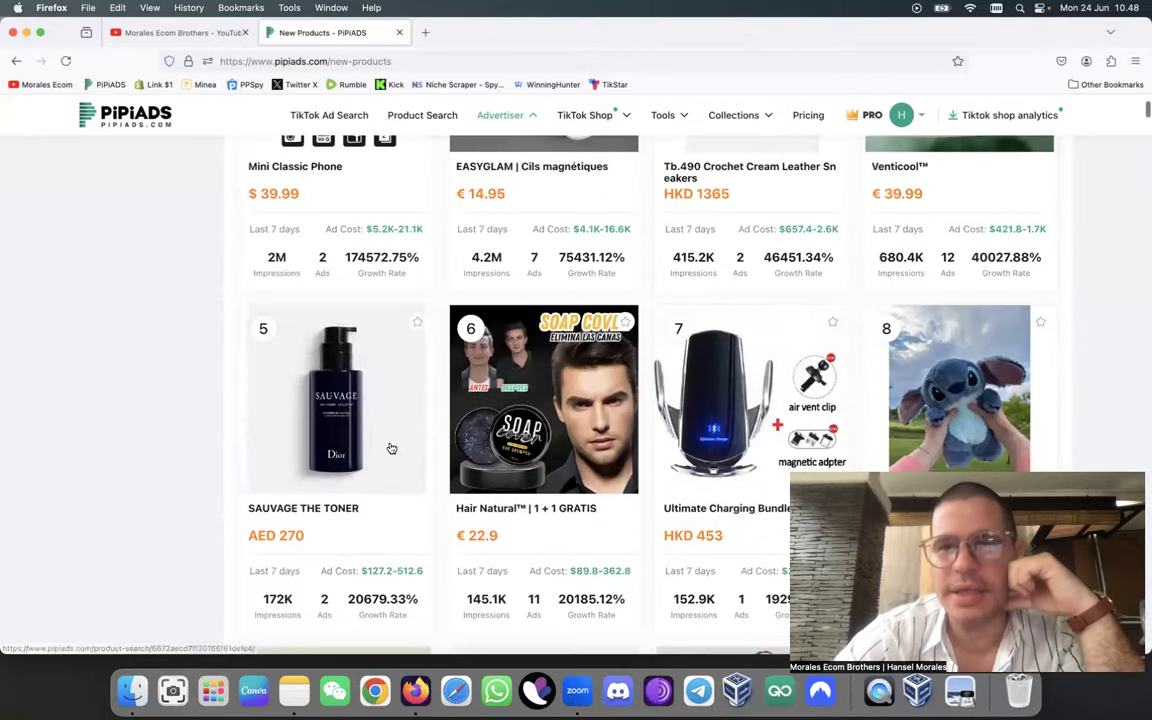
scroll("down", 3)
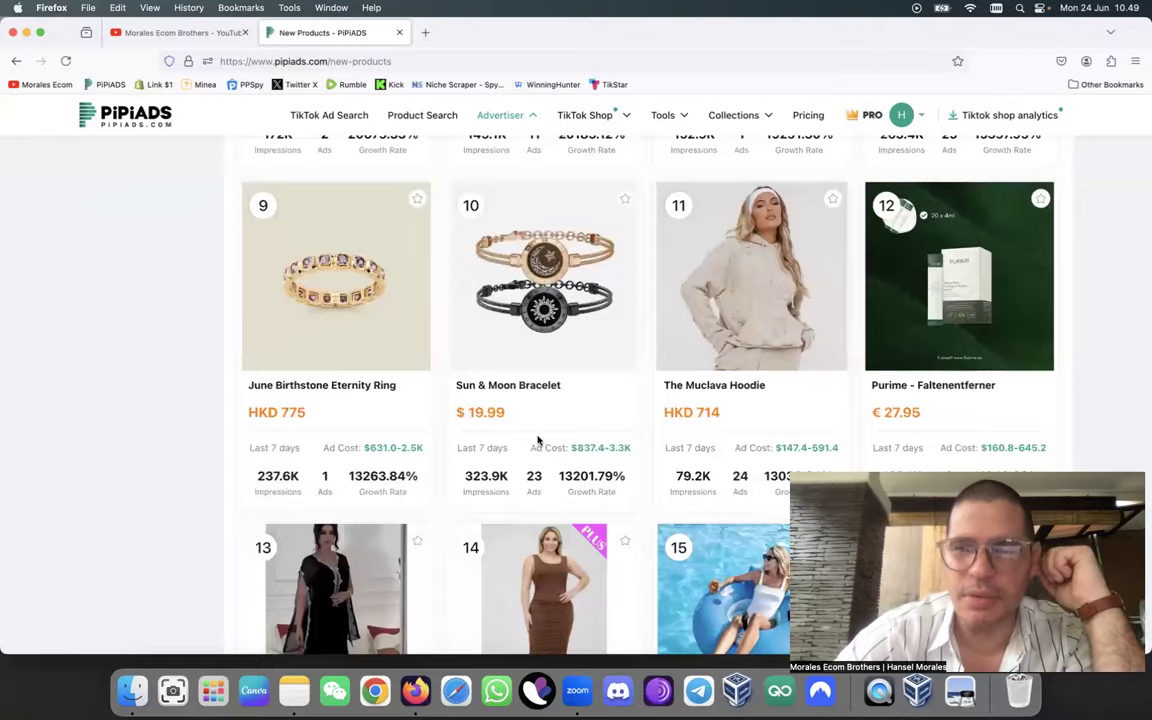
scroll("down", 3)
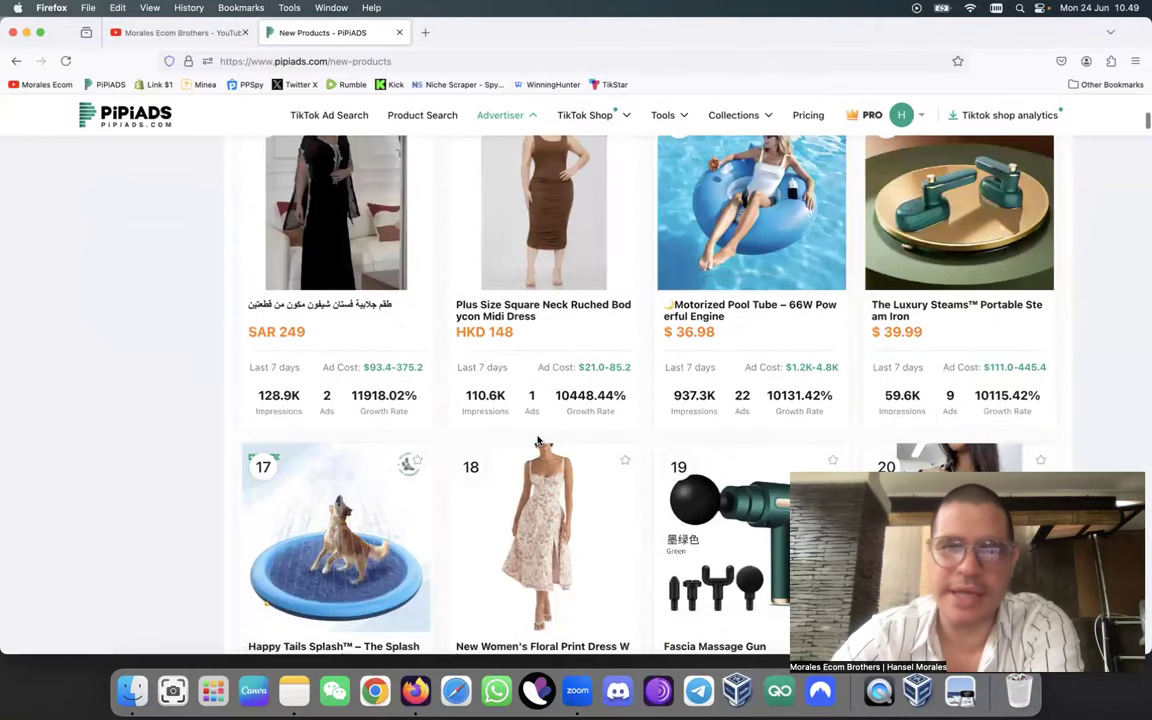
mouse_move(788, 261)
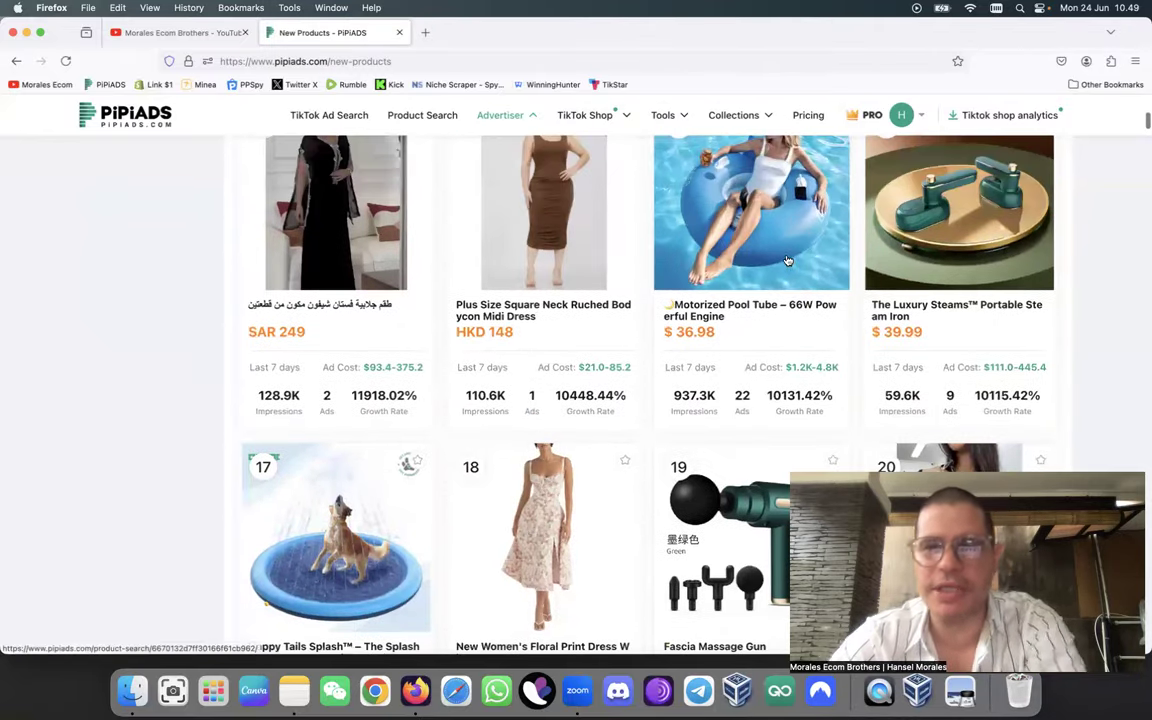
scroll("down", 3)
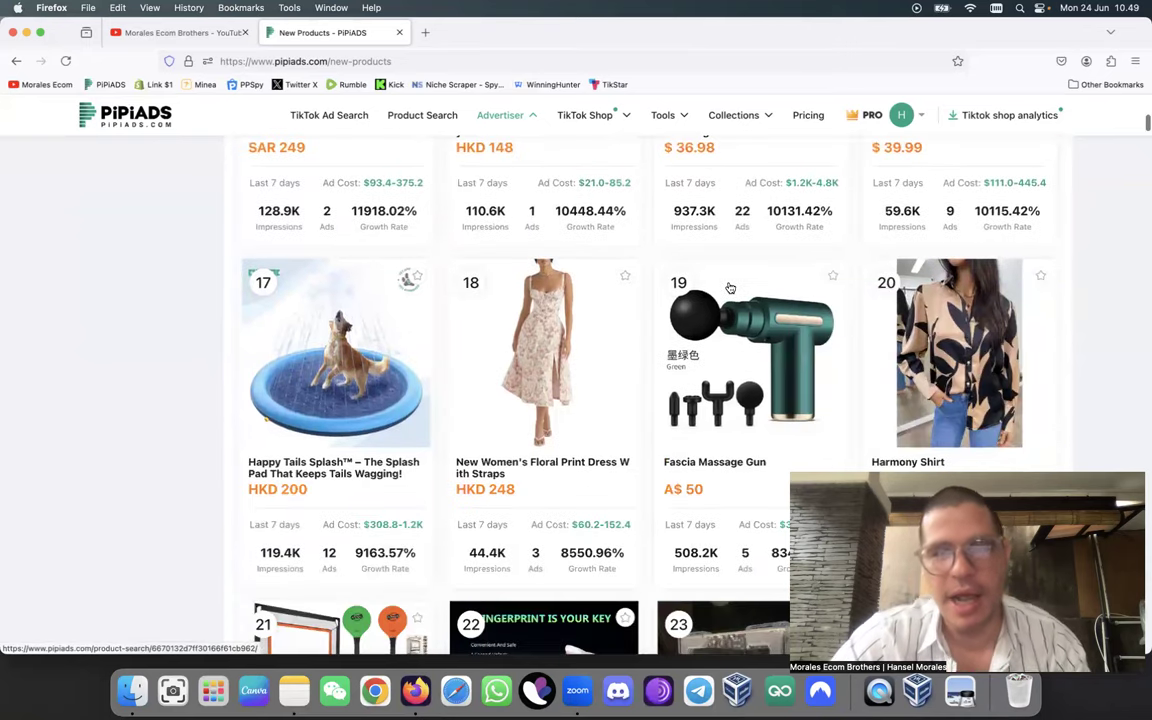
scroll("down", 3)
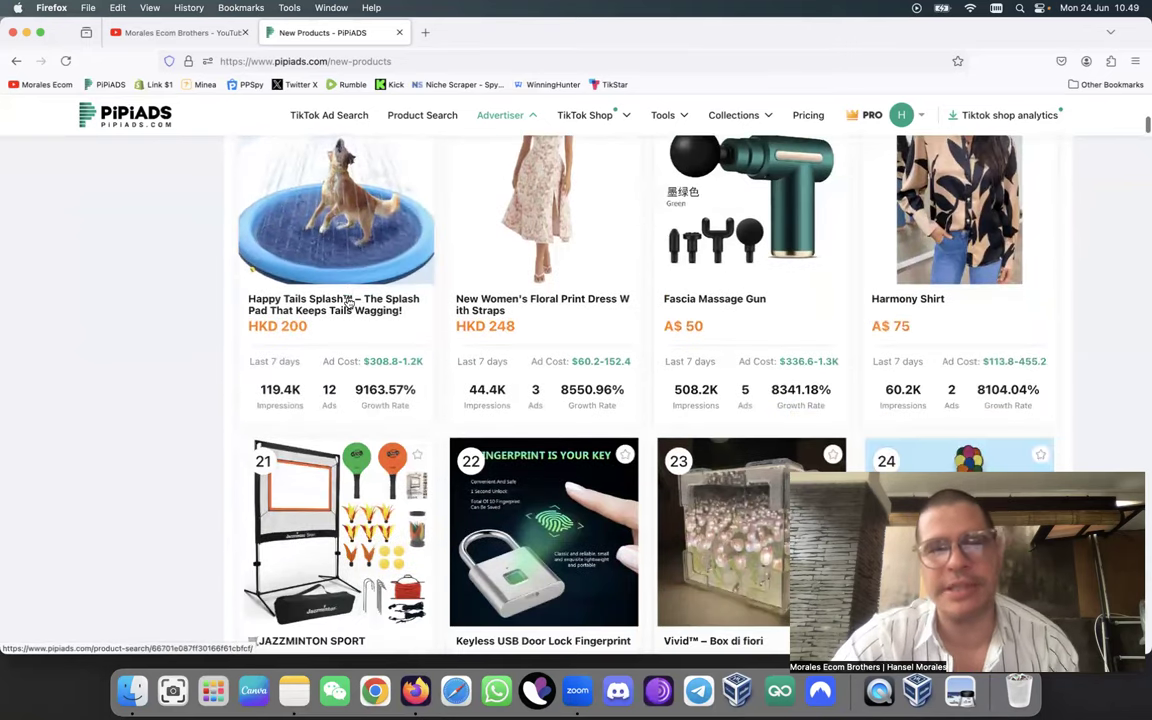
scroll("down", 3)
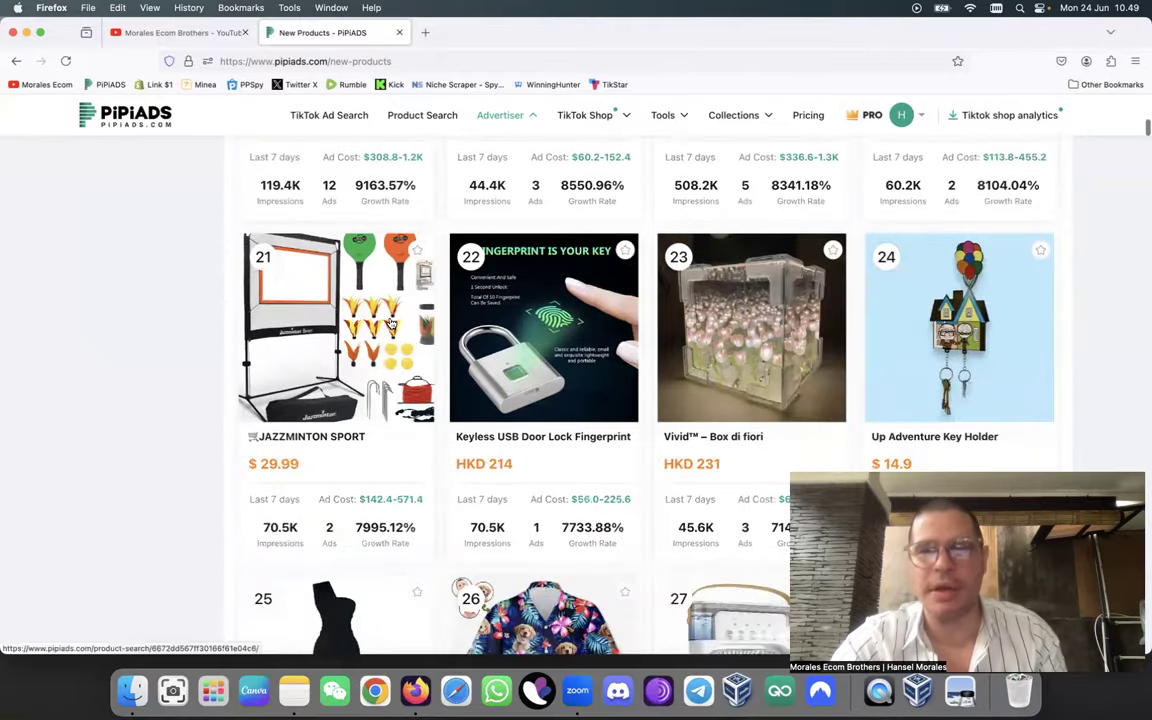
scroll("down", 3)
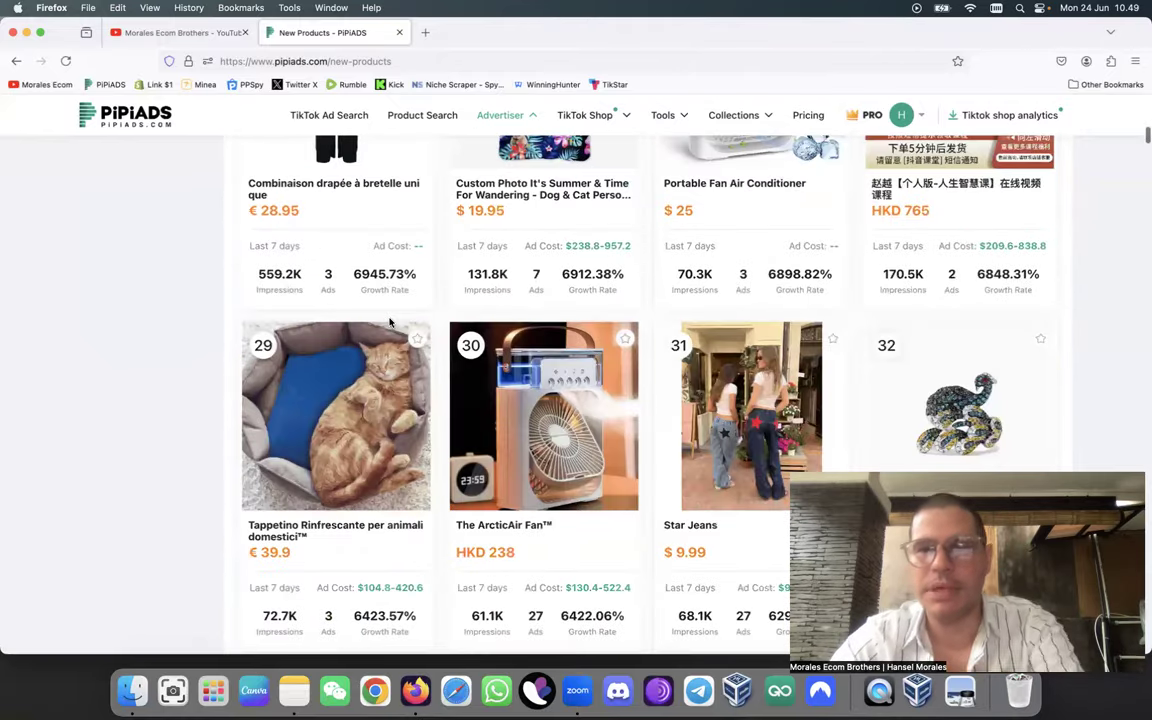
scroll("down", 3)
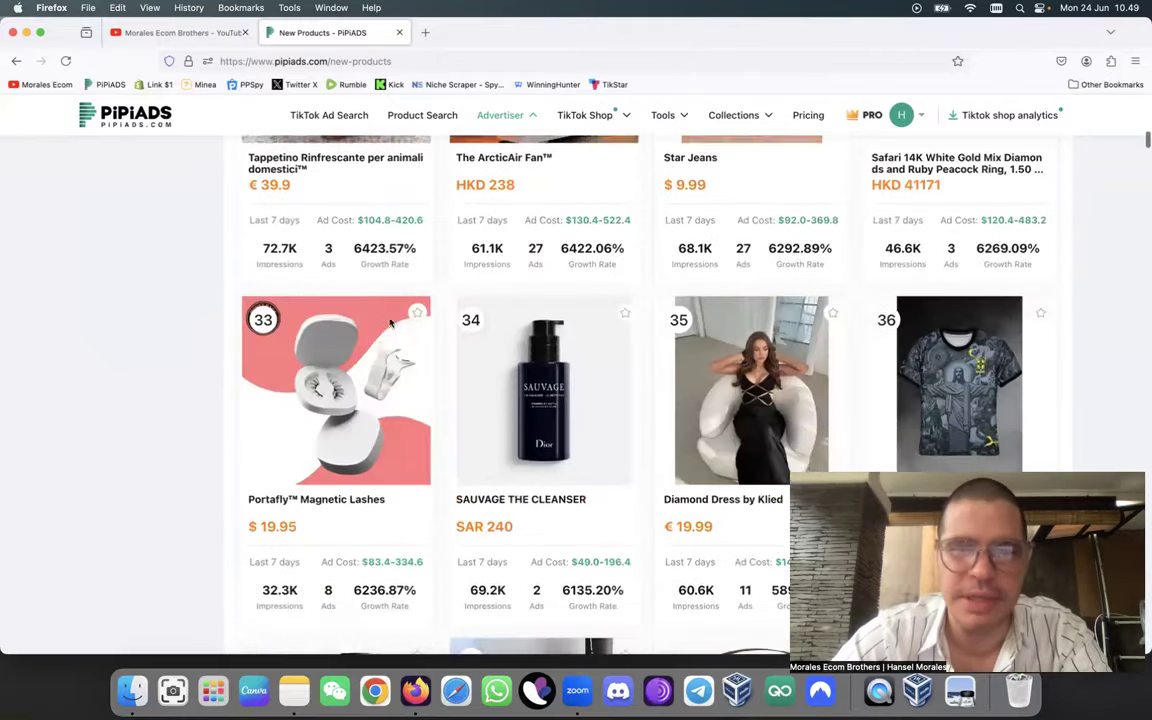
scroll("down", 3)
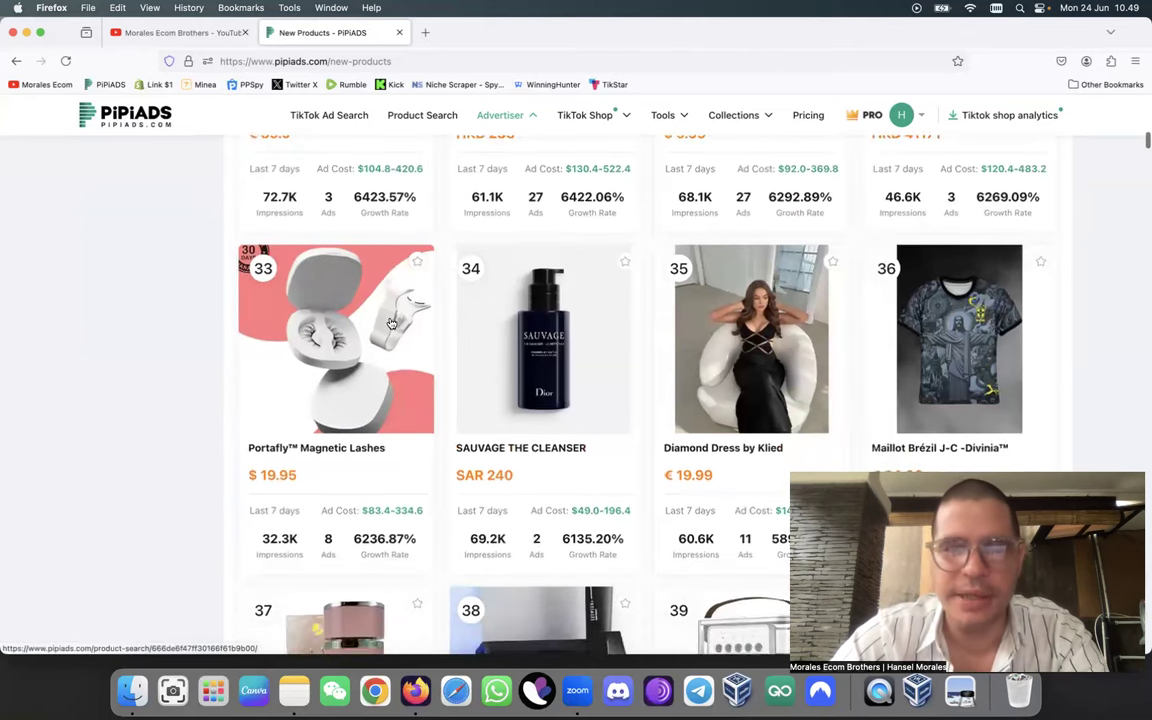
scroll("down", 3)
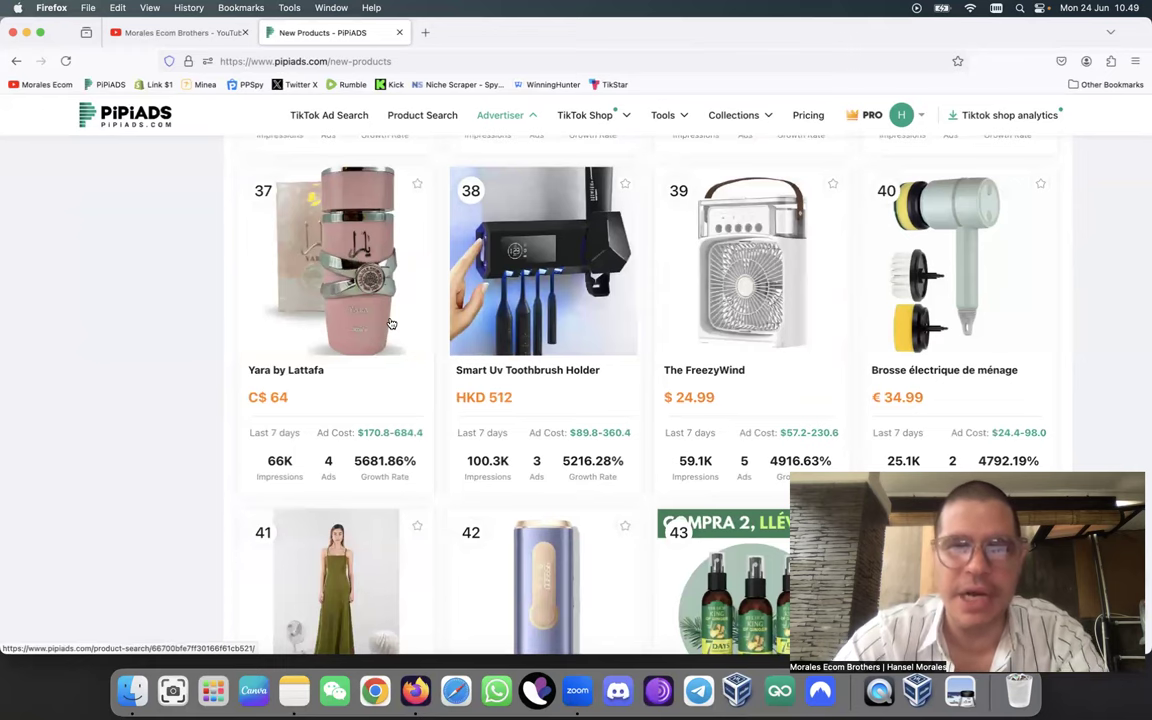
scroll("down", 3)
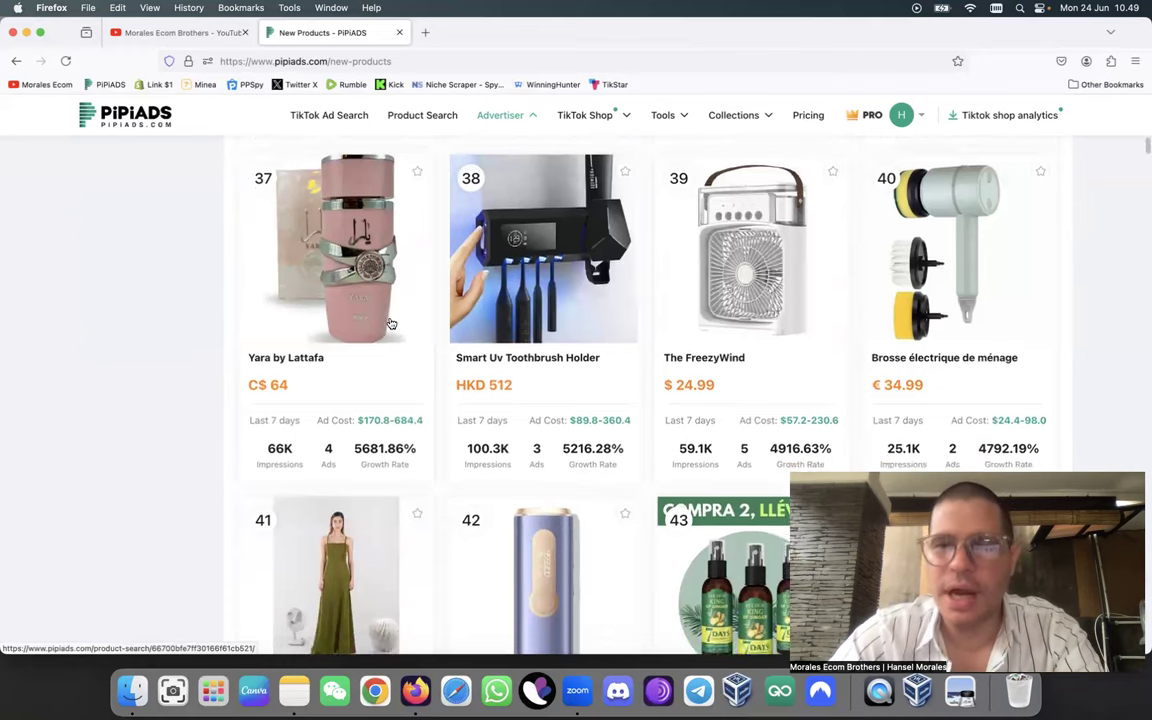
scroll("down", 3)
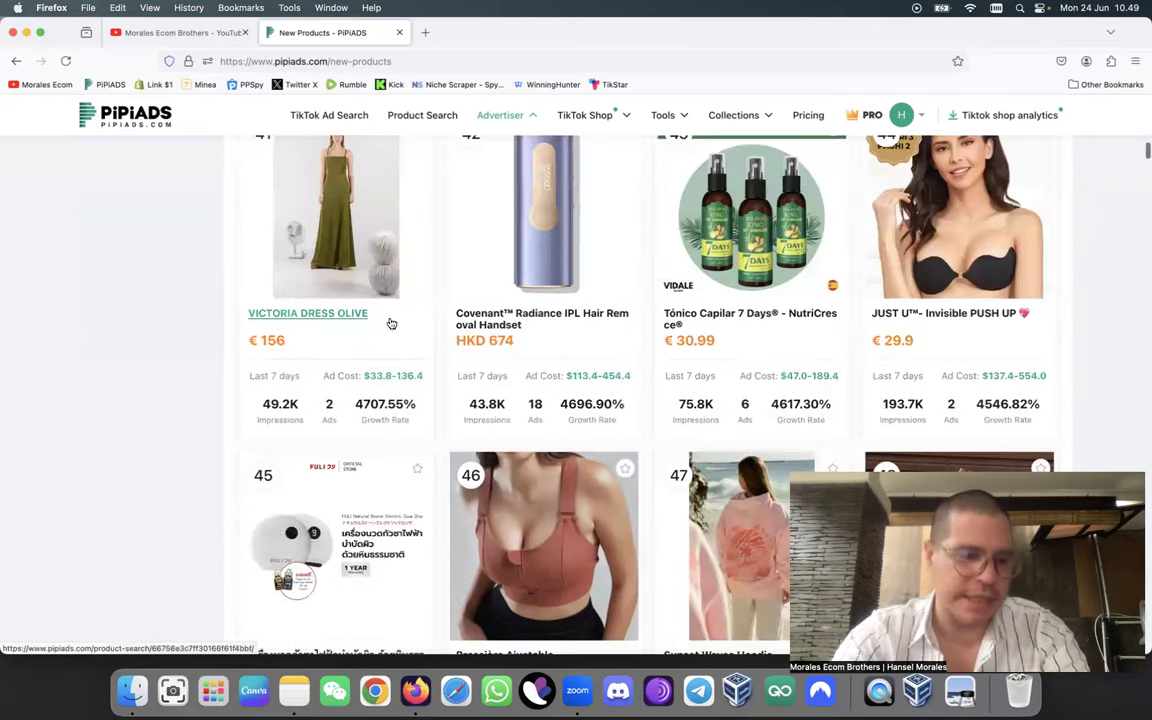
scroll("down", 3)
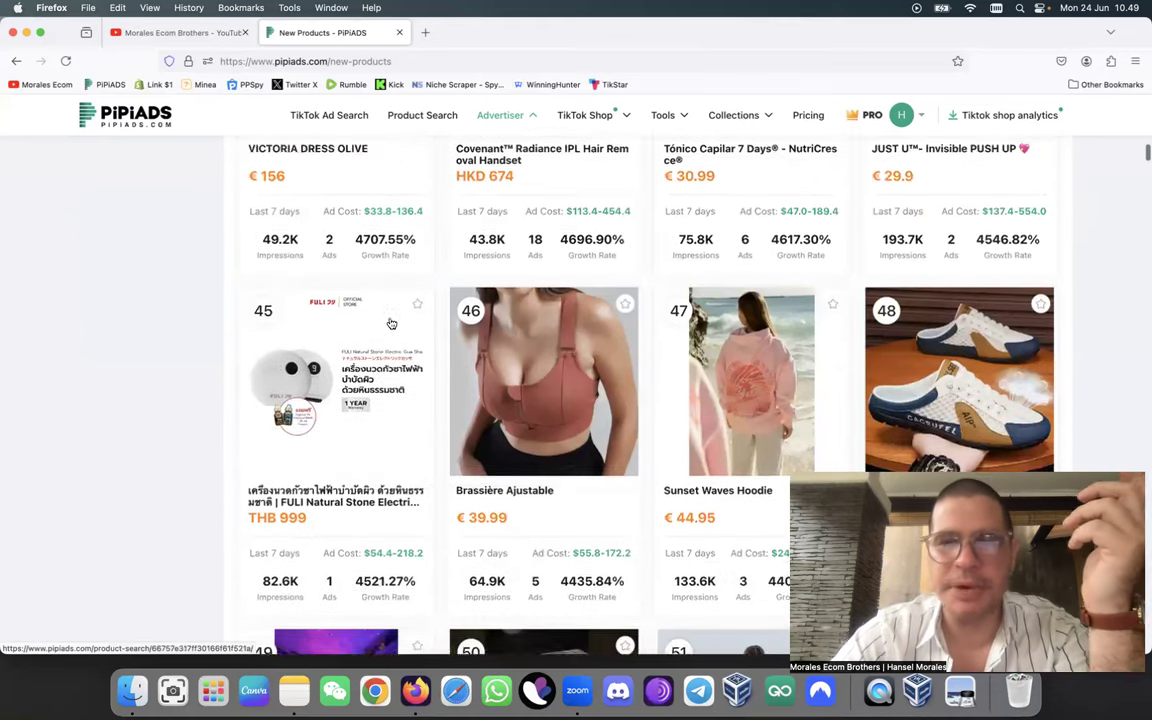
scroll("down", 3)
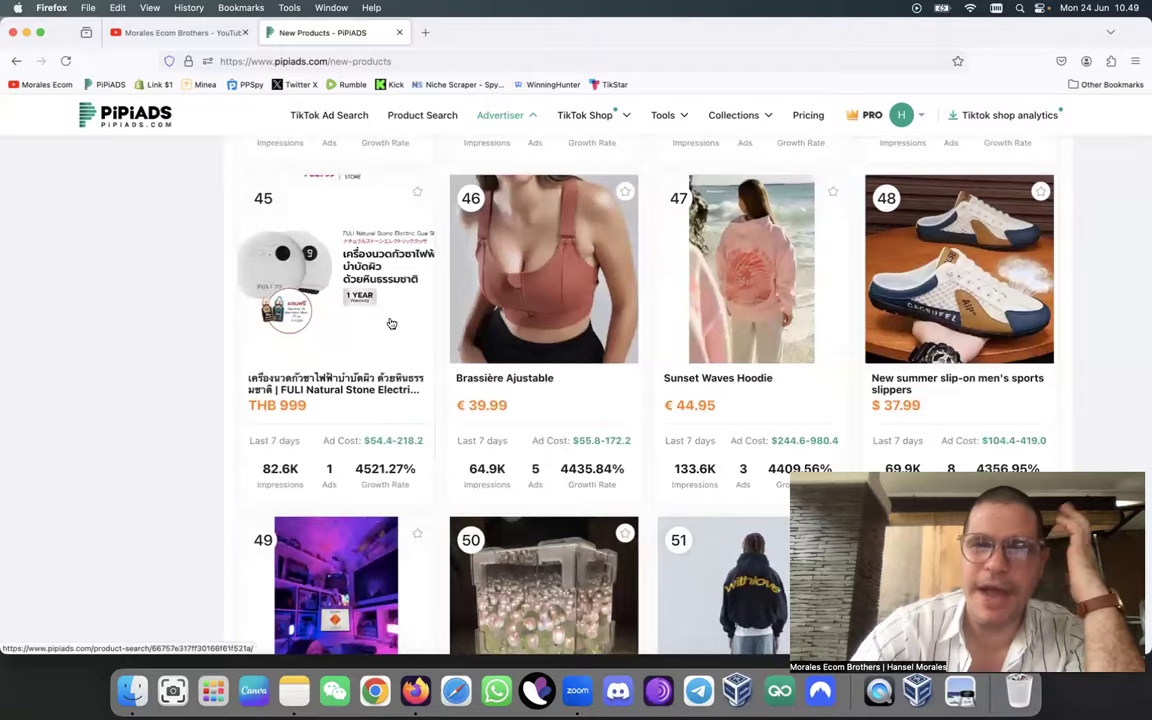
scroll("down", 3)
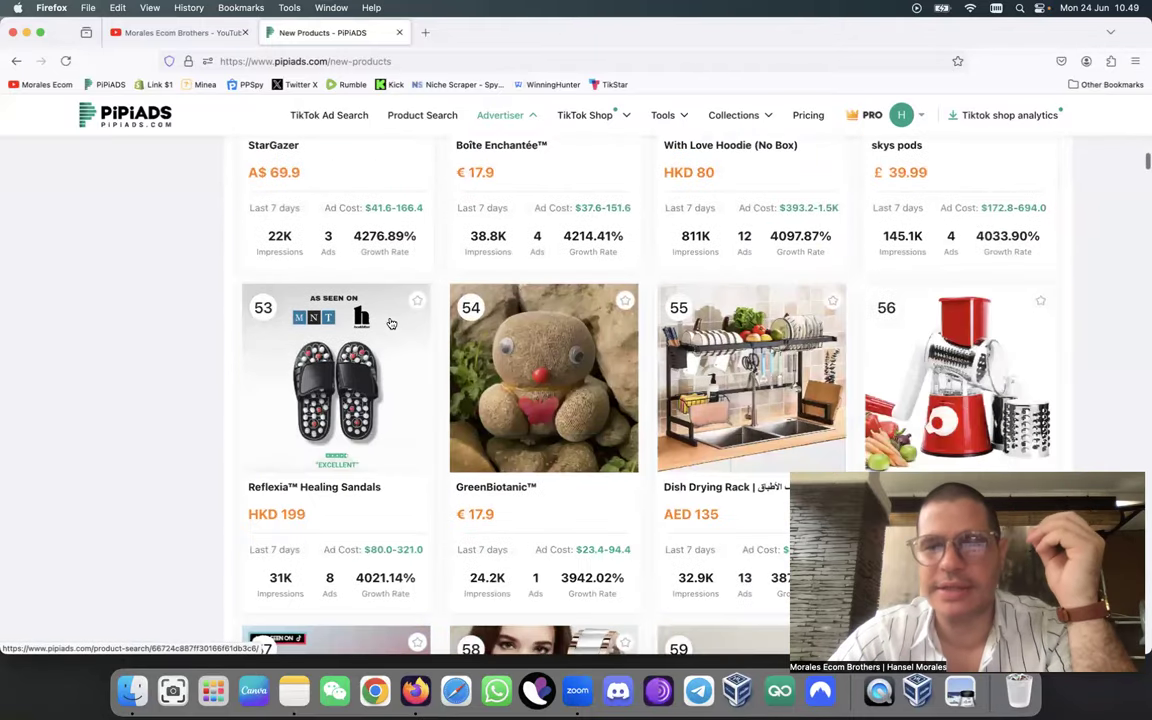
scroll("down", 3)
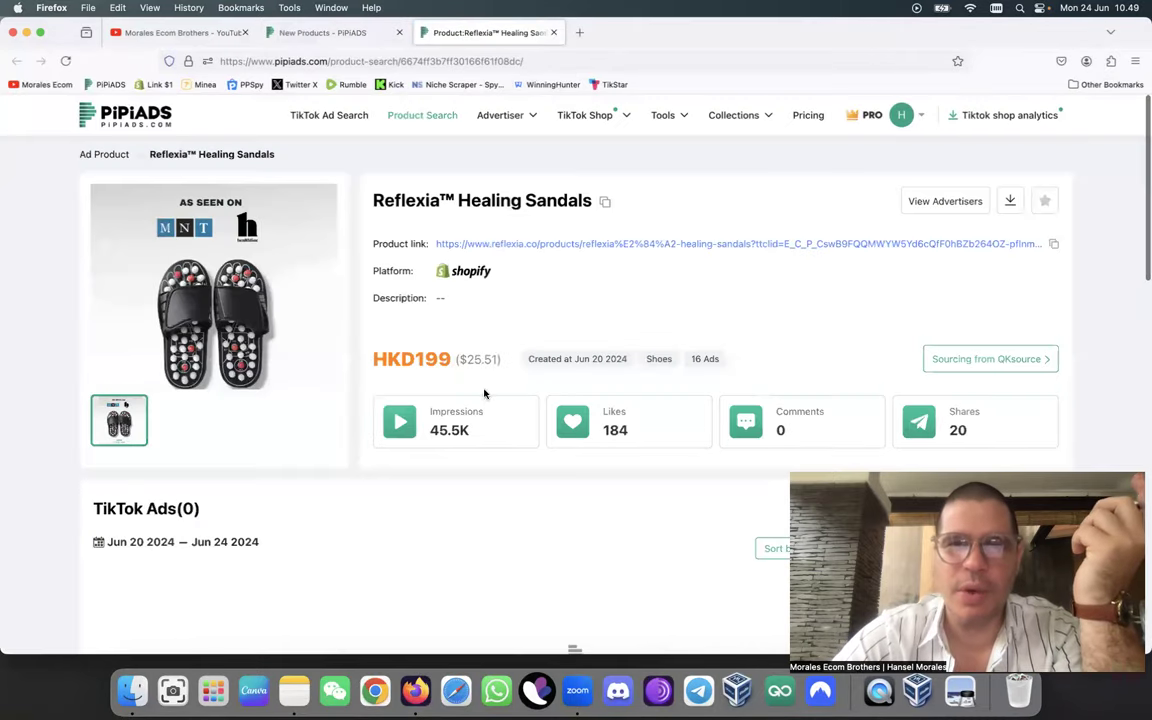
Sort the sandals' 16 TikTok ads by last seen, browse them, then open the store link
scroll("down", 3)
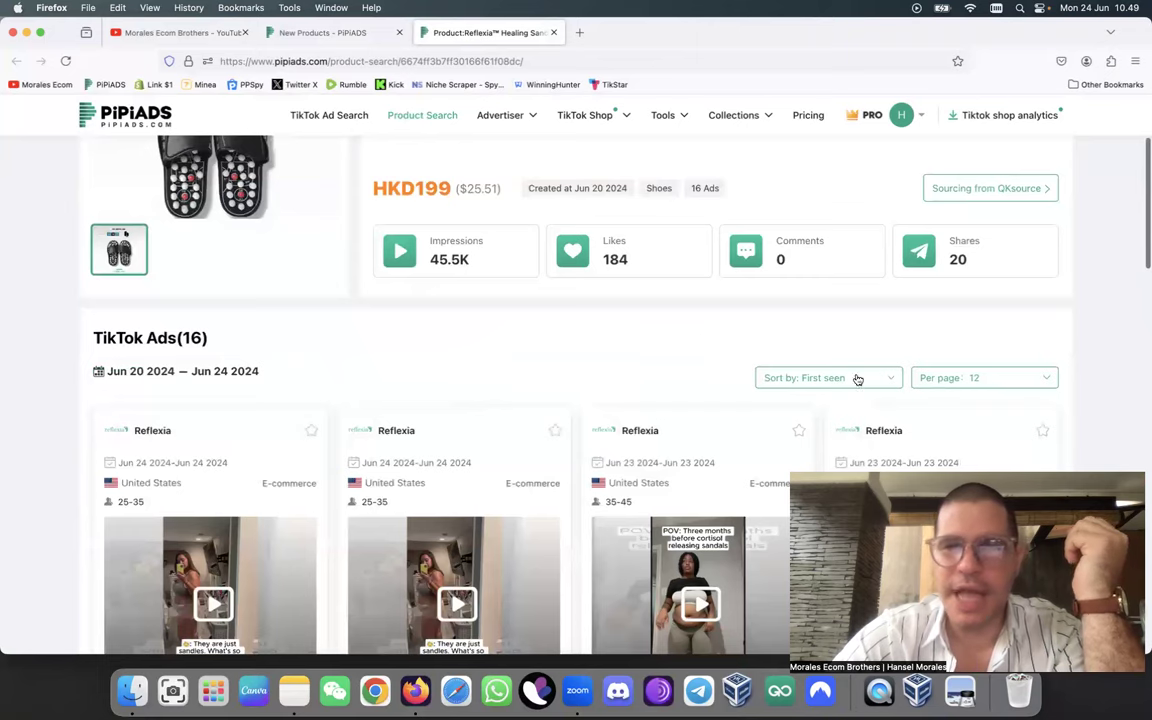
left_click(823, 377)
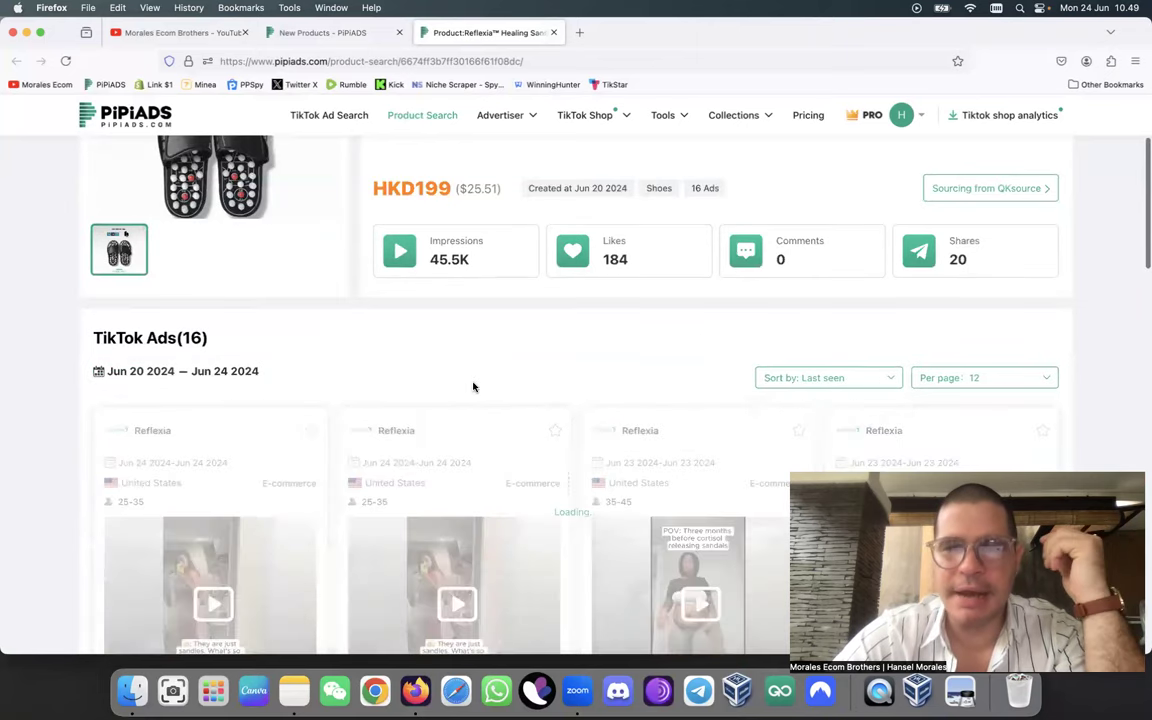
scroll("down", 3)
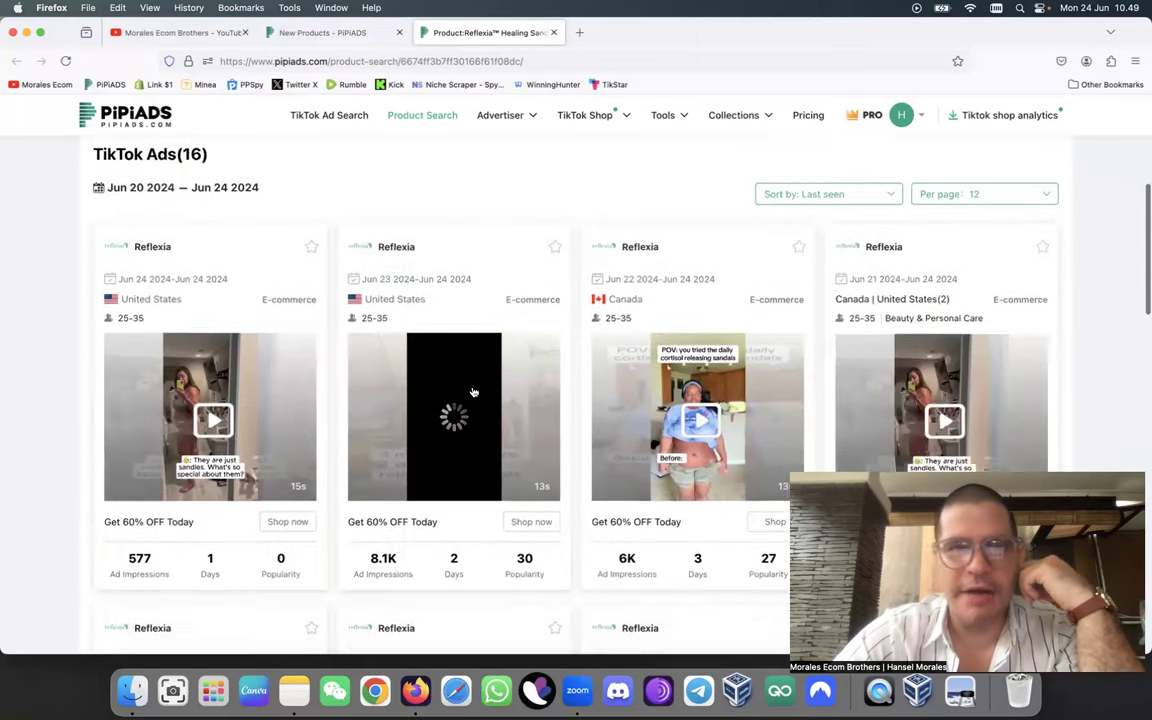
scroll("down", 3)
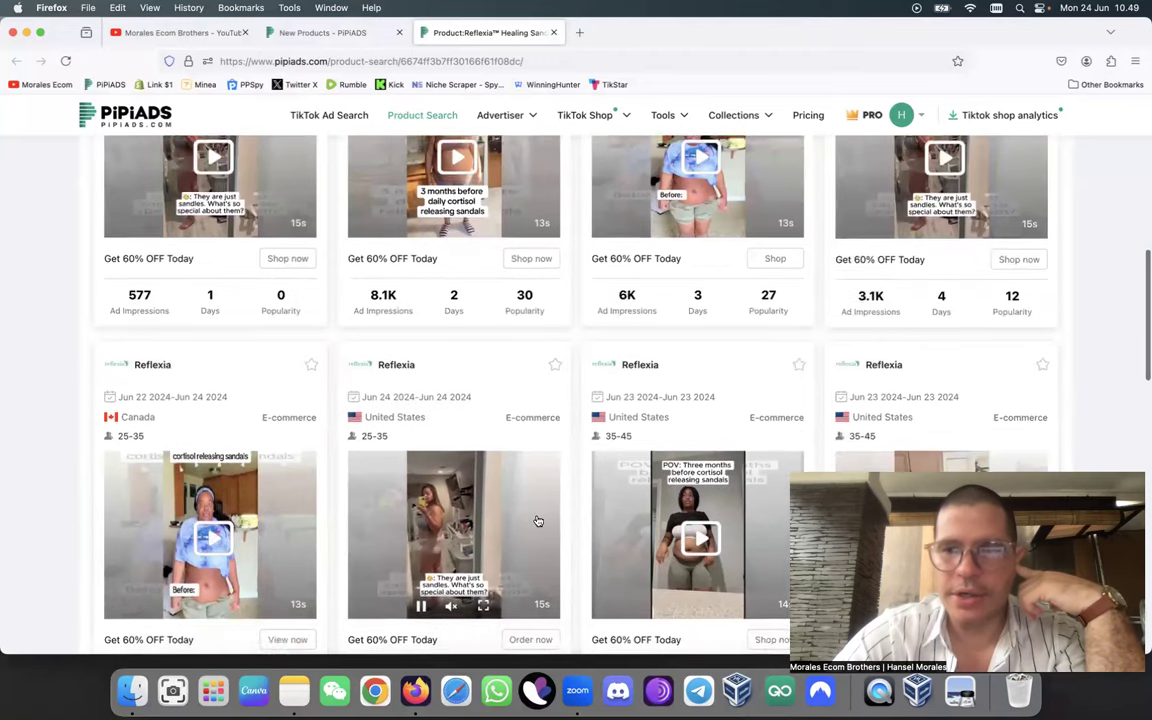
scroll("down", 3)
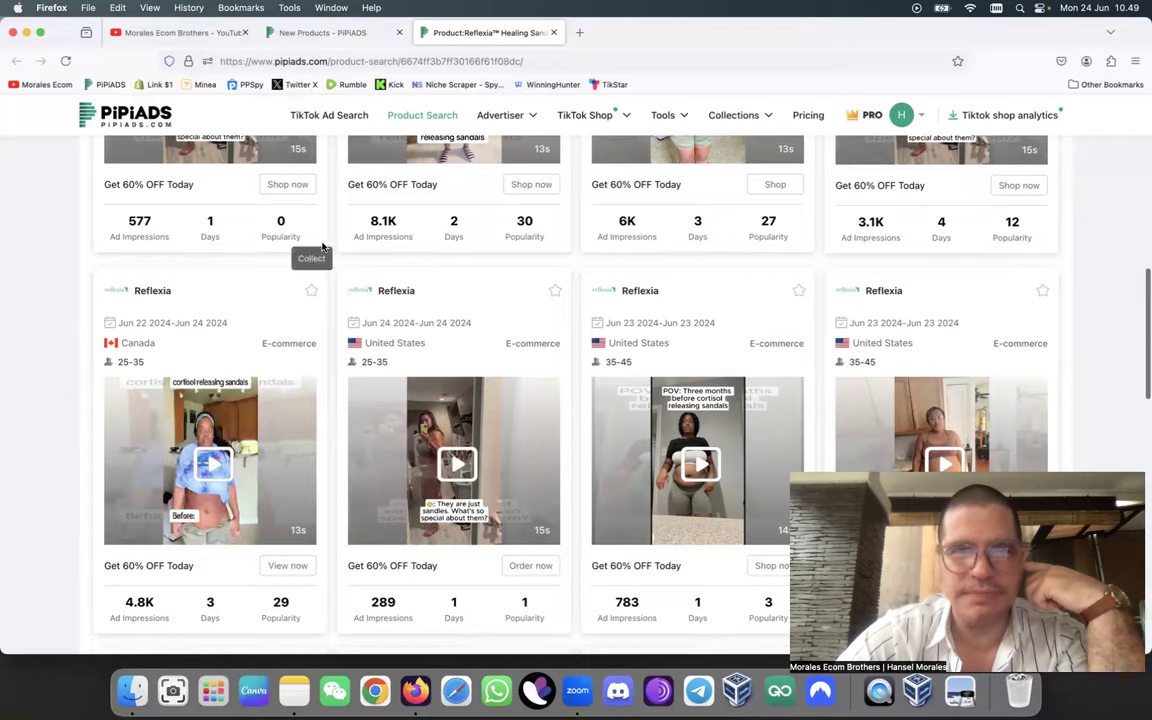
scroll("down", 3)
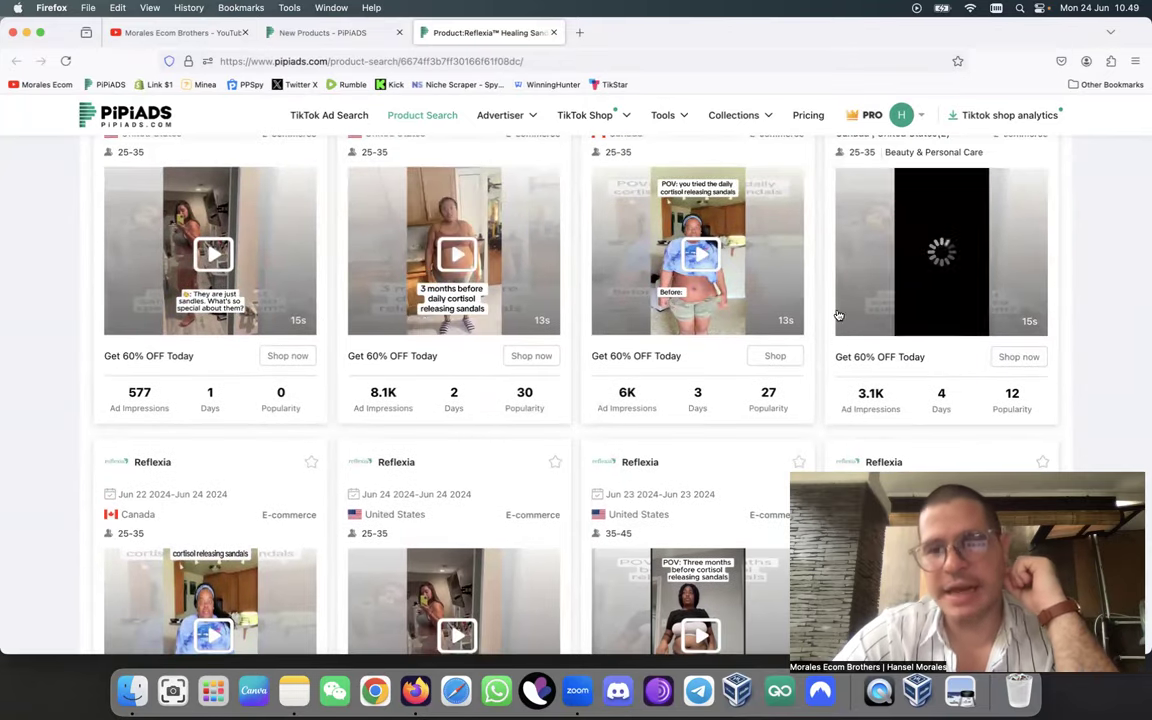
scroll("down", 3)
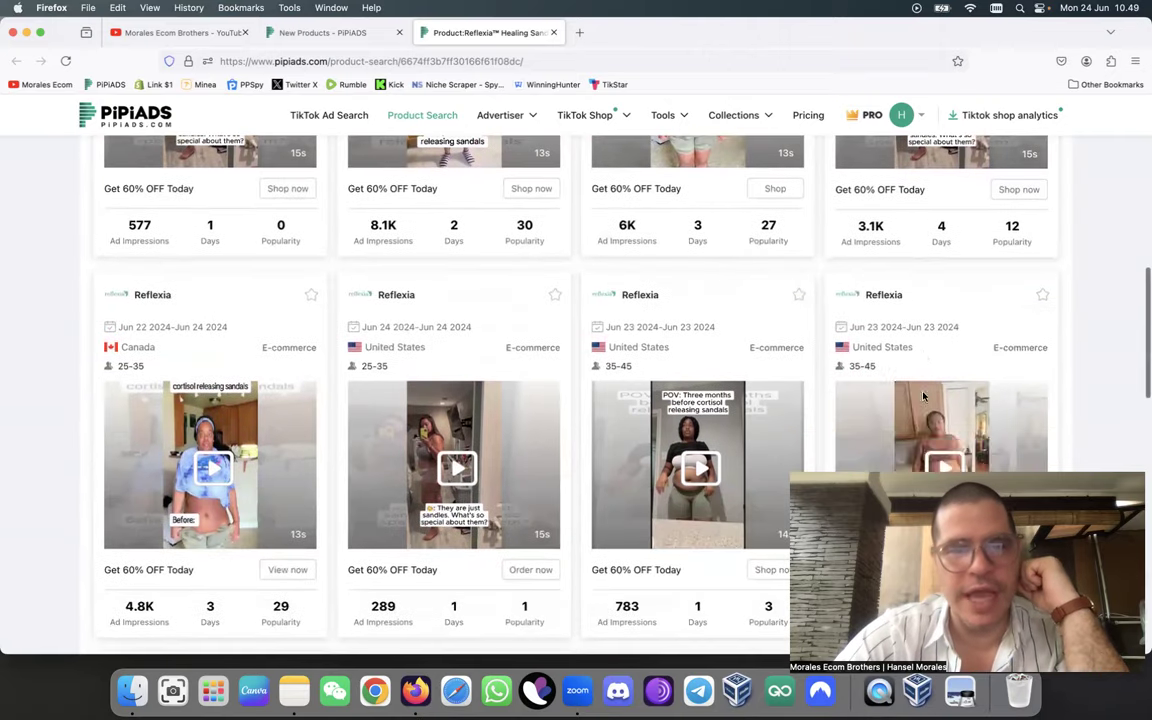
scroll("down", 3)
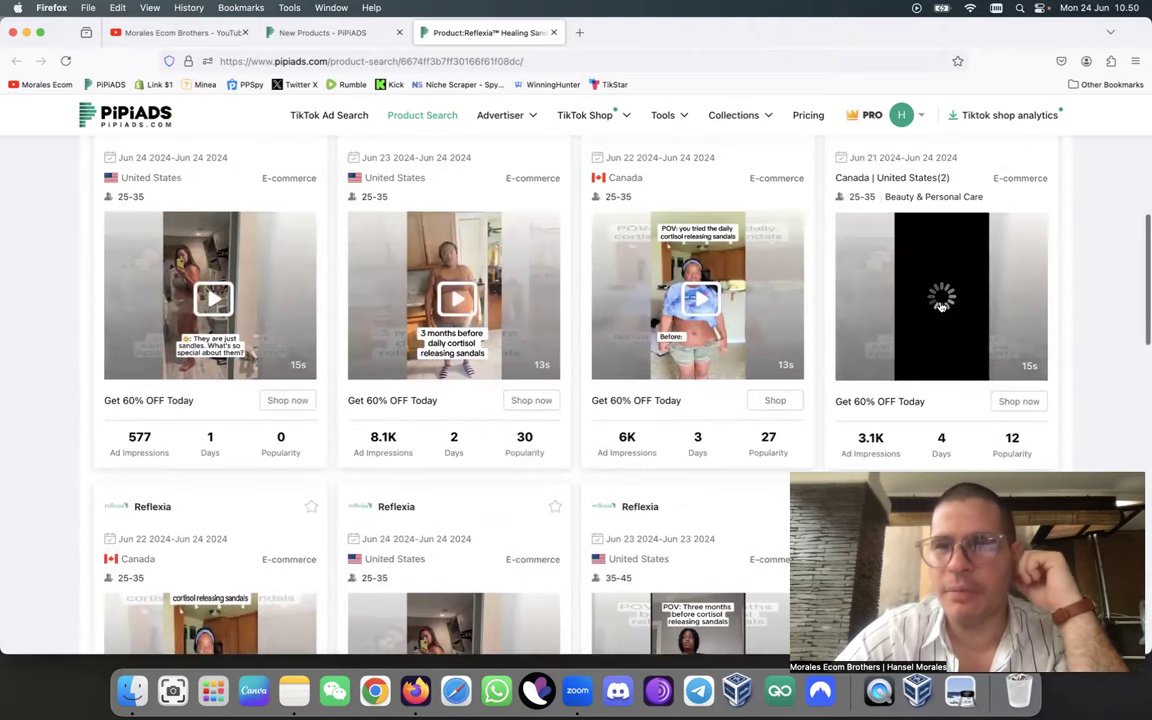
left_click(940, 295)
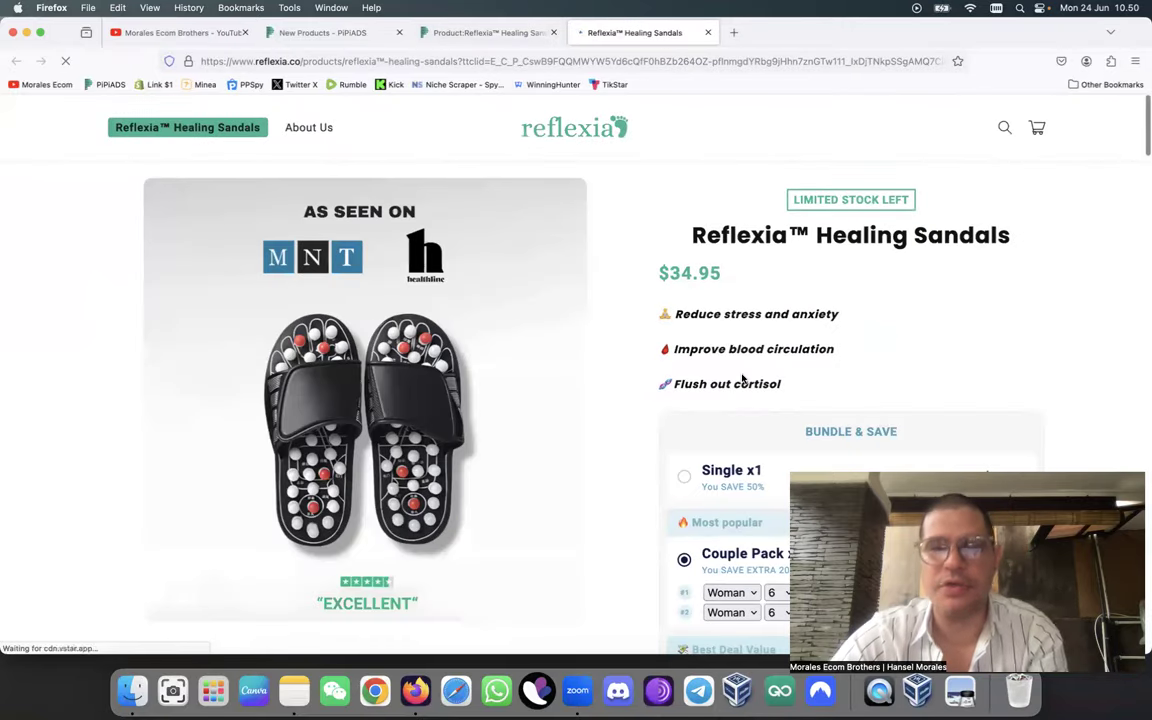
Scroll through the Reflexia sandals page's bundle offers and benefit sections
scroll("down", 3)
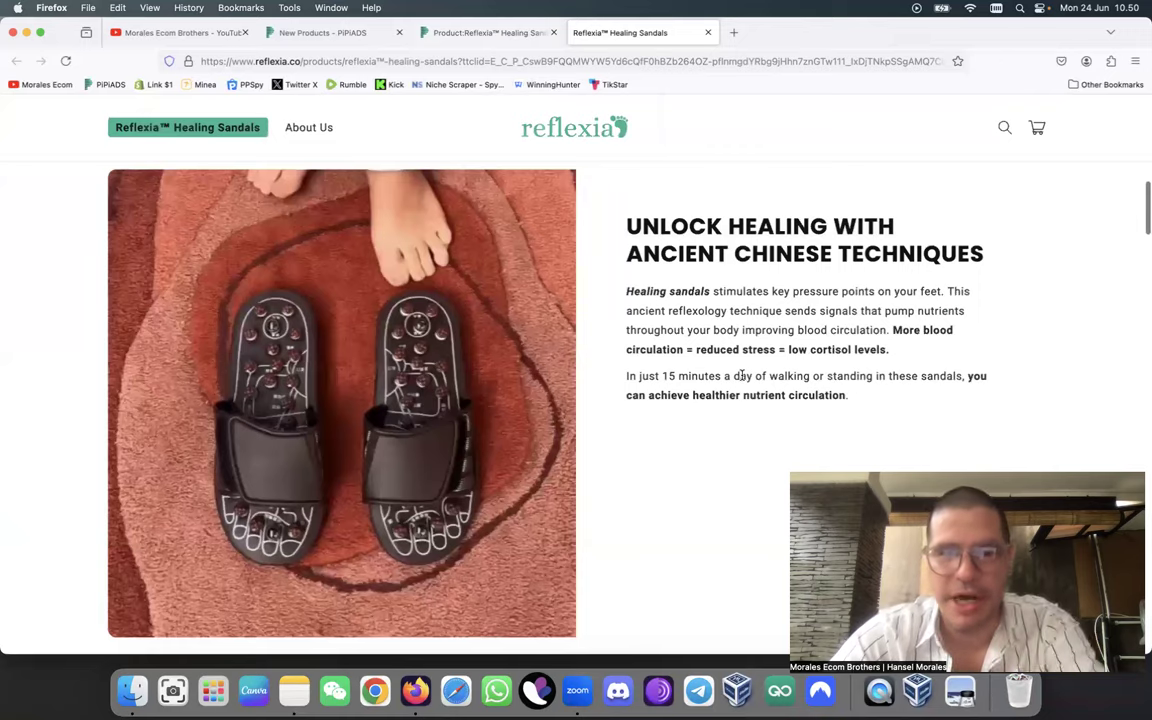
scroll("down", 3)
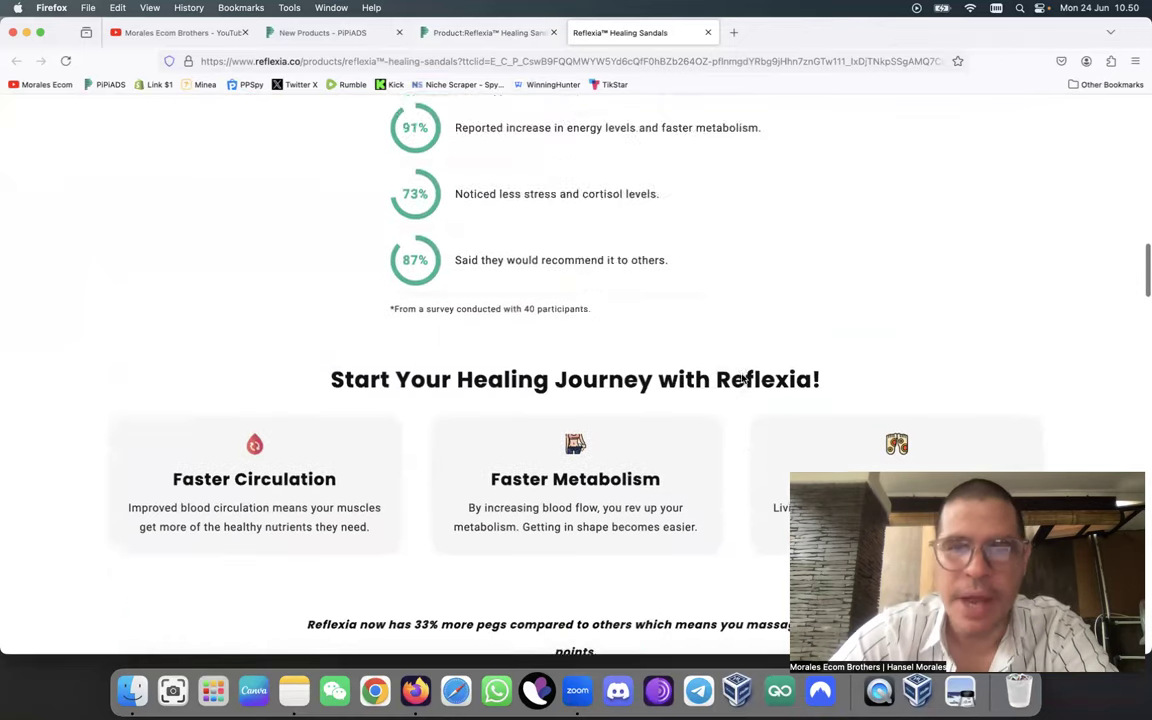
scroll("down", 3)
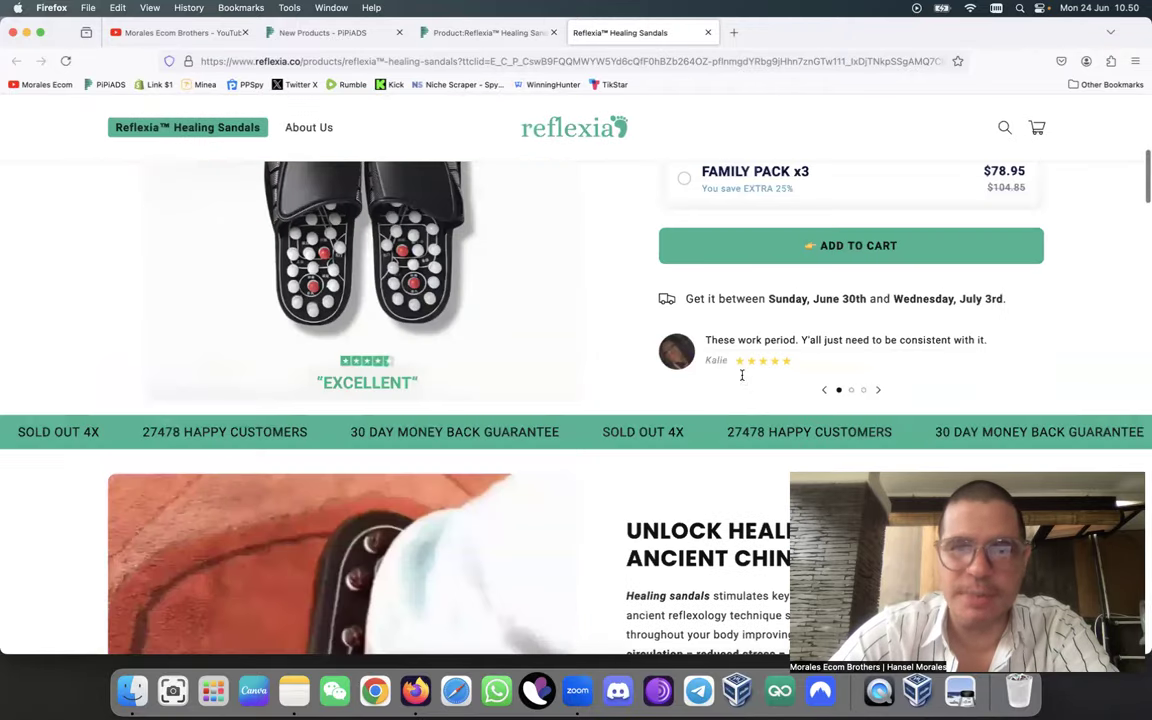
scroll("down", 3)
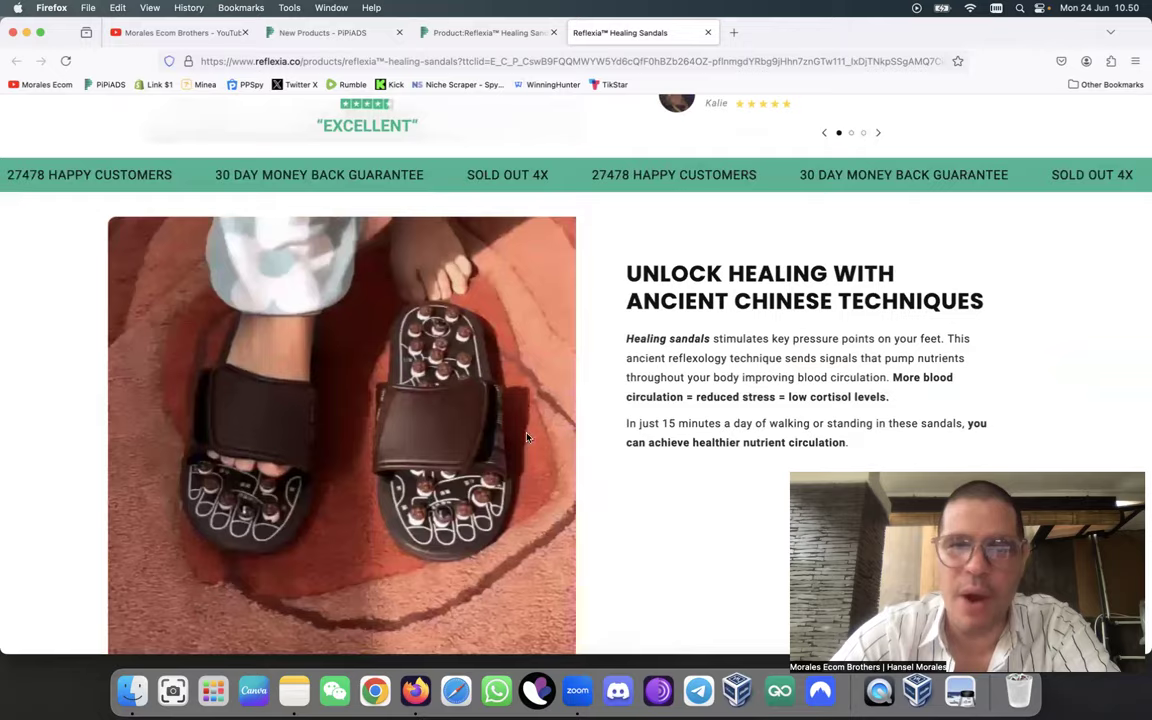
scroll("down", 3)
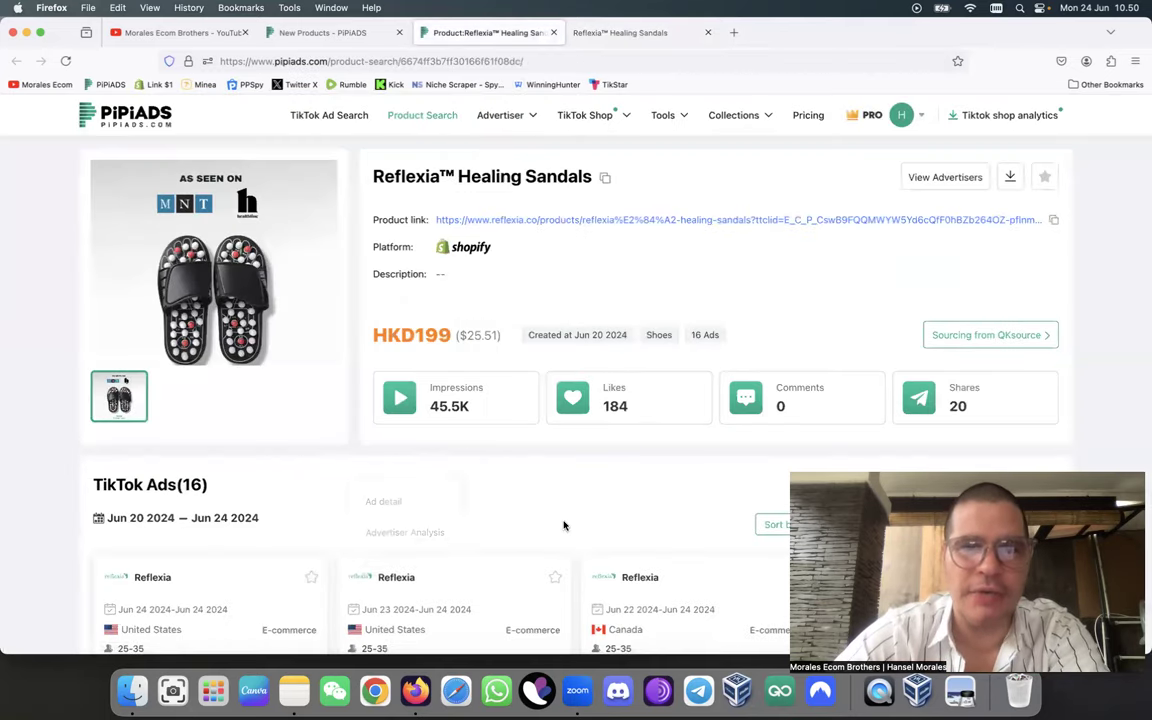
Scroll the PiPiADS Reflexia Healing Sandals product page showing impressions, likes and TikTok ads
scroll("down", 3)
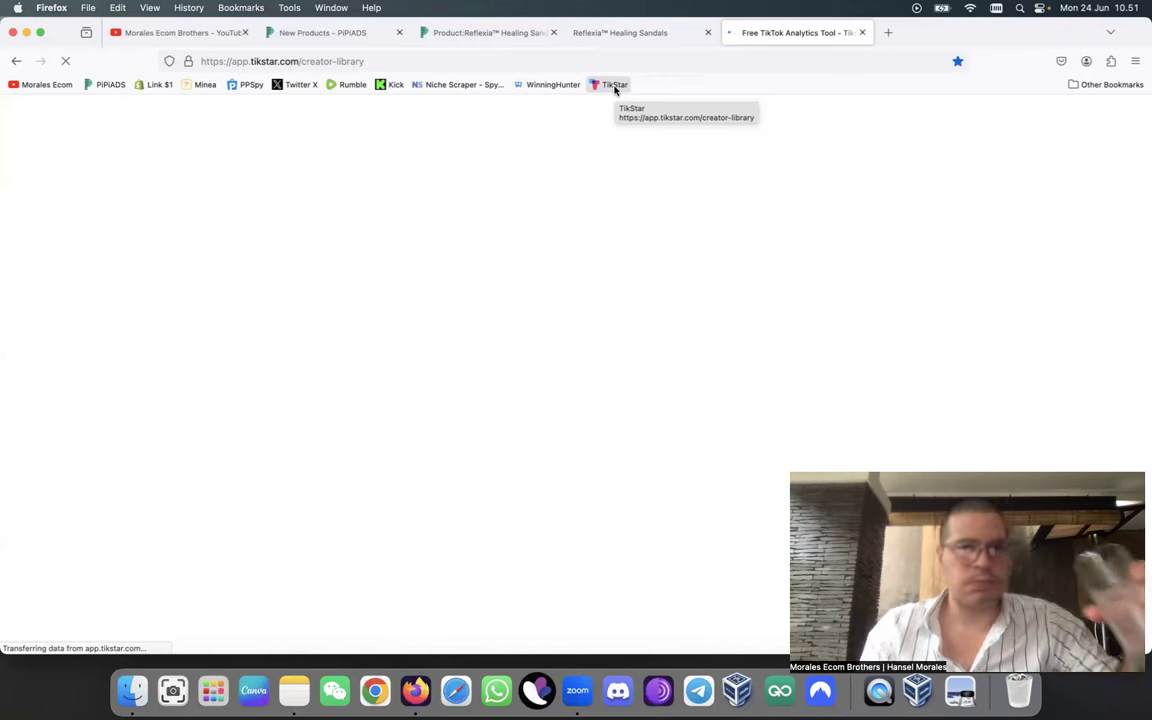
Return to the Reflexia sandals store tab and scroll up to the title, $34.95 price and bundles
left_click(620, 32)
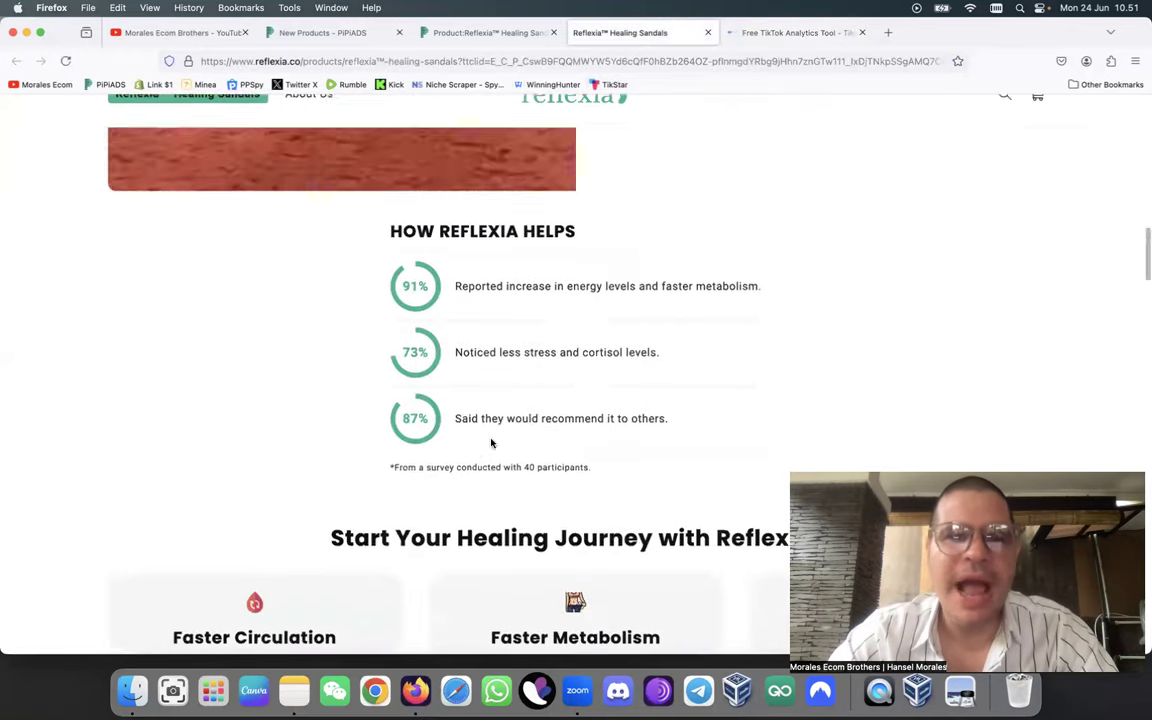
scroll("up", 3)
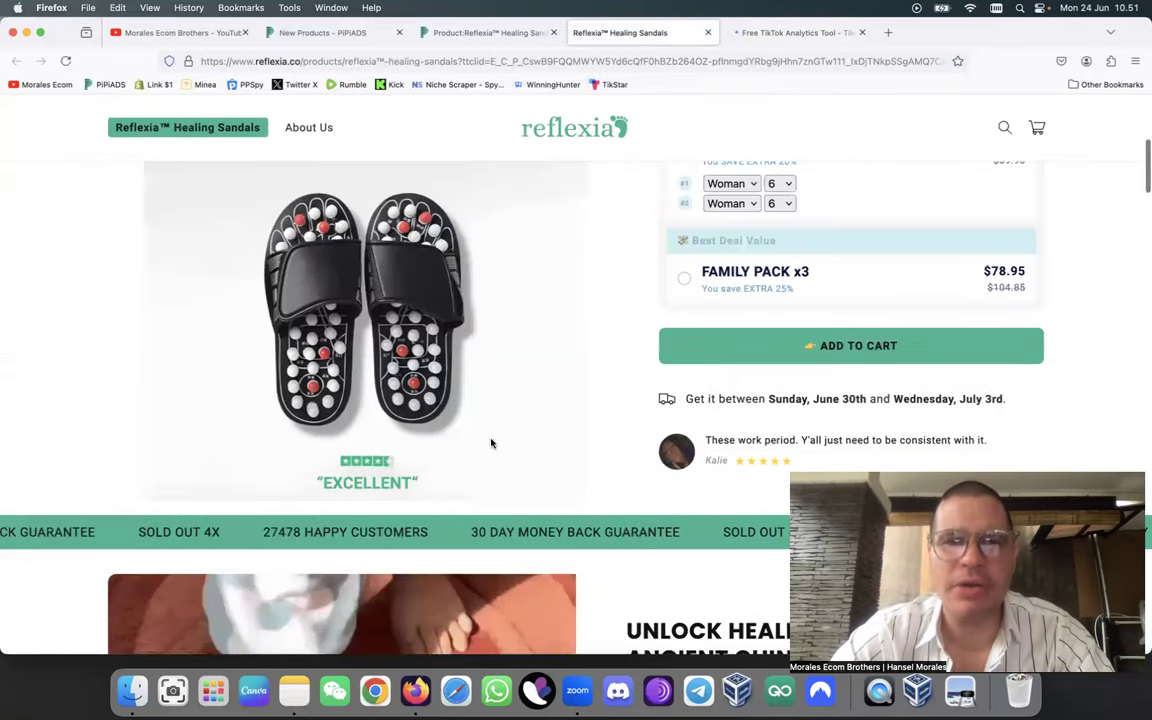
scroll("up", 3)
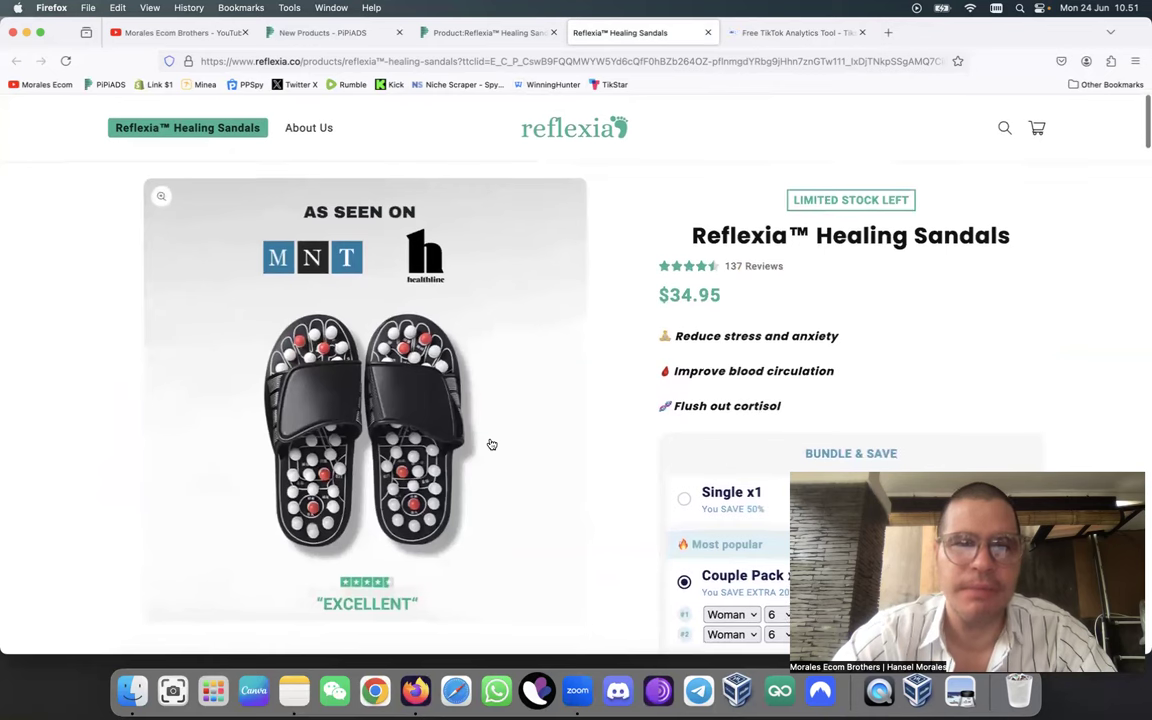